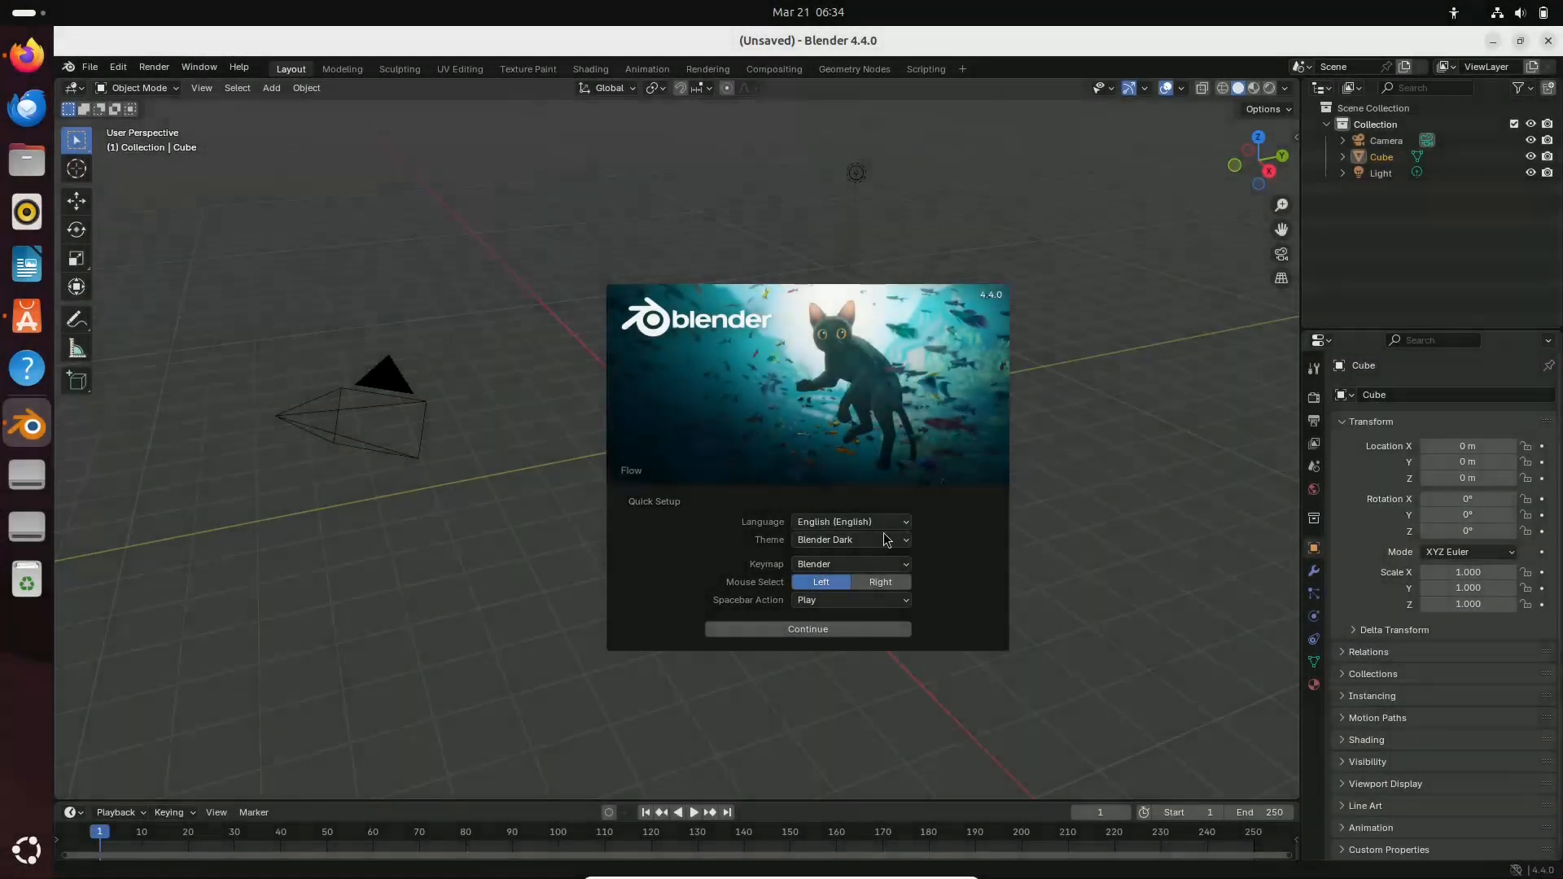
Review Blender's release channels on its App Center page, keeping latest/stable 4.4.0
click(851, 539)
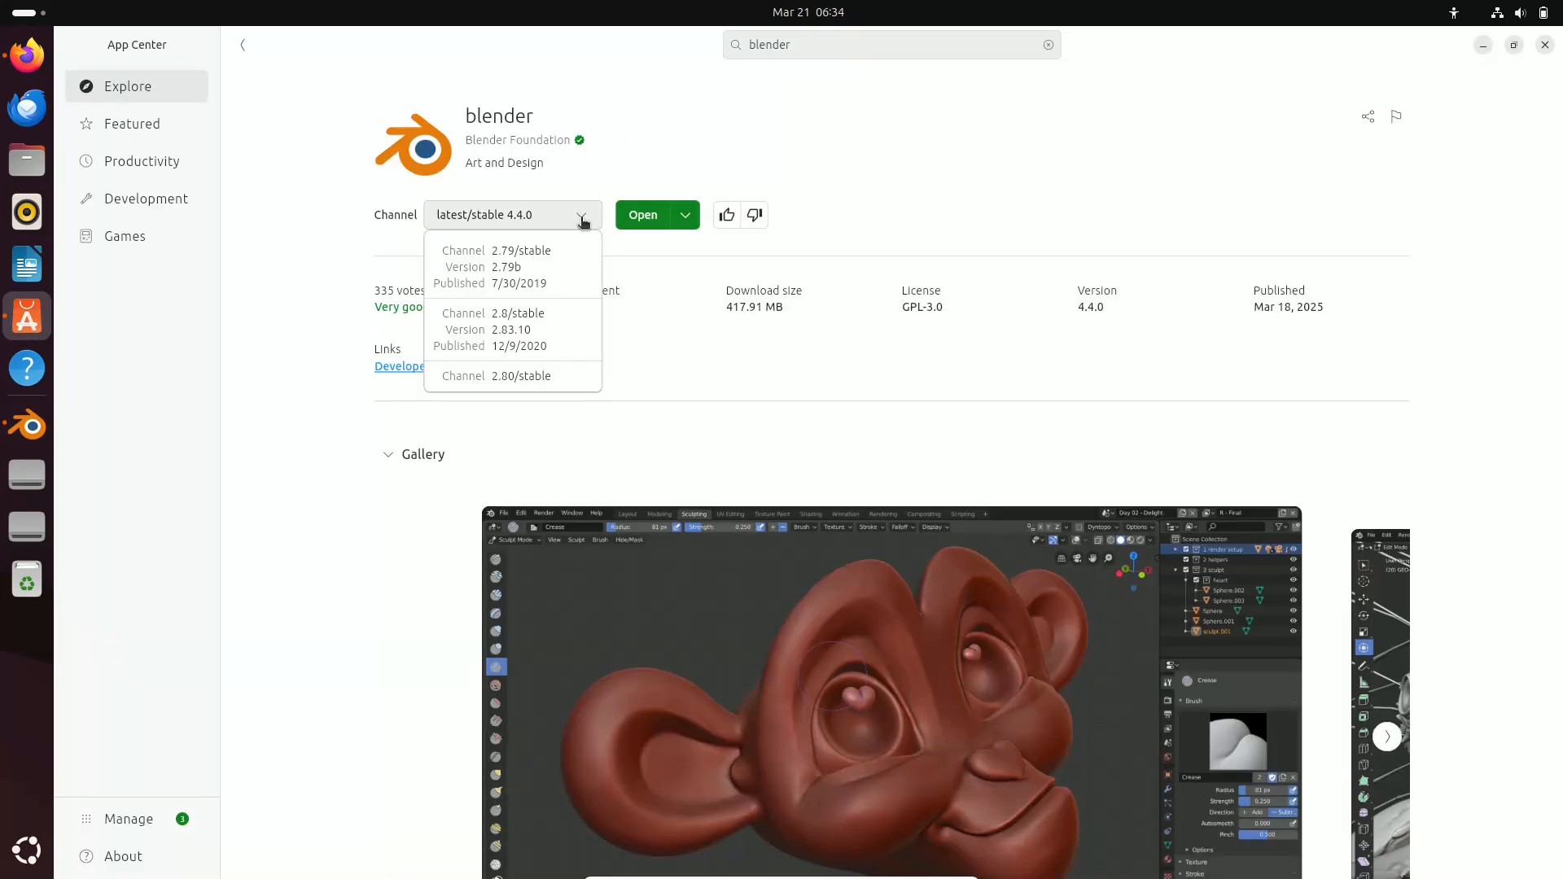
click(580, 215)
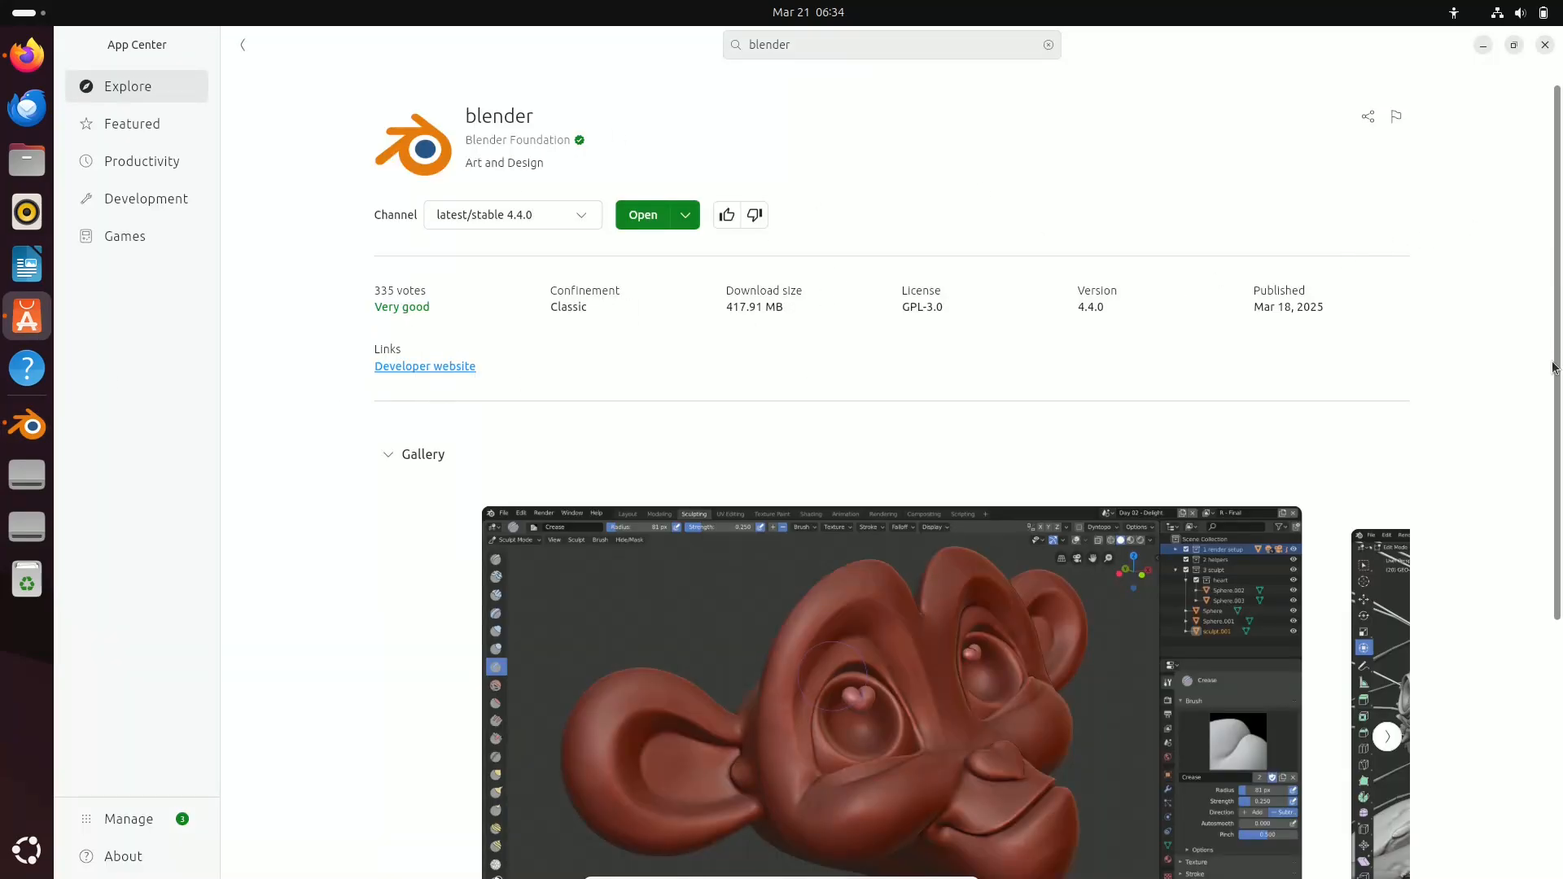
scroll(down, 3)
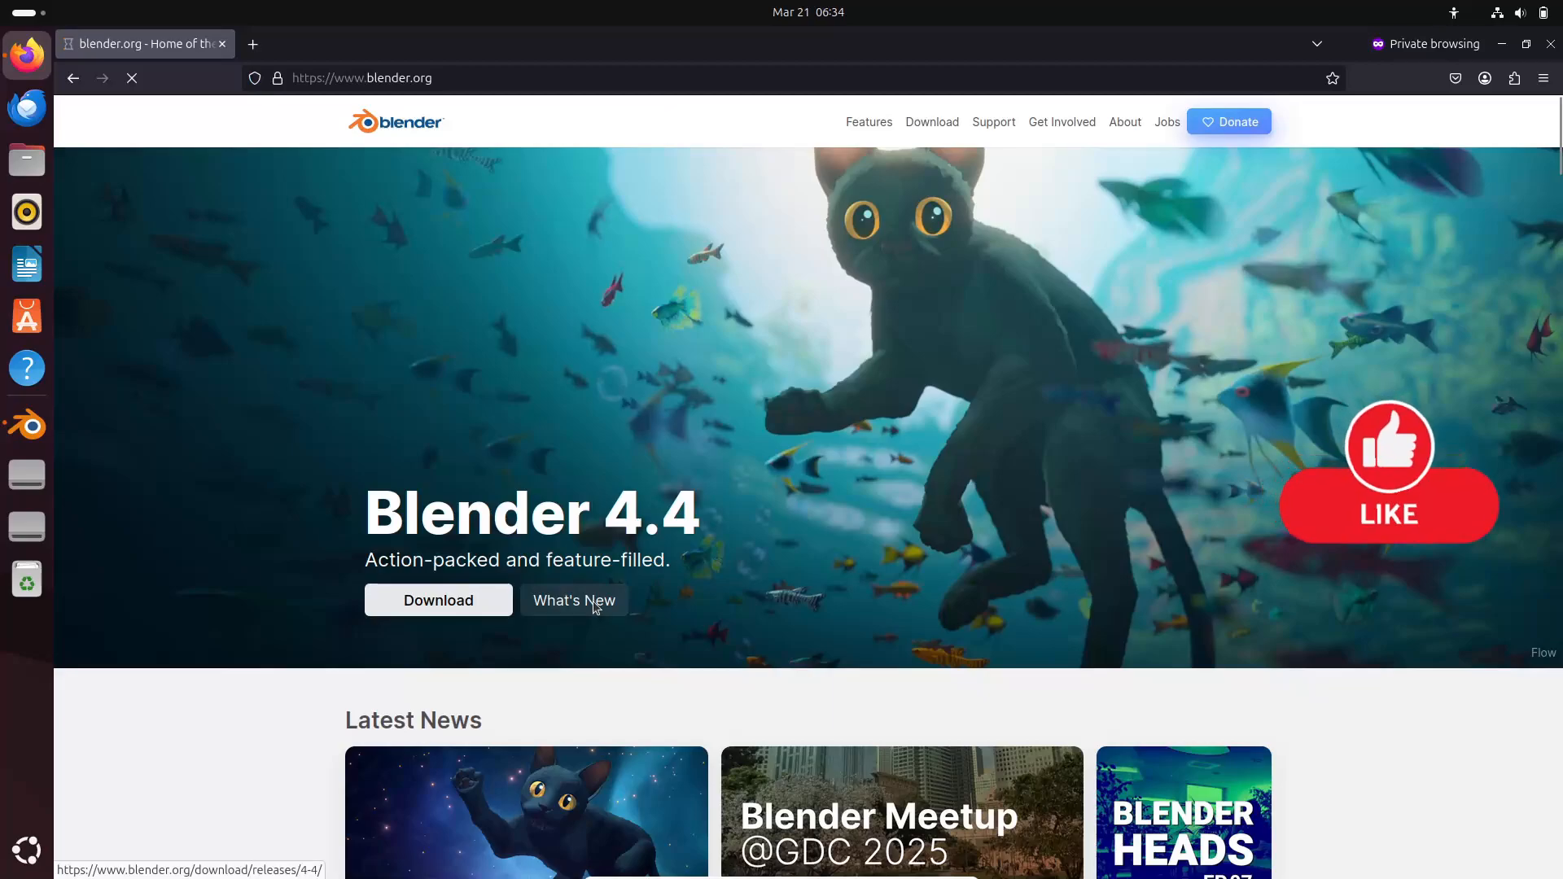
Browse the Blender 4.4 'What's New' release notes page from blender.org
click(573, 599)
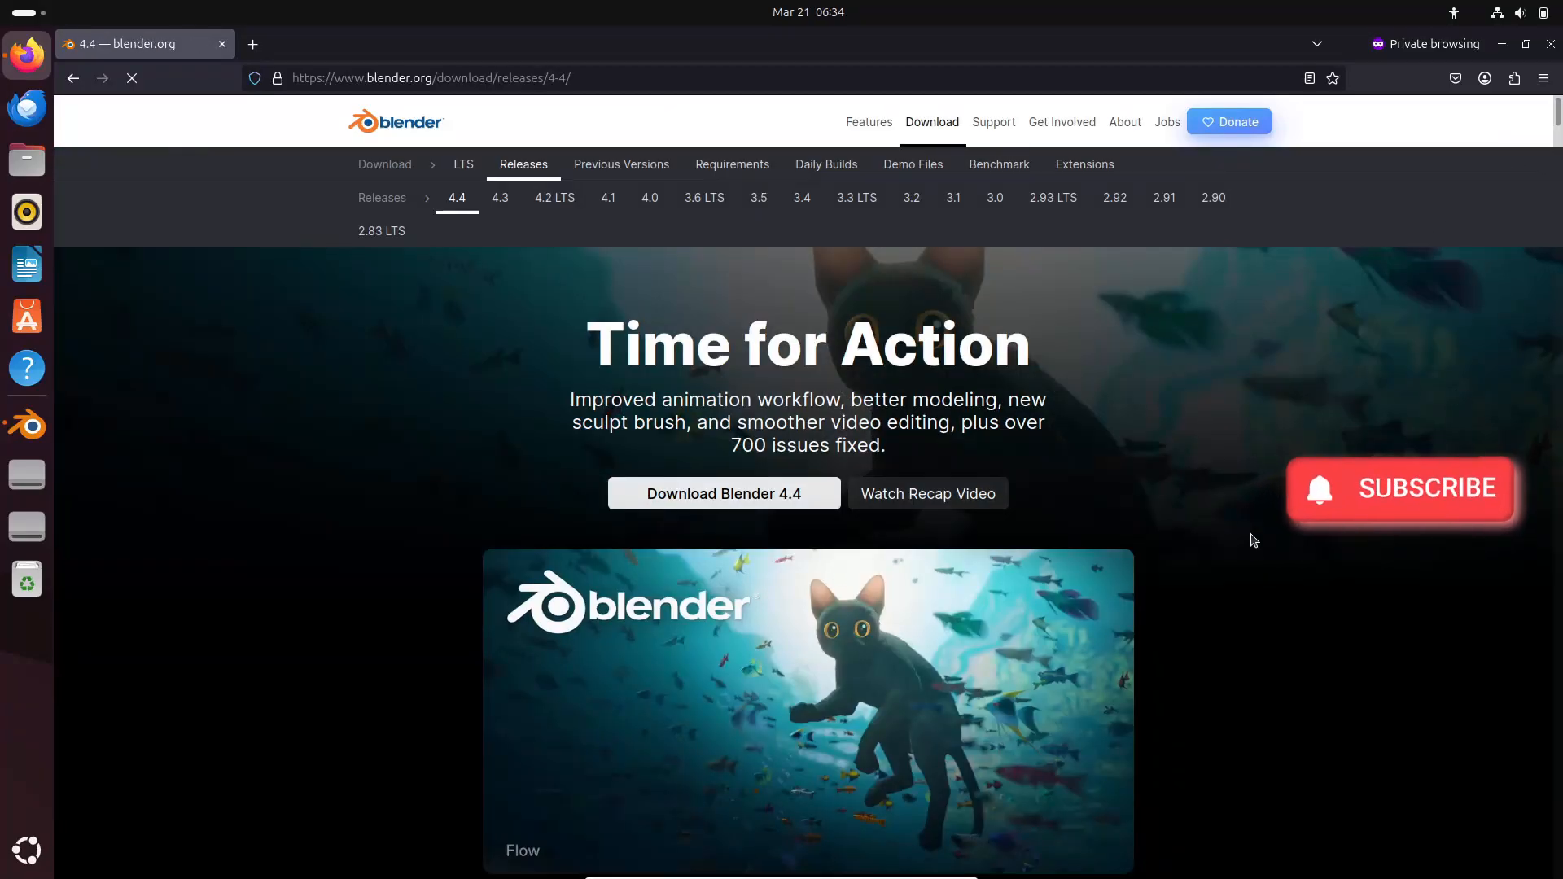
scroll(down, 3)
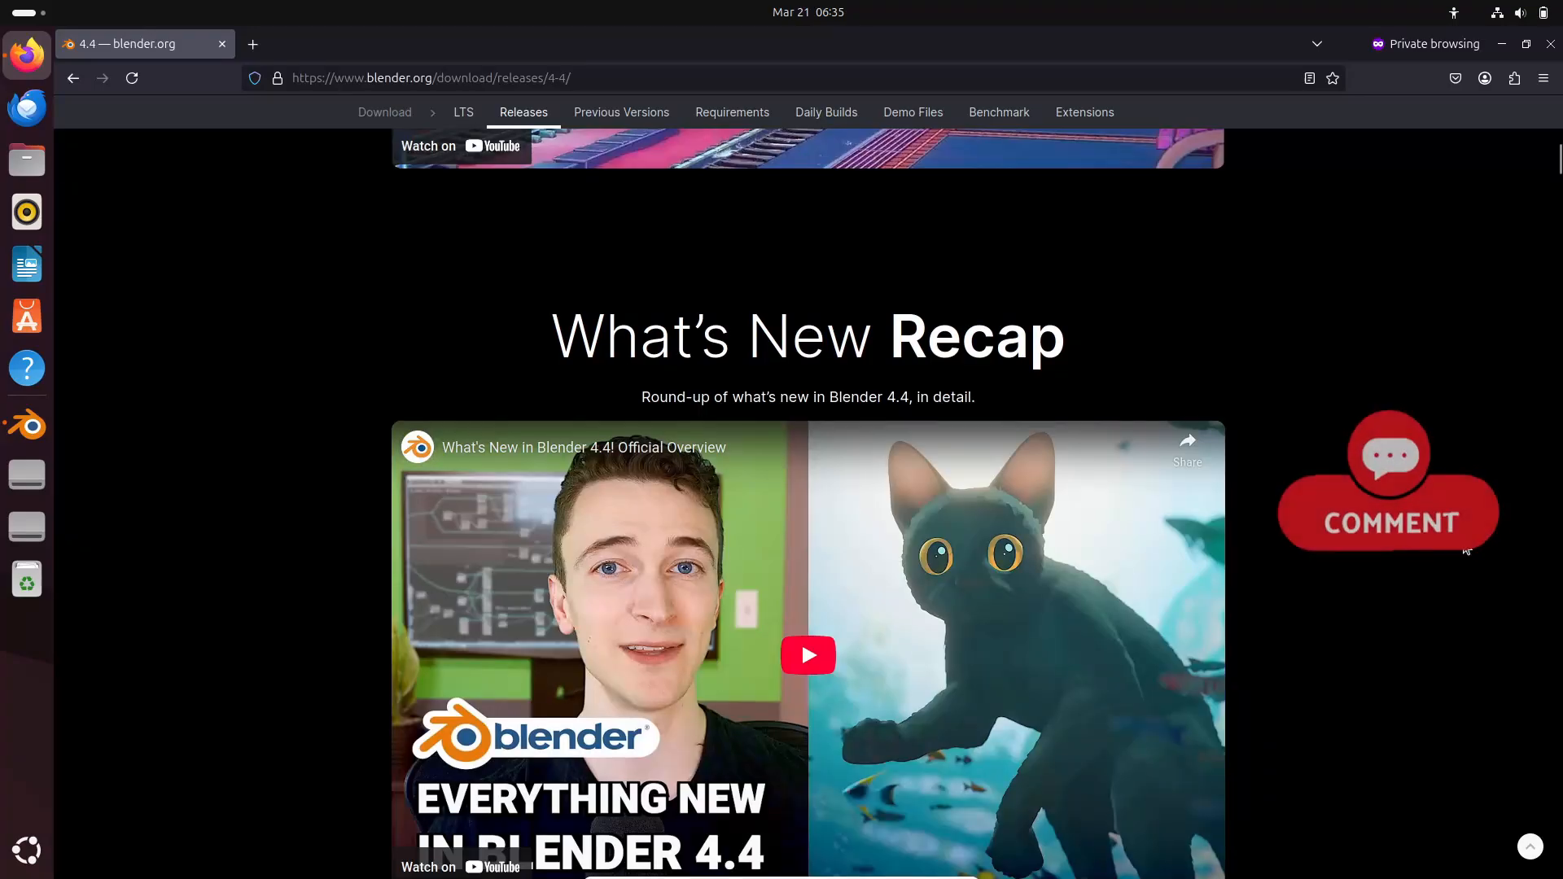
scroll(up, 3)
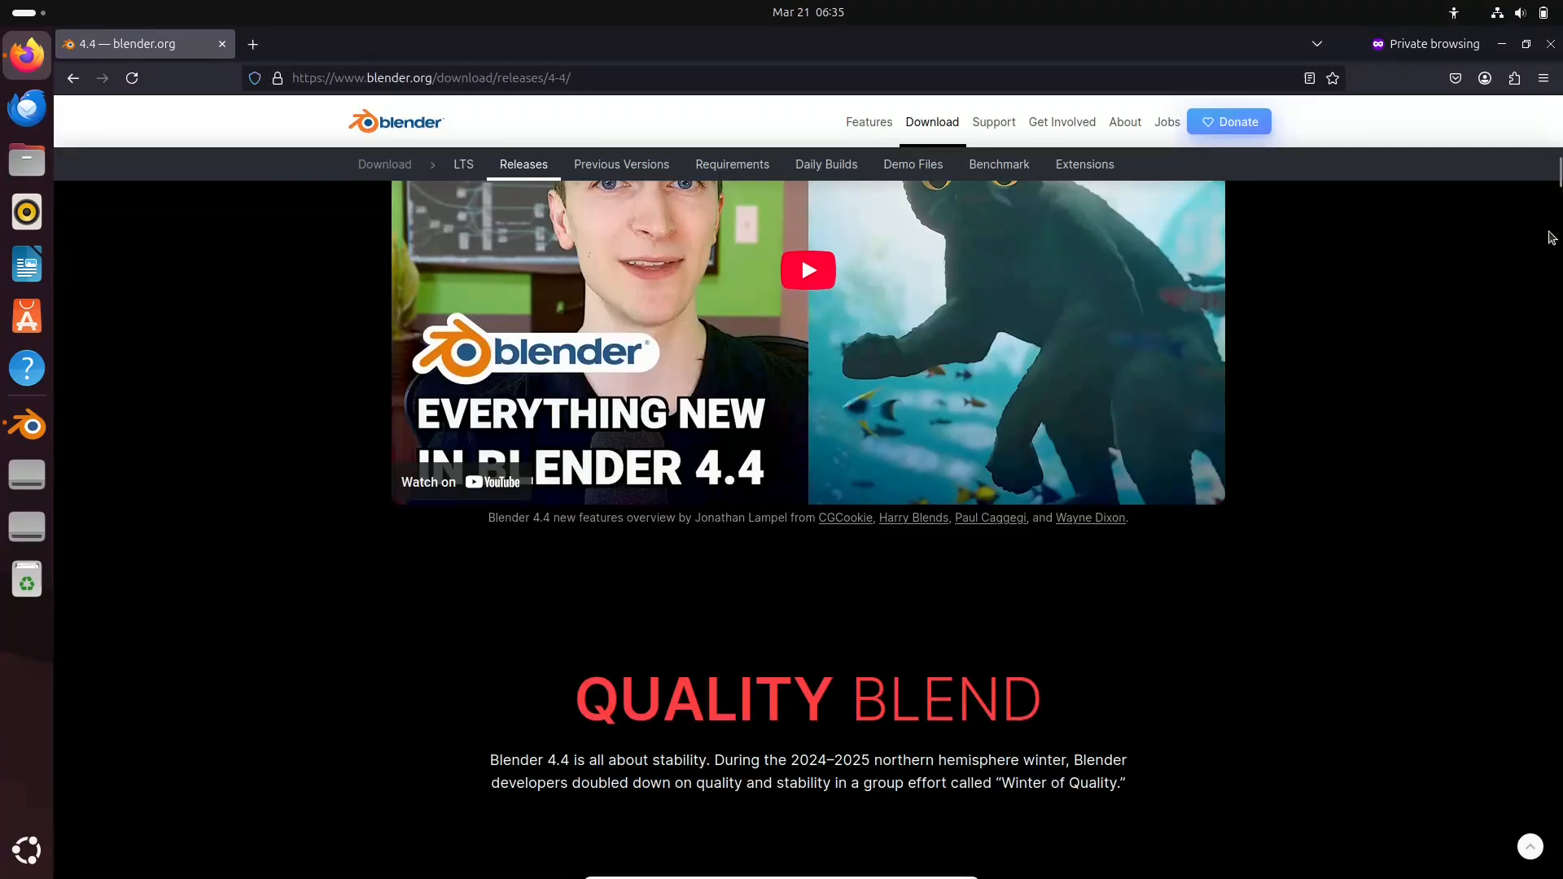
scroll(down, 3)
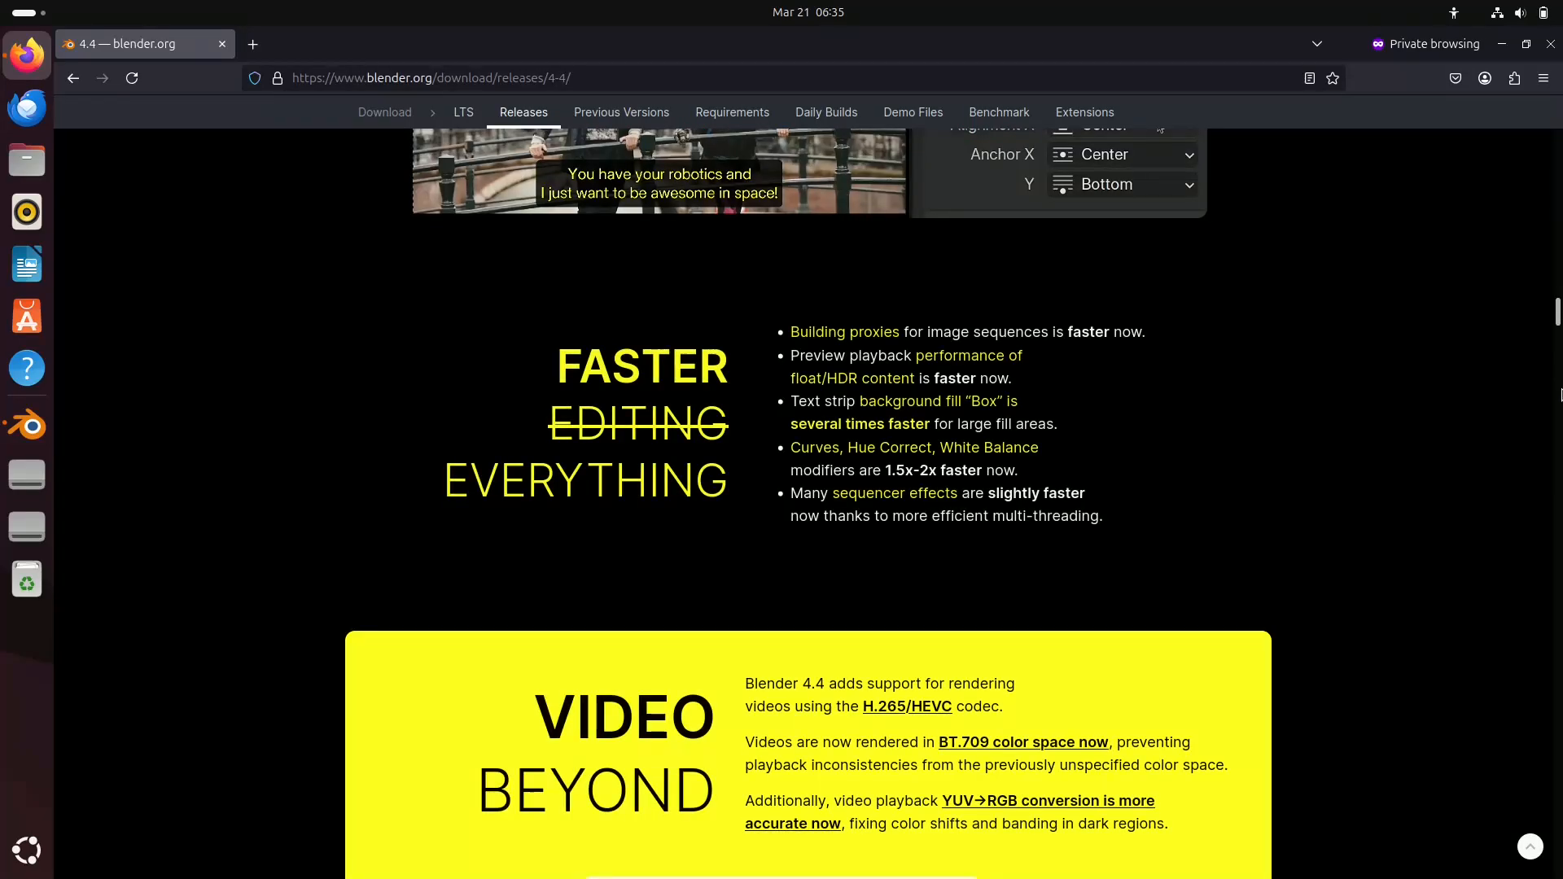
scroll(down, 3)
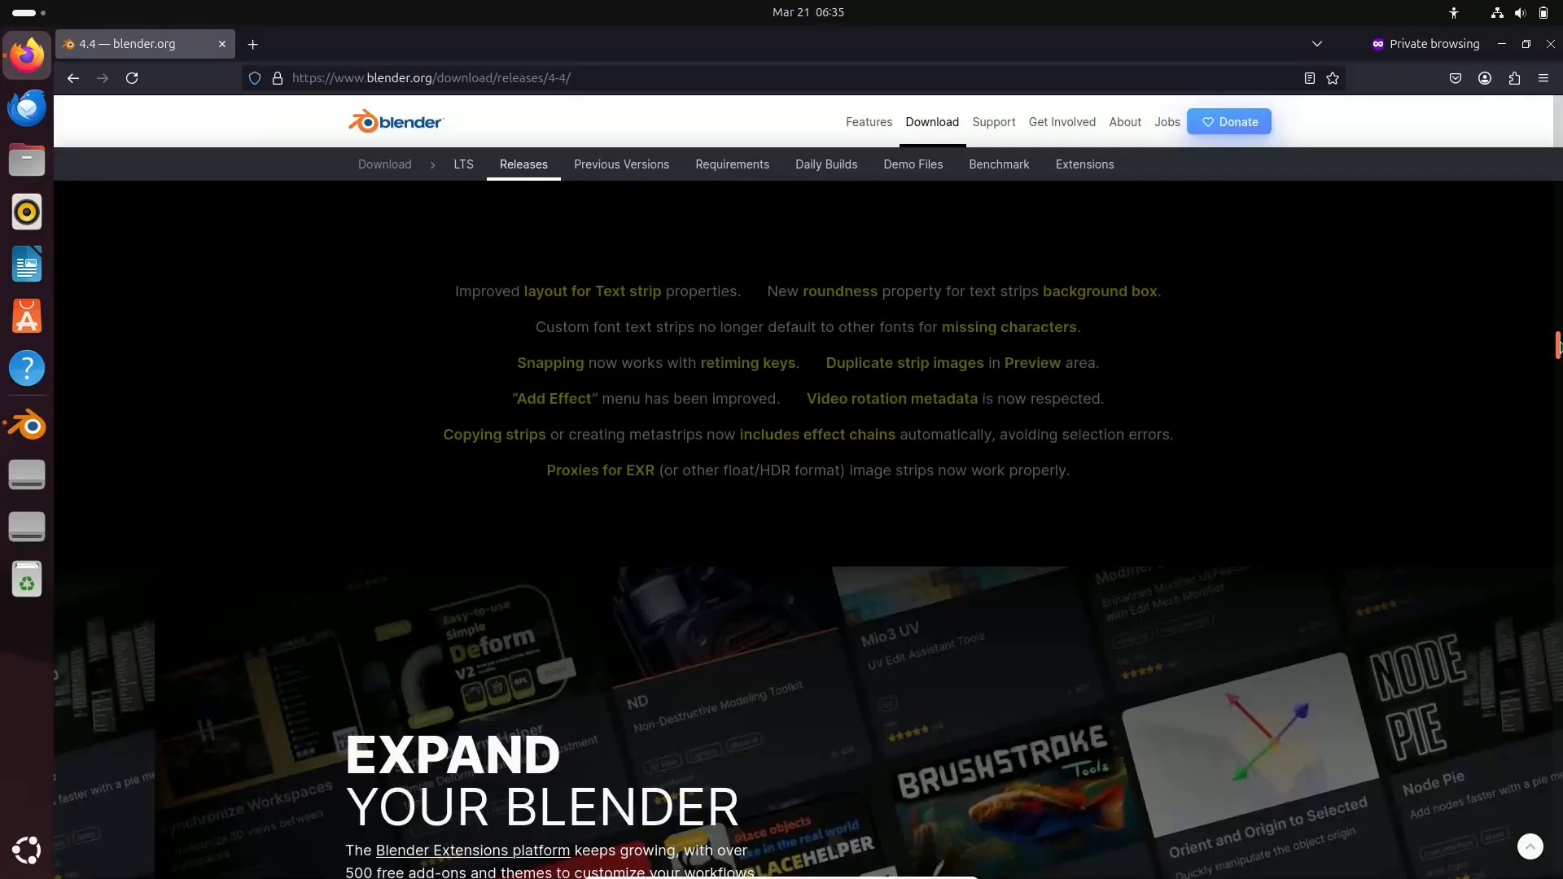
scroll(down, 3)
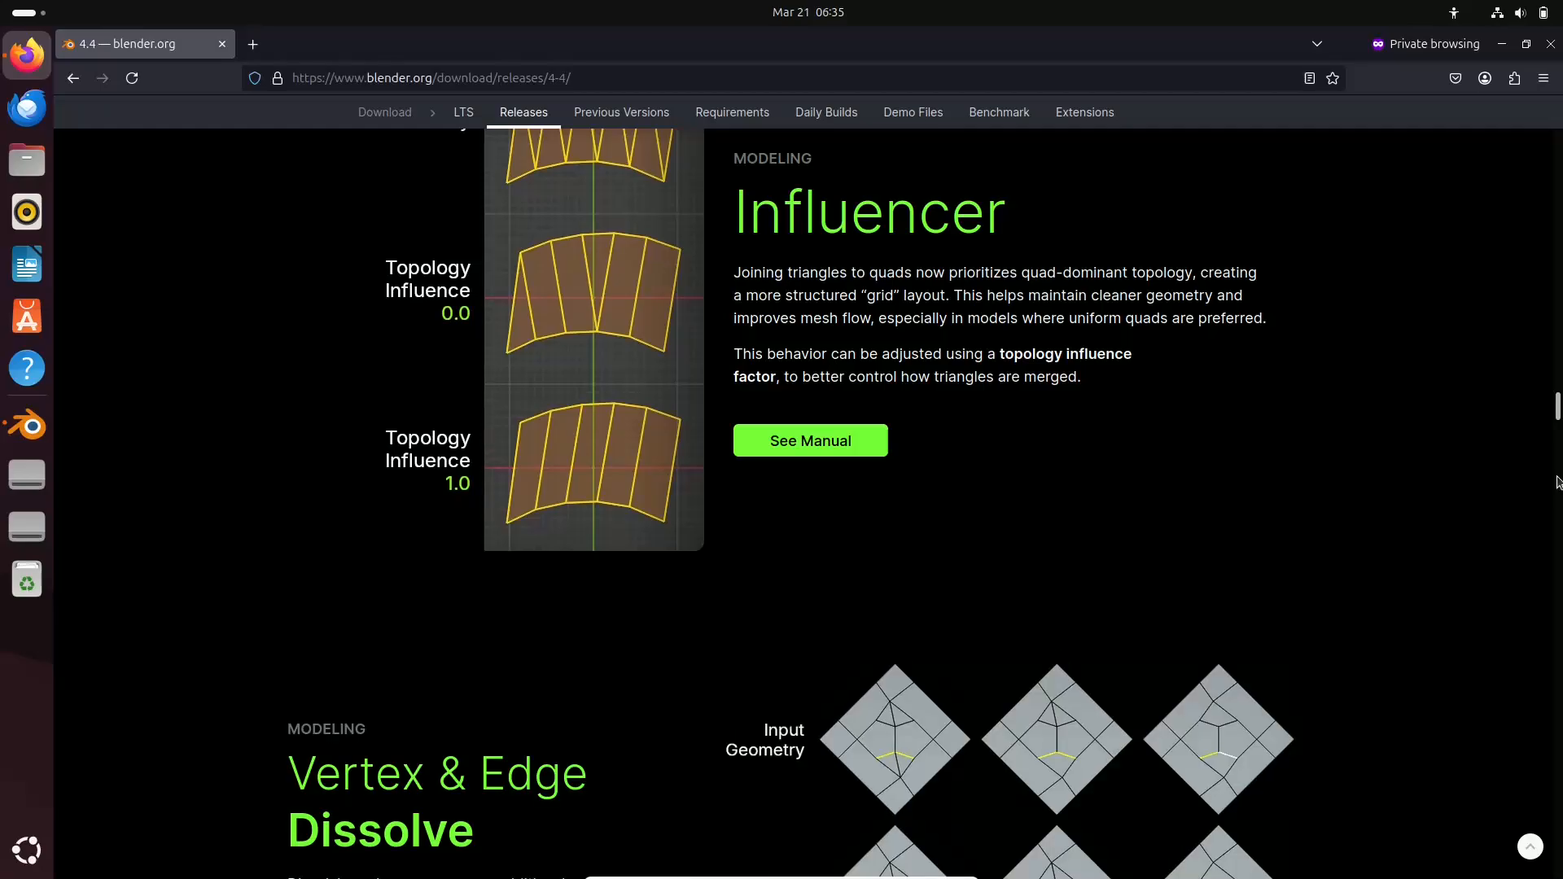
click(26, 423)
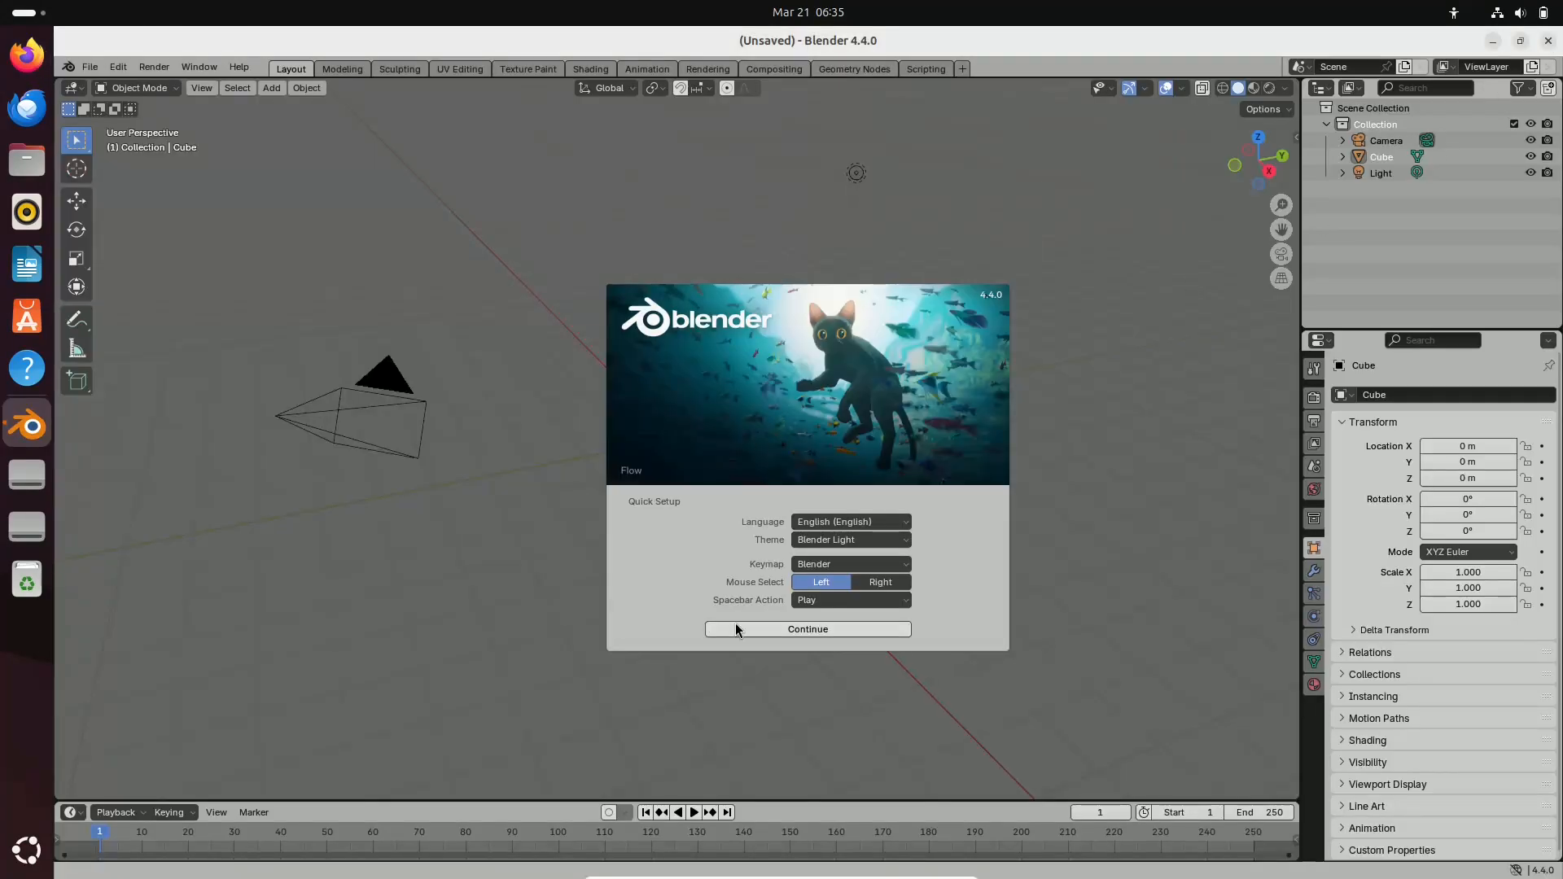
Confirm the quick setup, keep Blender running when it stalls, and select the default Cube
click(807, 629)
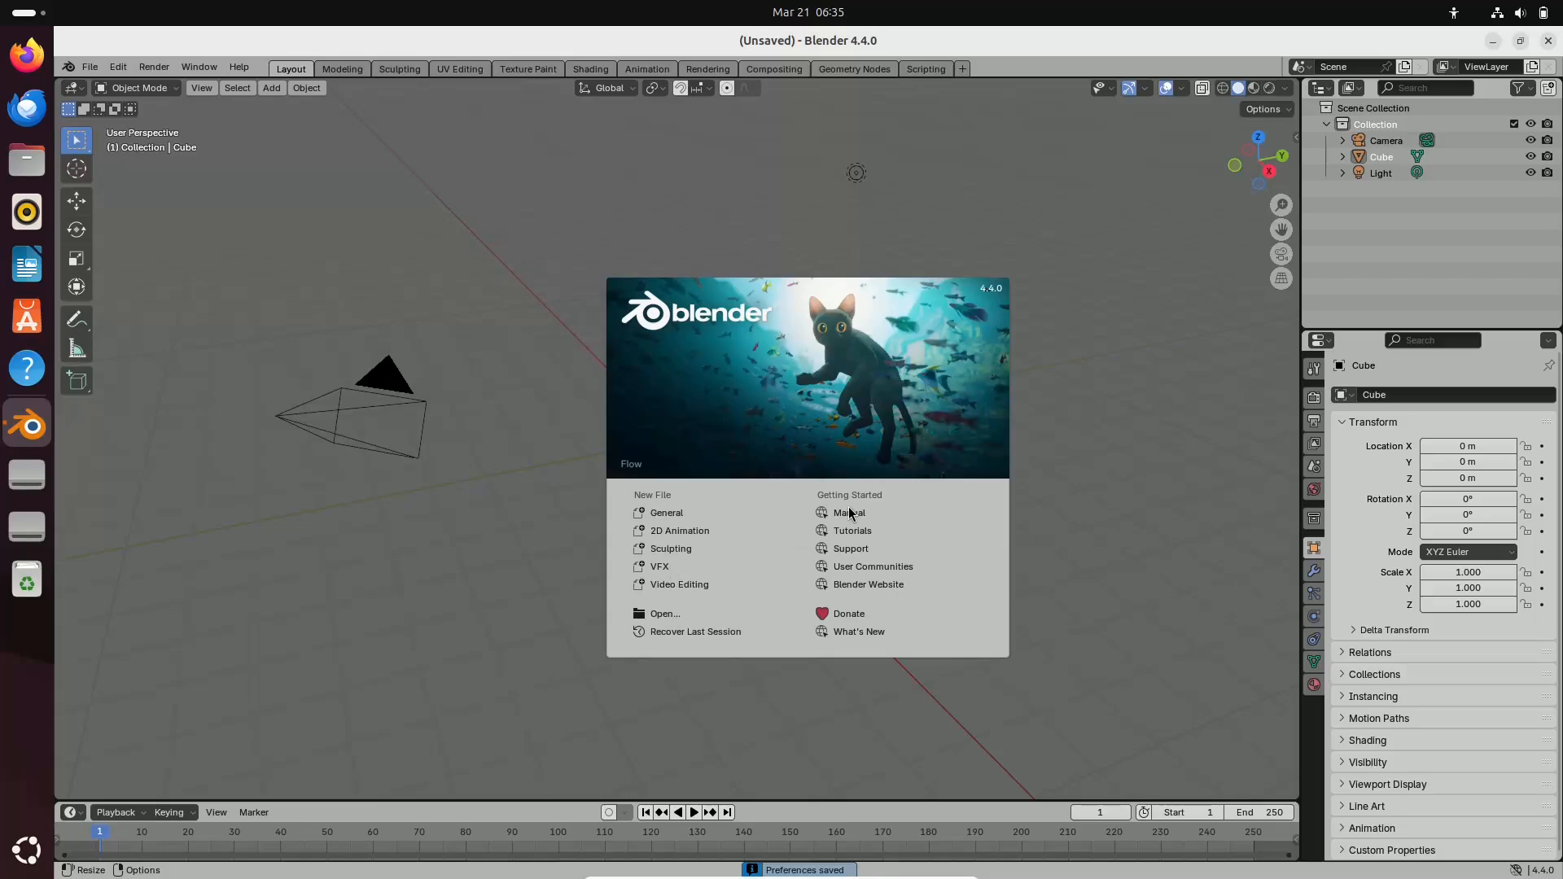
mouse_move(859, 631)
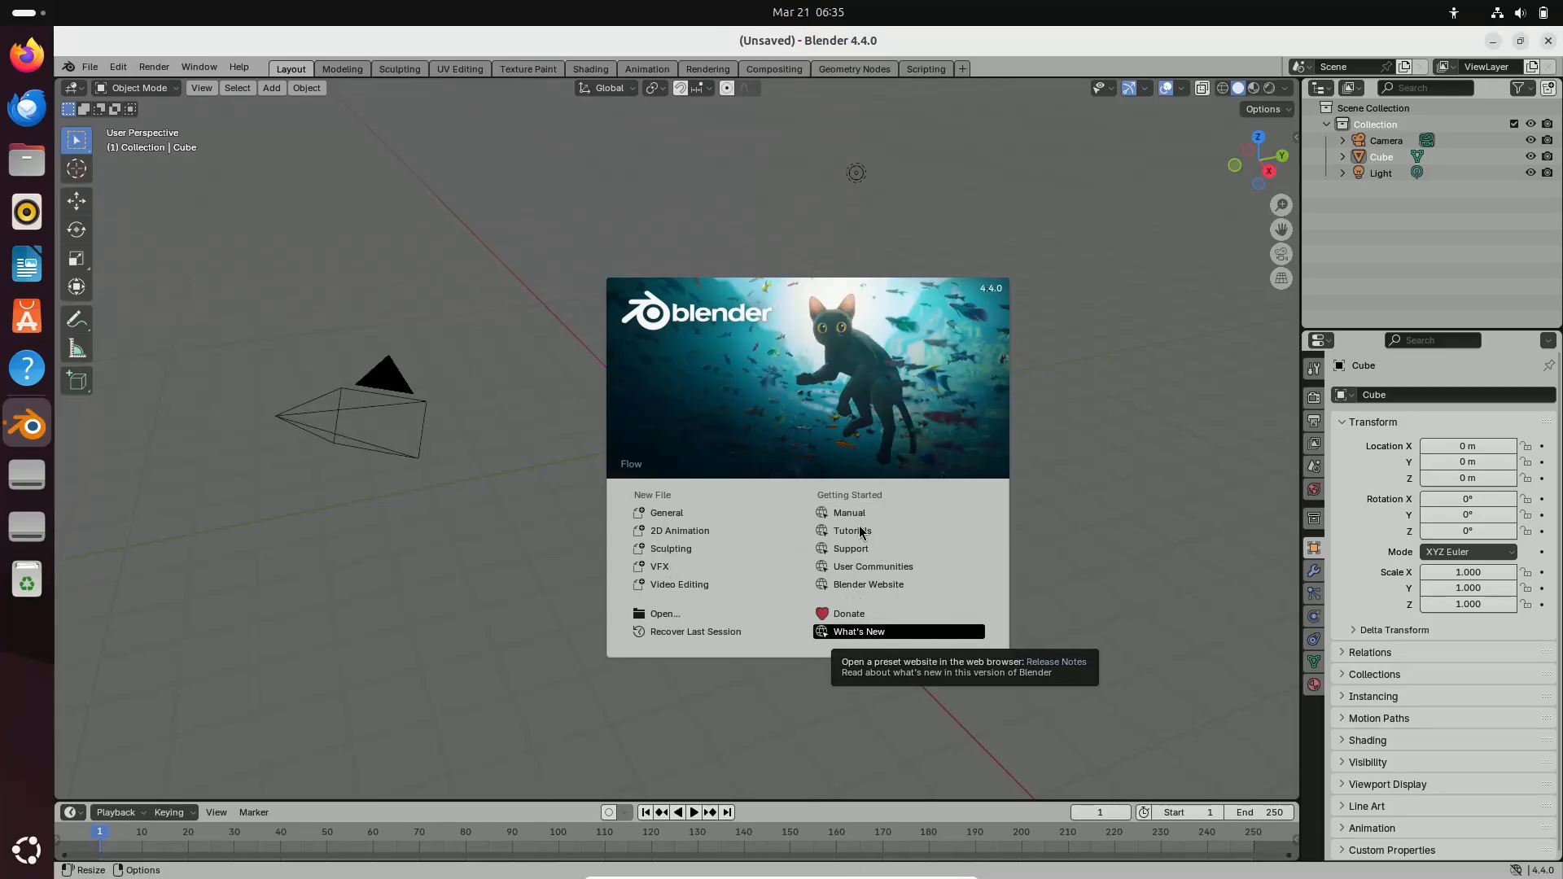
mouse_move(697, 513)
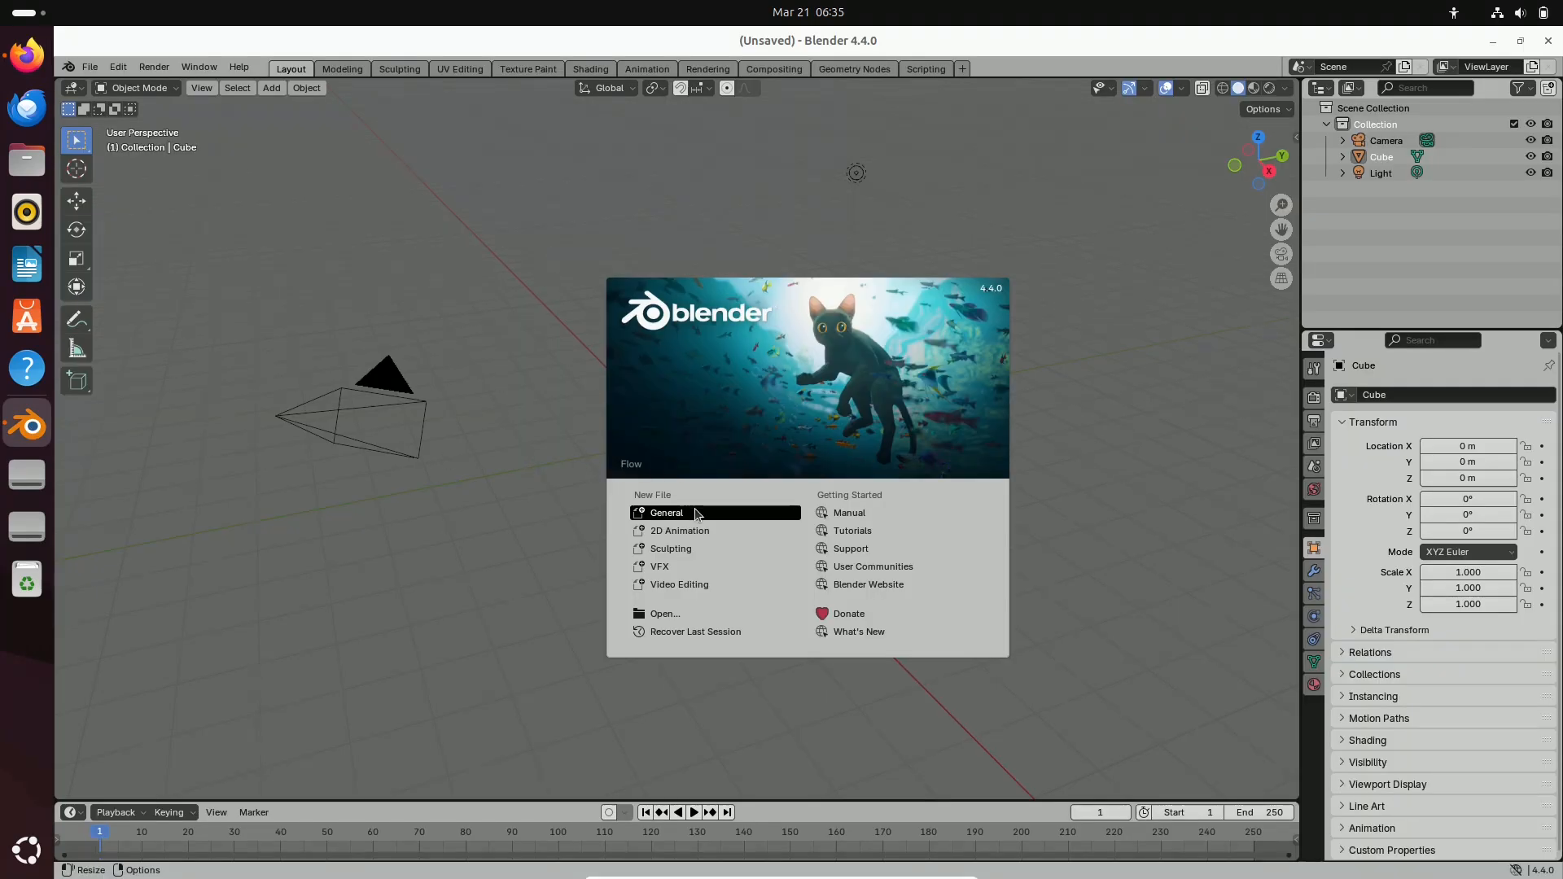
mouse_move(32, 69)
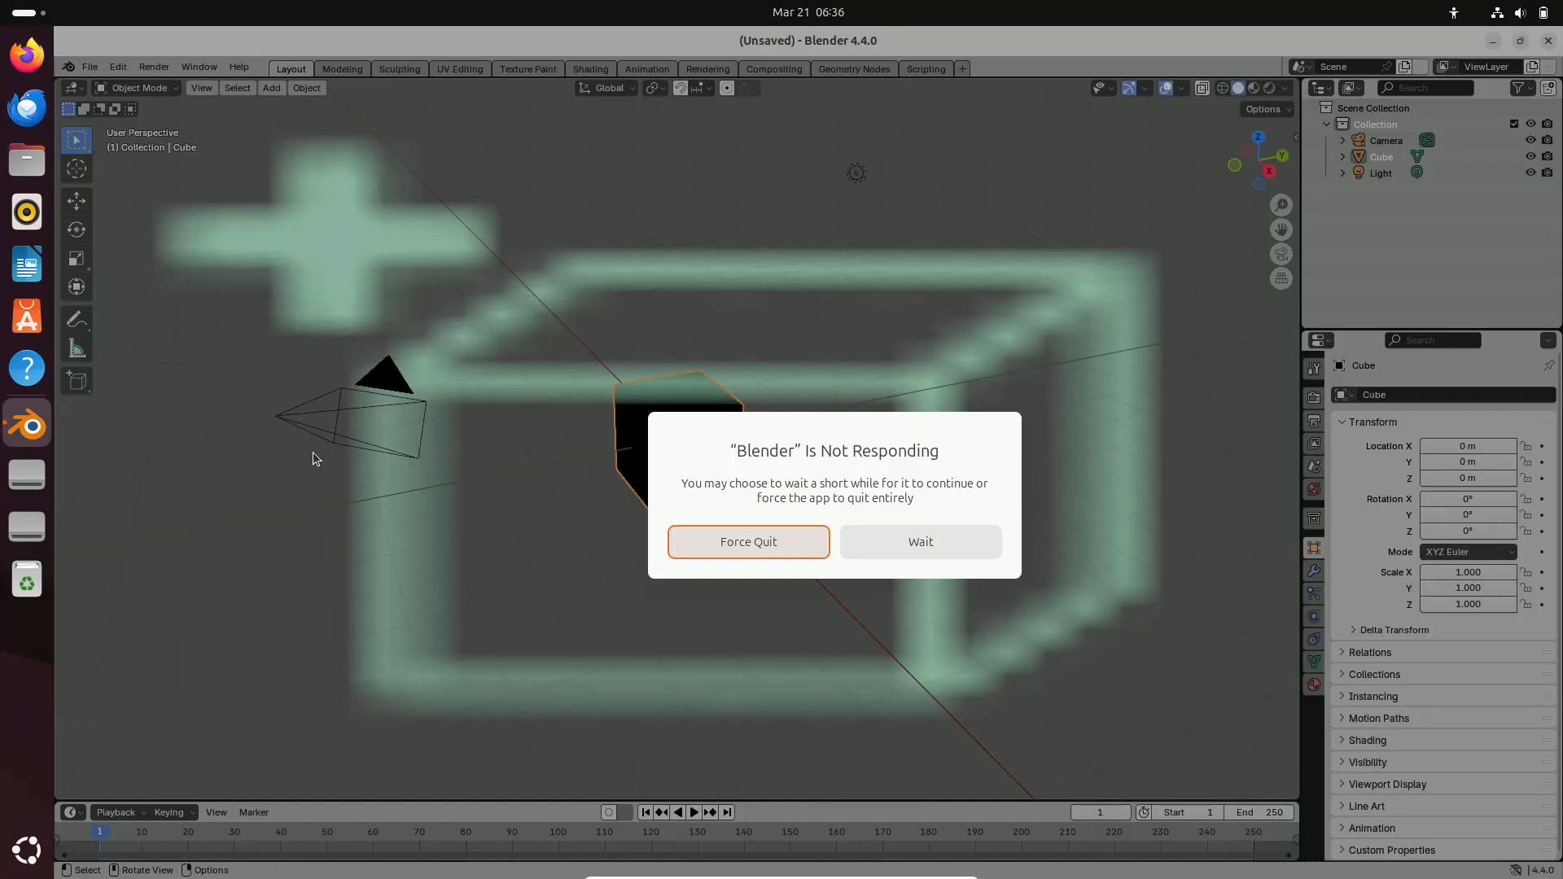
click(920, 542)
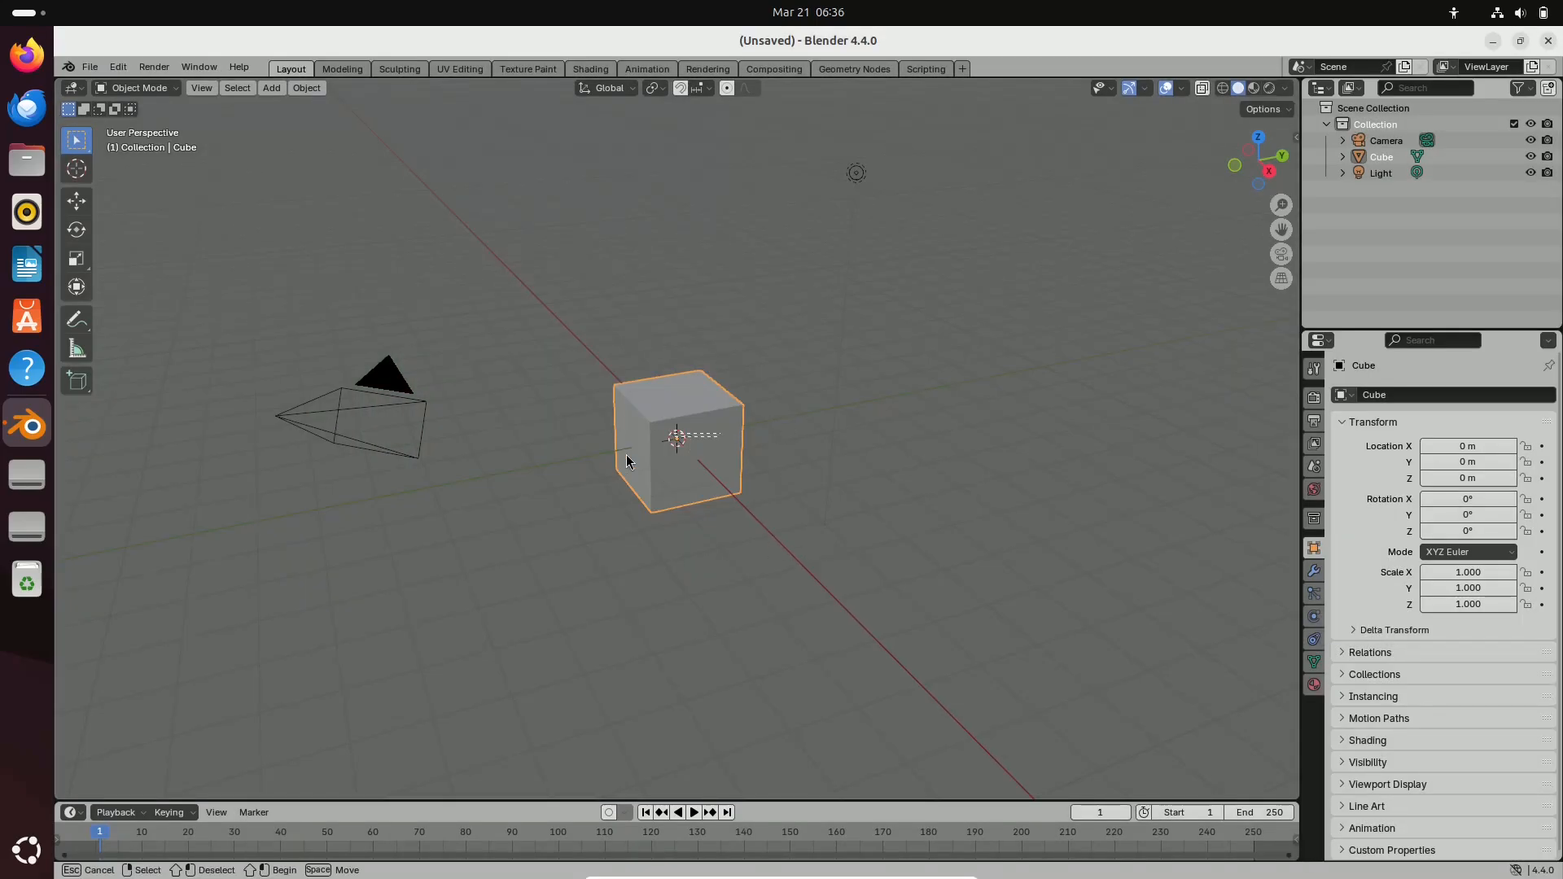
click(90, 67)
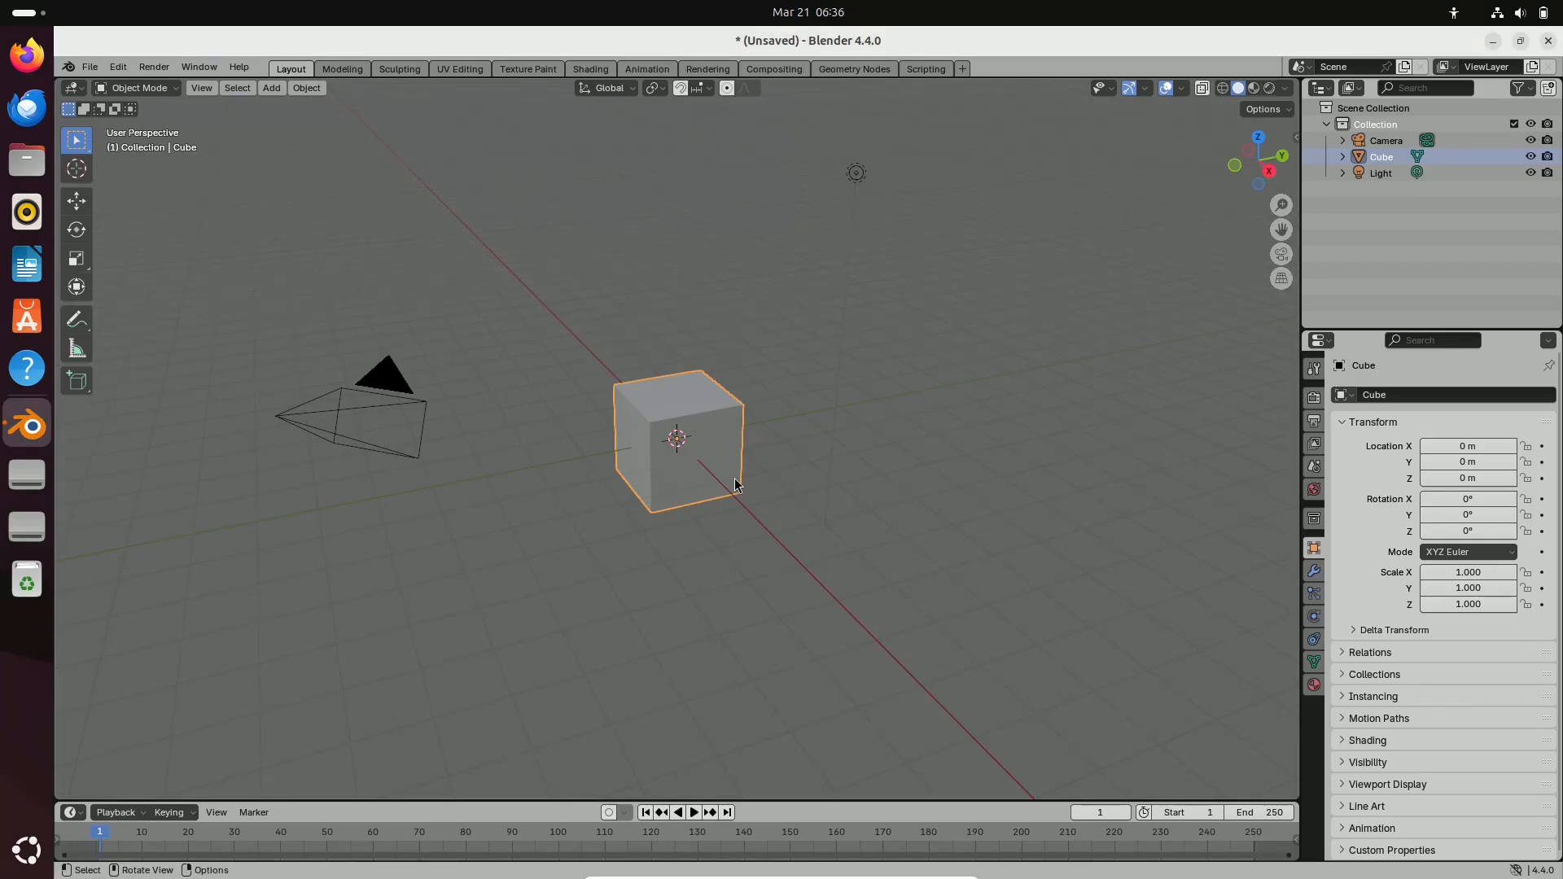
Check System Details in Settings: Ubuntu Plucky Puffin, GNOME 48 on Wayland, then return to Blender
click(26, 474)
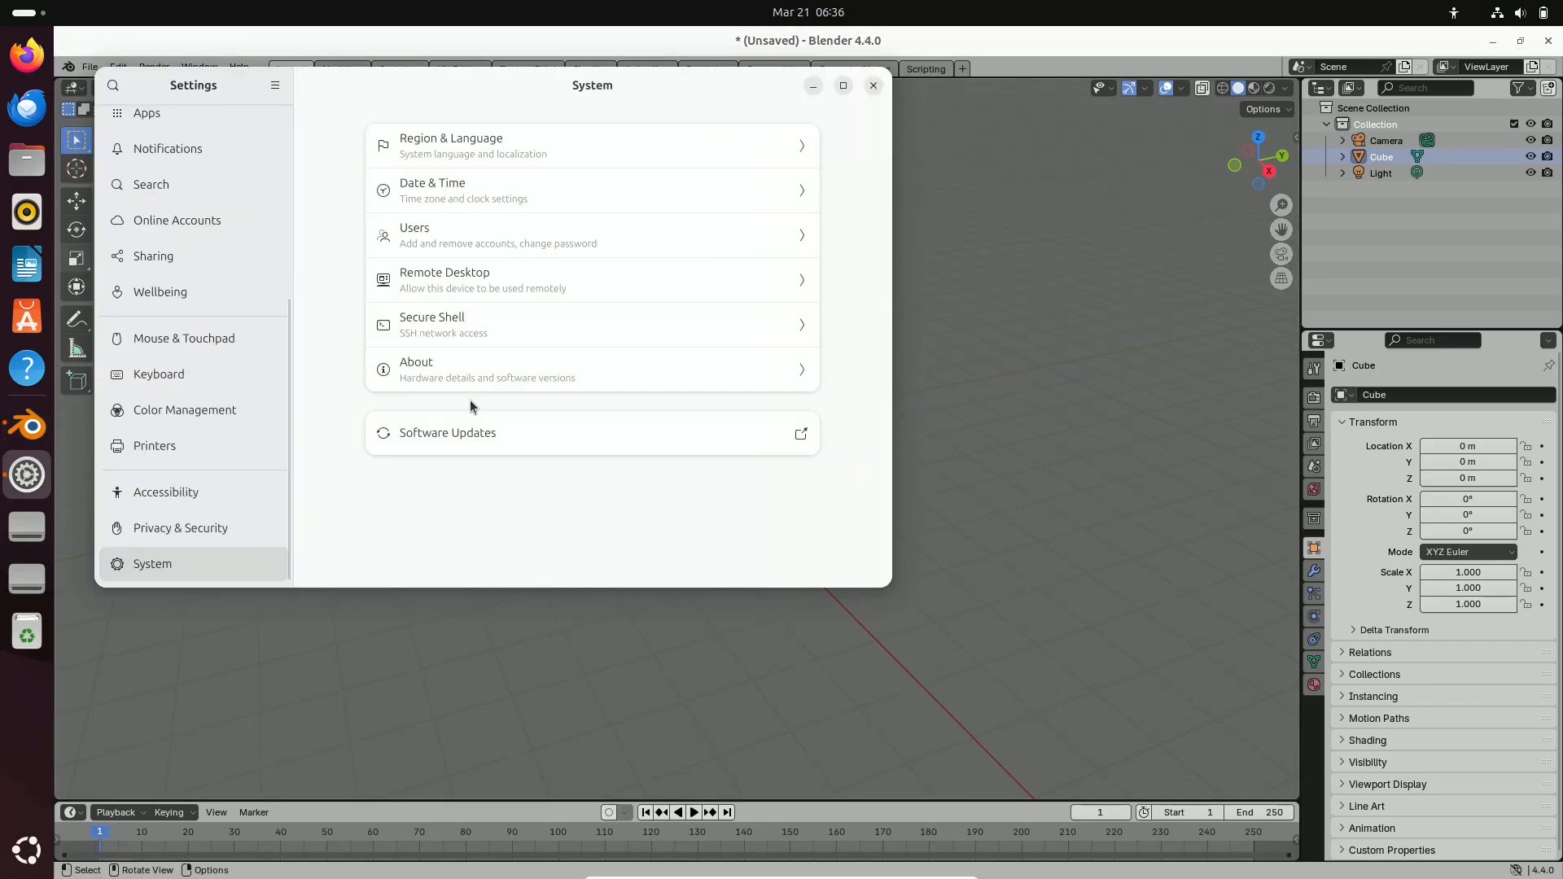
click(415, 368)
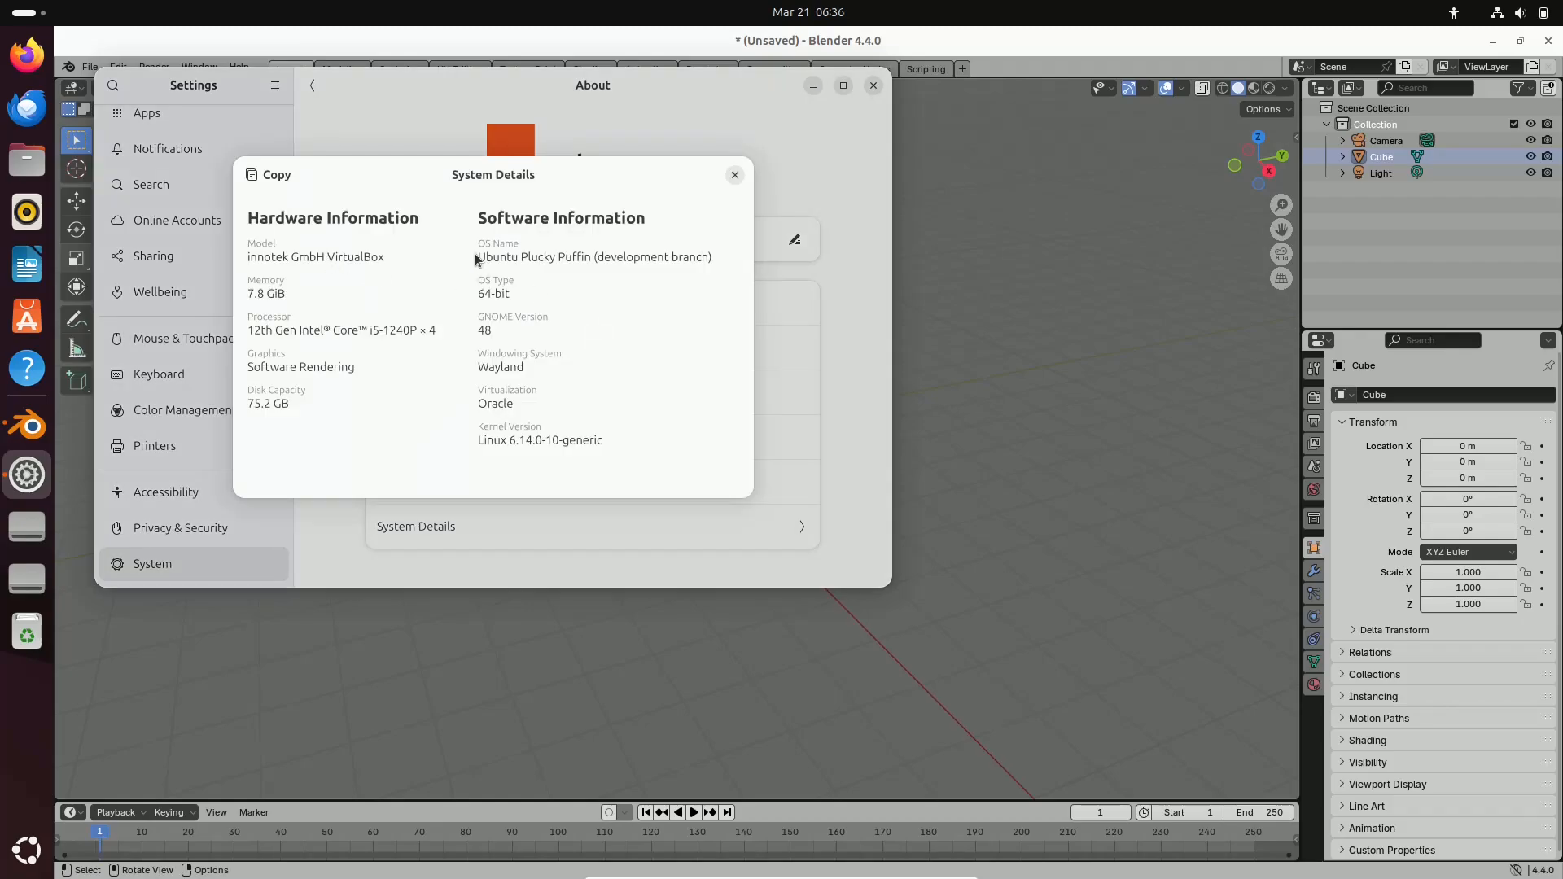
click(734, 175)
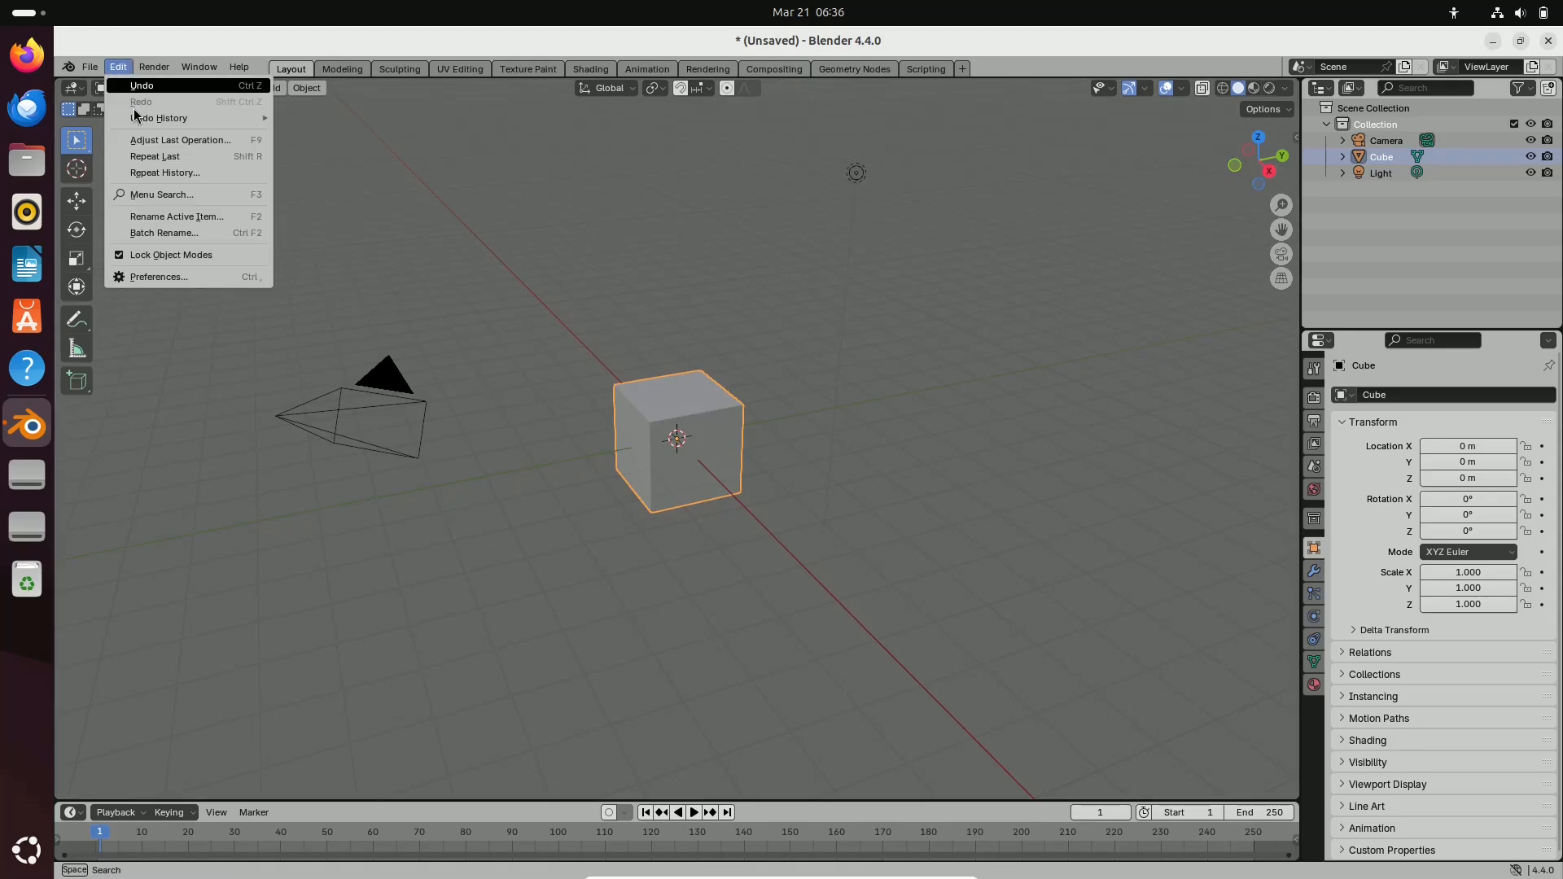
Browse the Viewport, Lights and Animation preferences in a maximised Preferences window
click(160, 275)
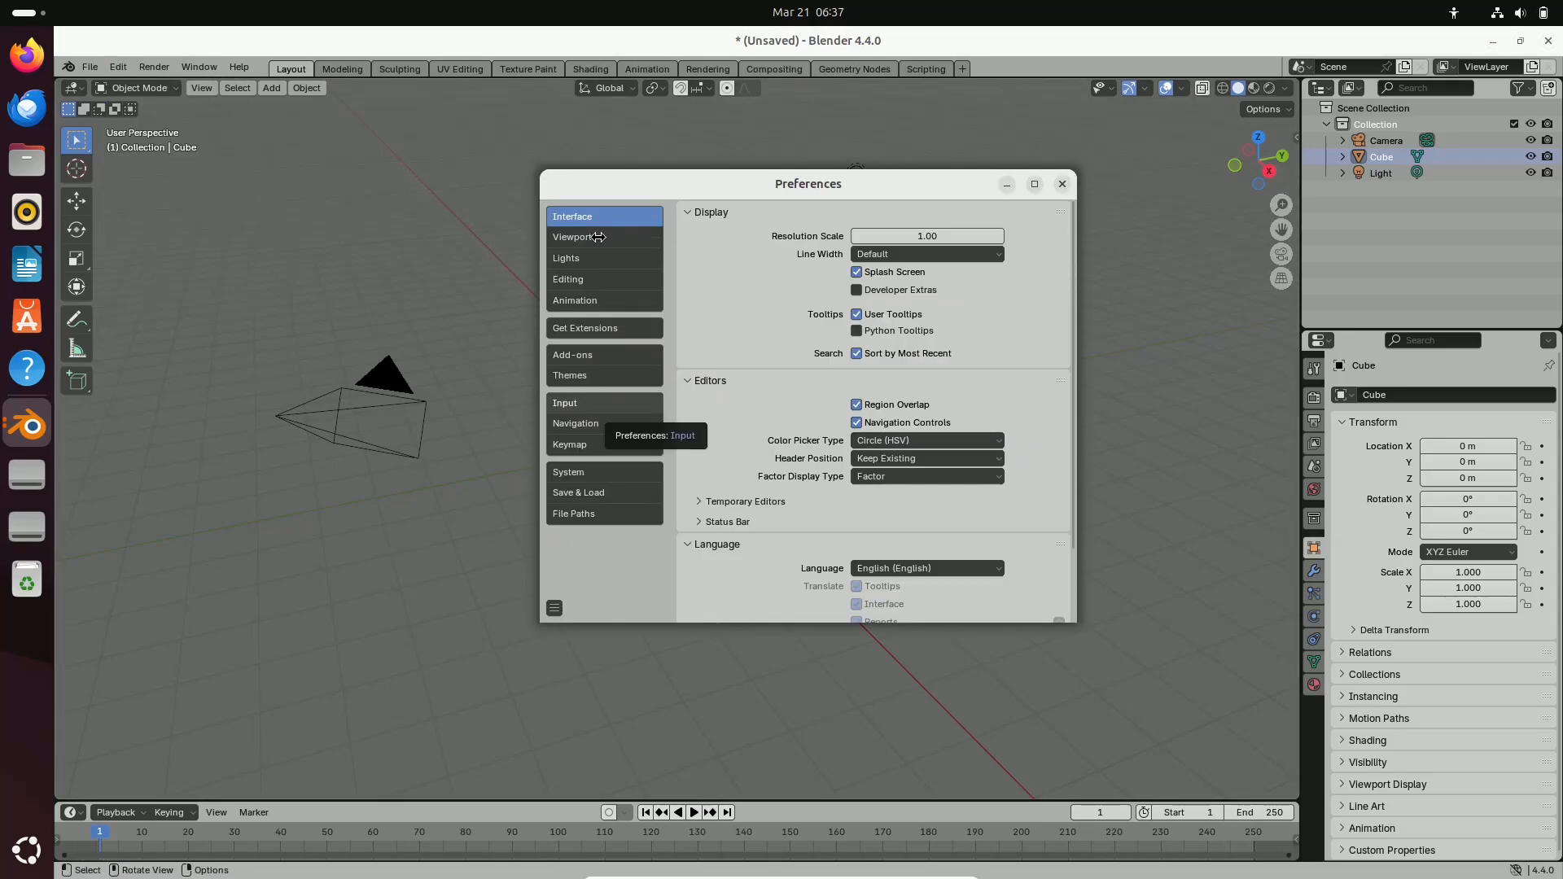
click(573, 238)
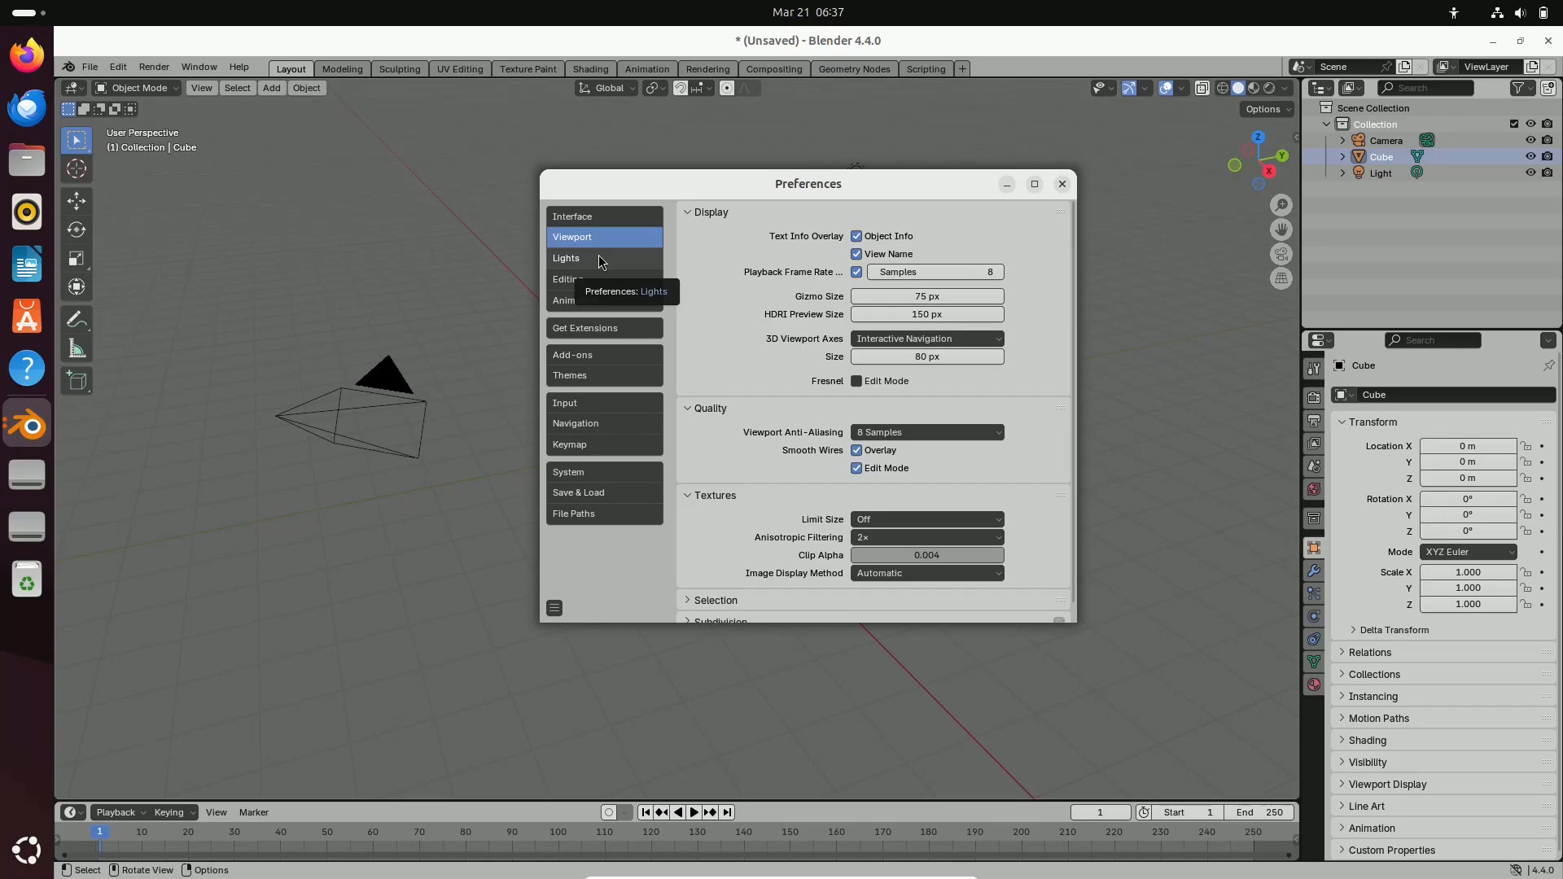
click(567, 257)
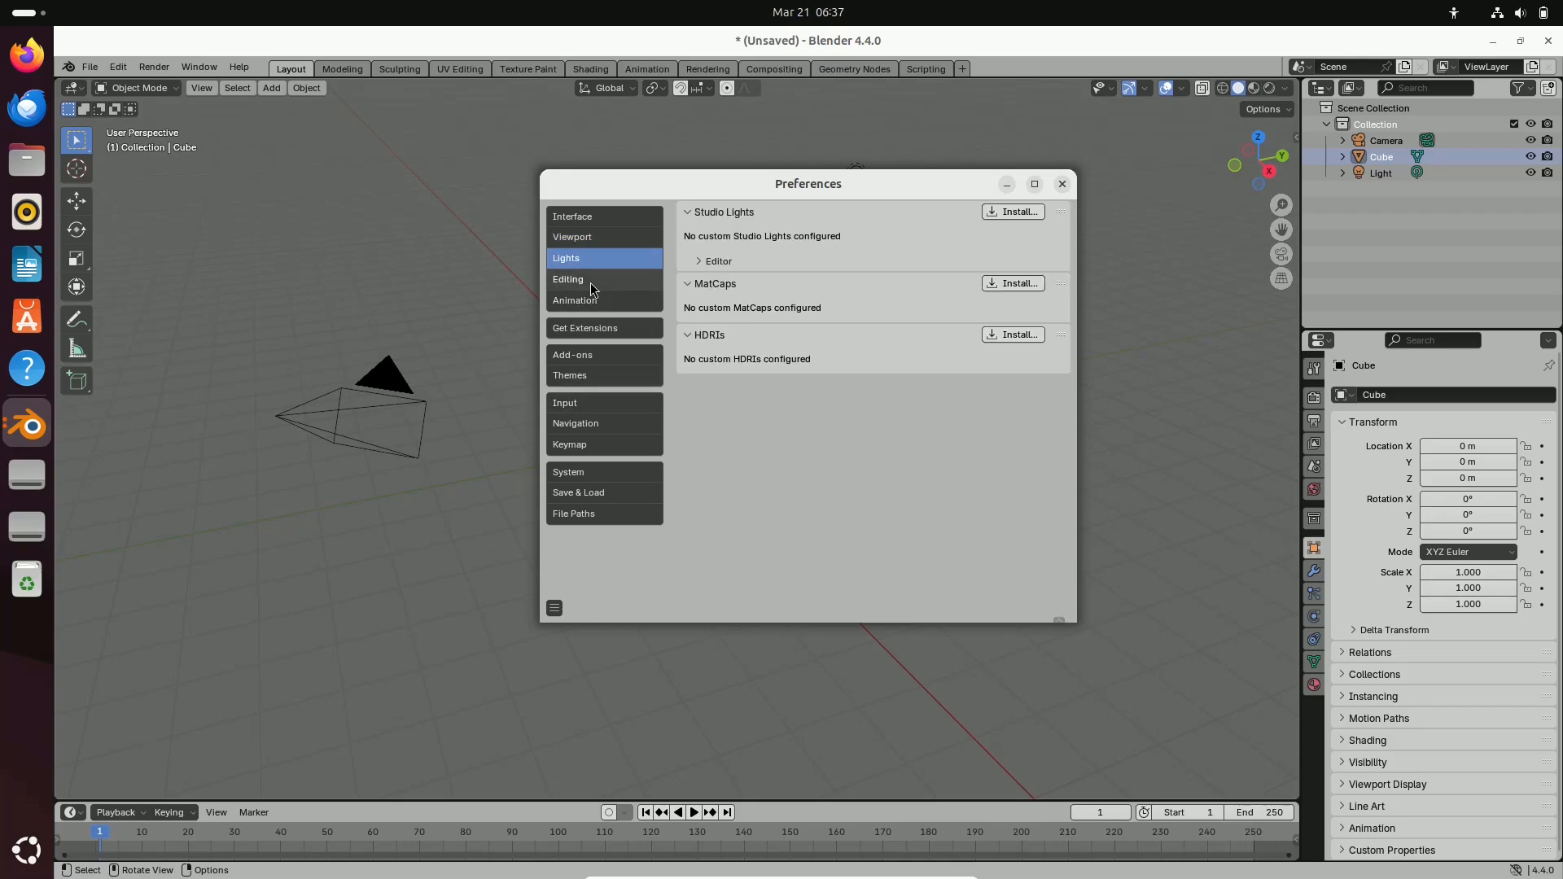
click(575, 300)
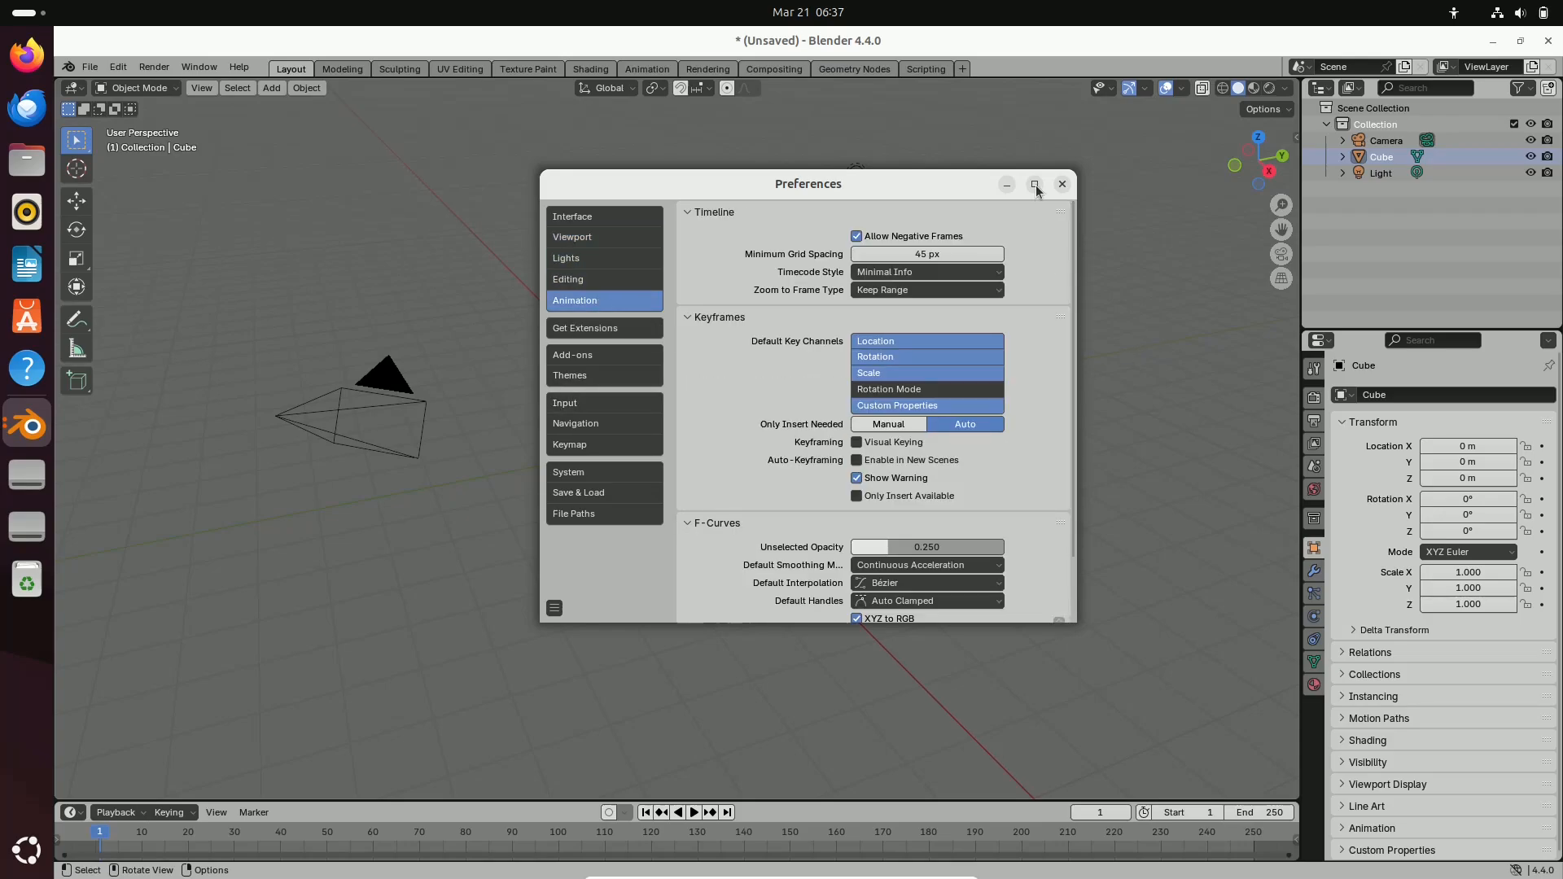
click(1035, 184)
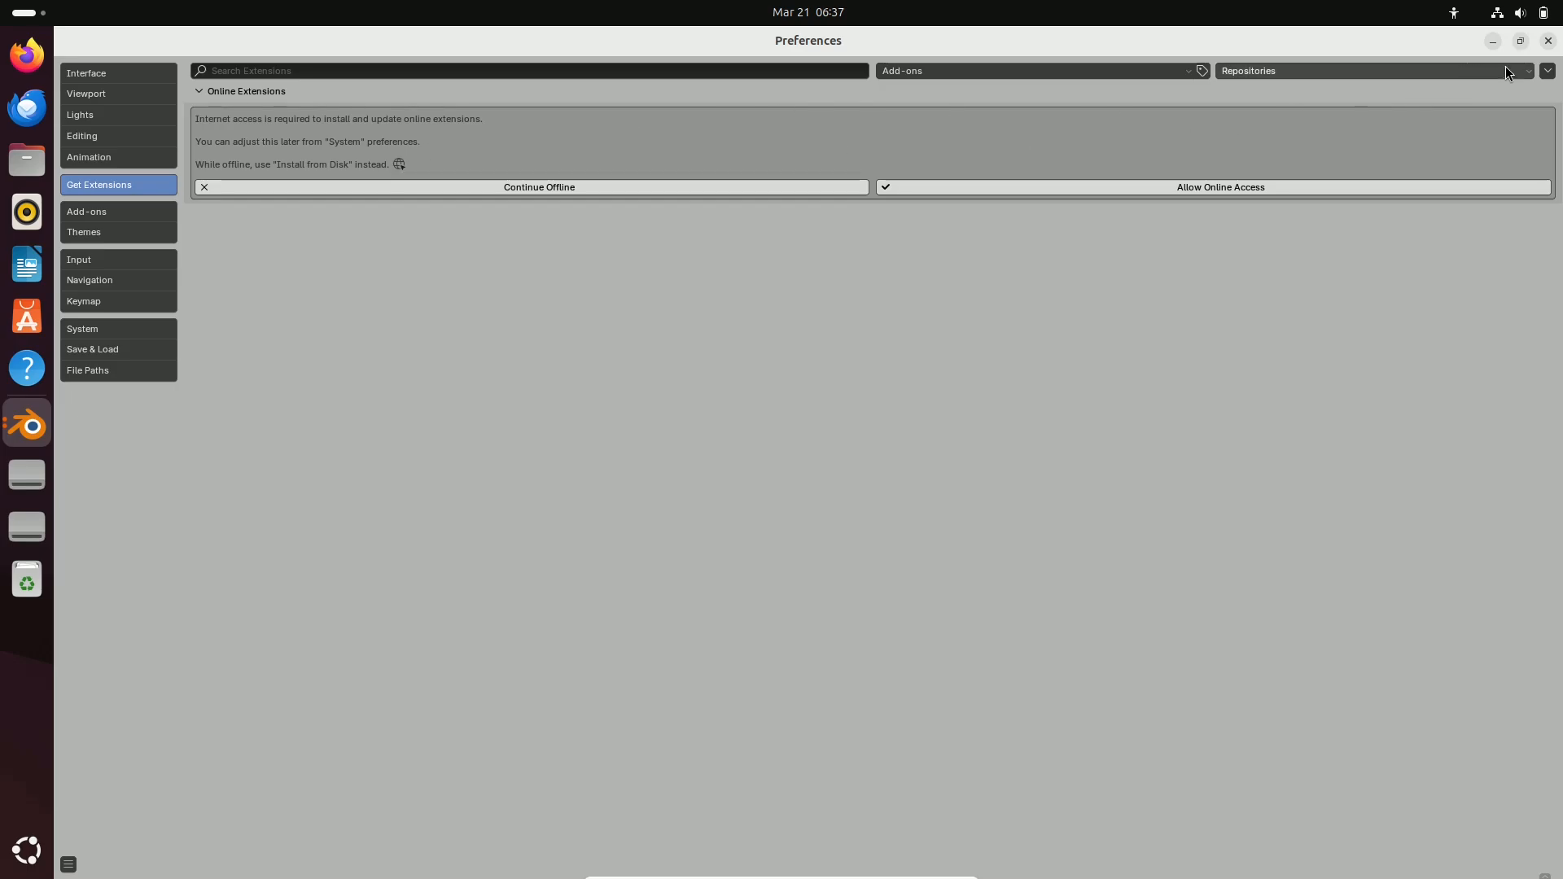
Look through Add-ons, the Node Editor theme colours and Navigation preferences, then close Preferences
click(86, 212)
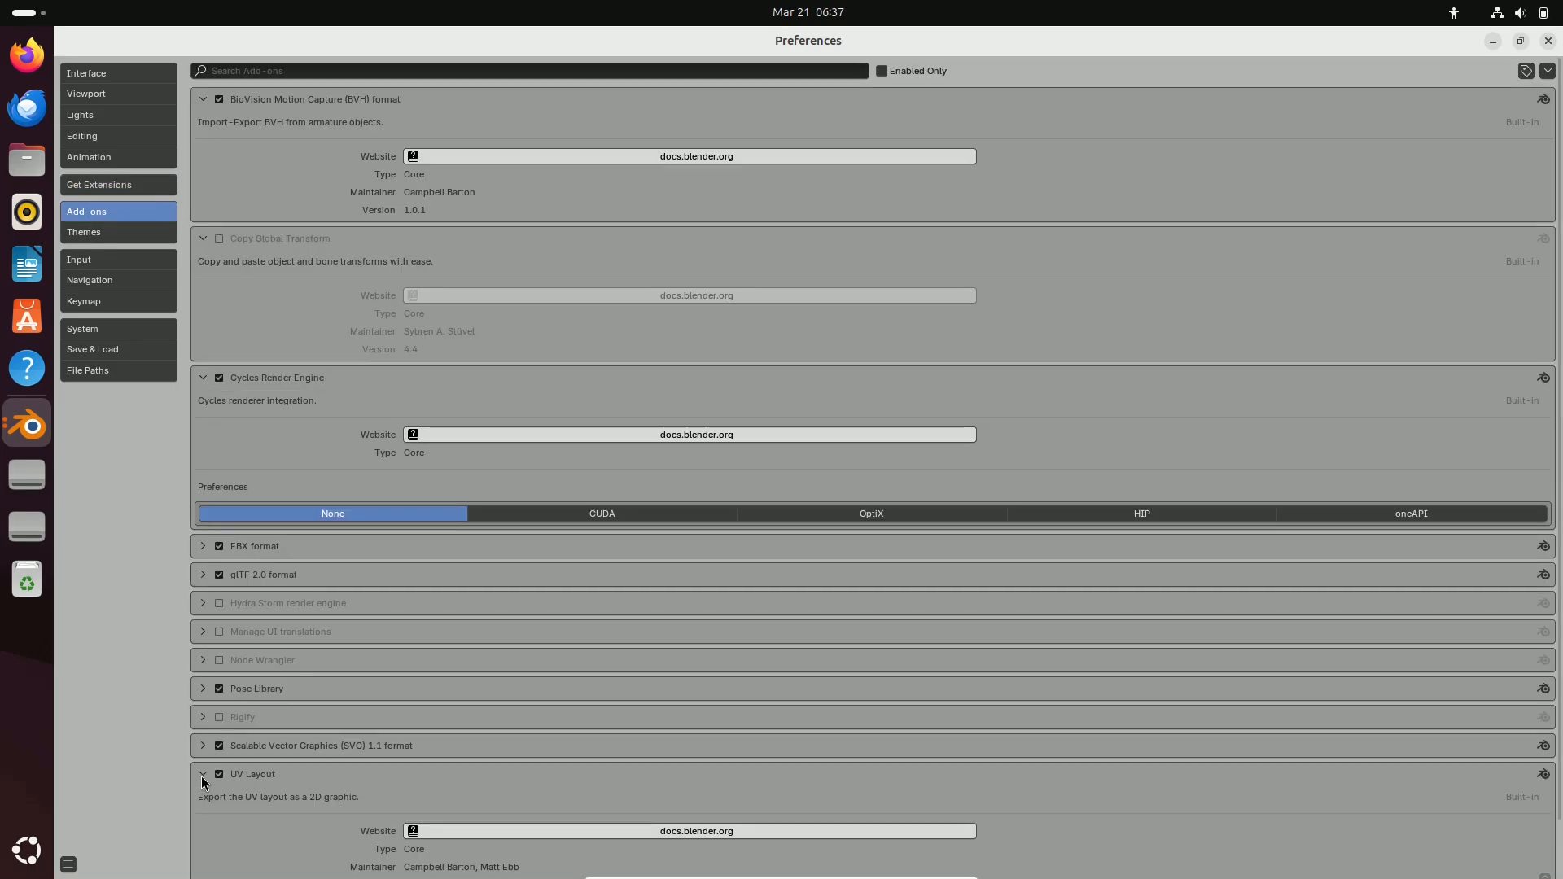
click(84, 232)
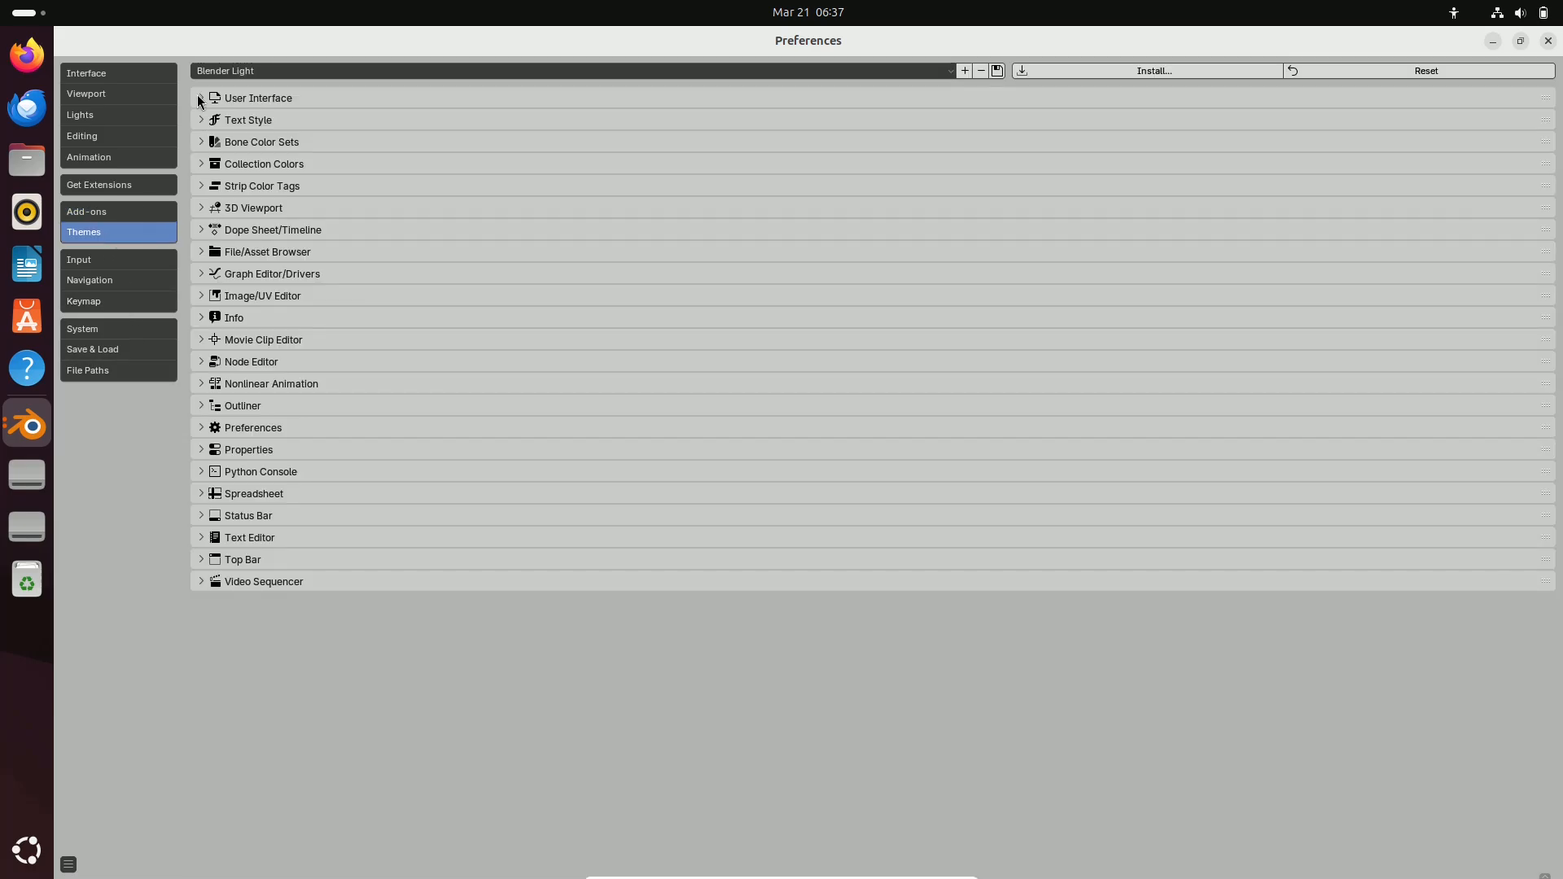
click(202, 98)
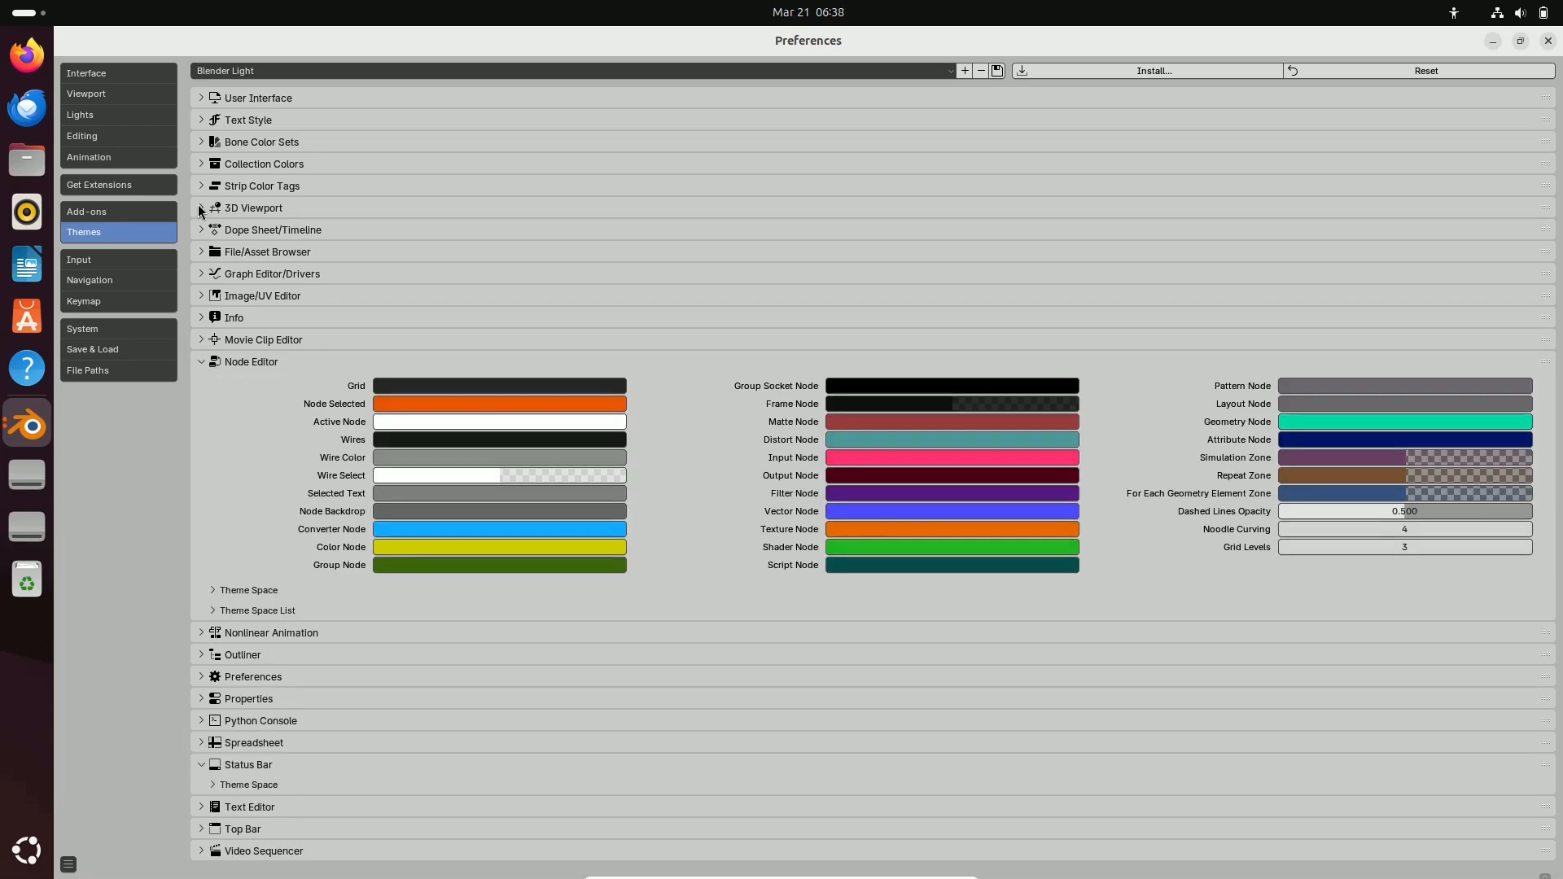
click(90, 280)
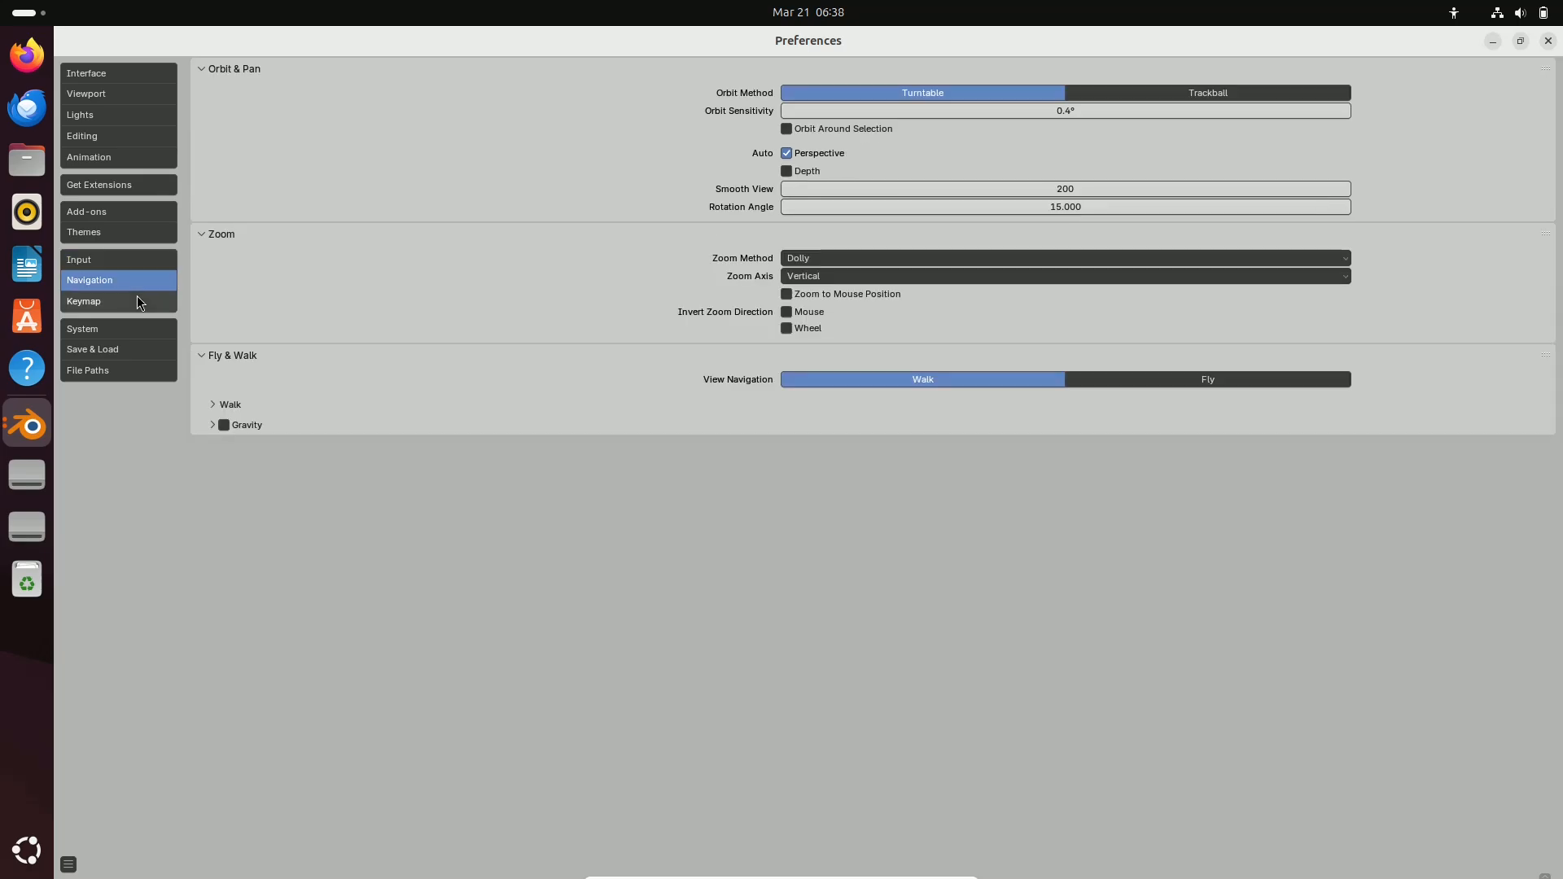
click(92, 348)
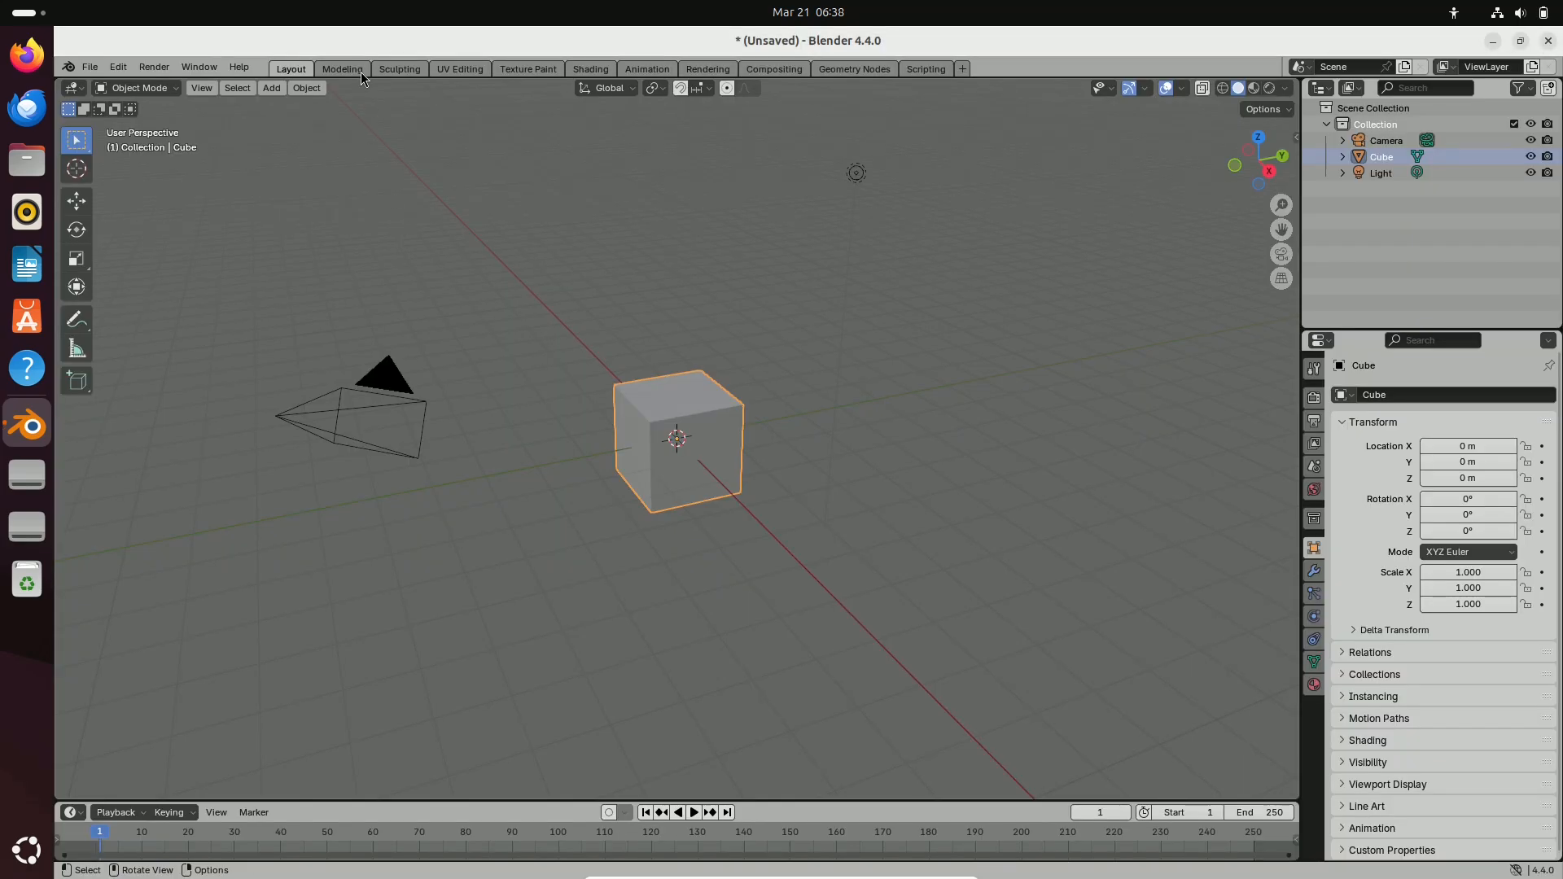
Step through Modeling, Sculpting, UV Editing and Texture Paint, then force-quit the frozen Blender and relaunch it
click(342, 68)
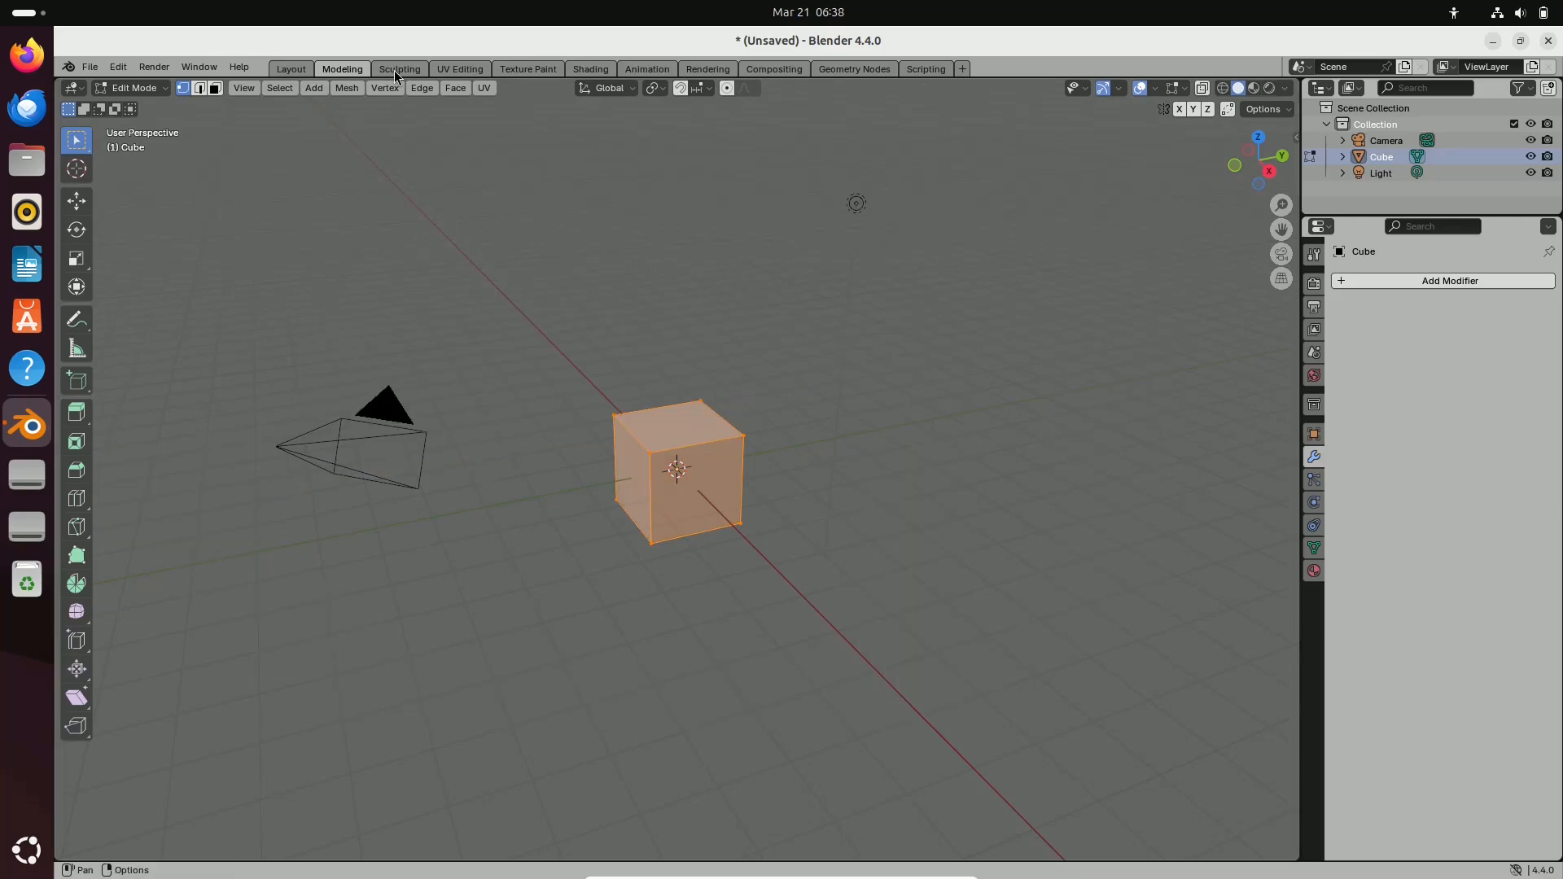
click(399, 68)
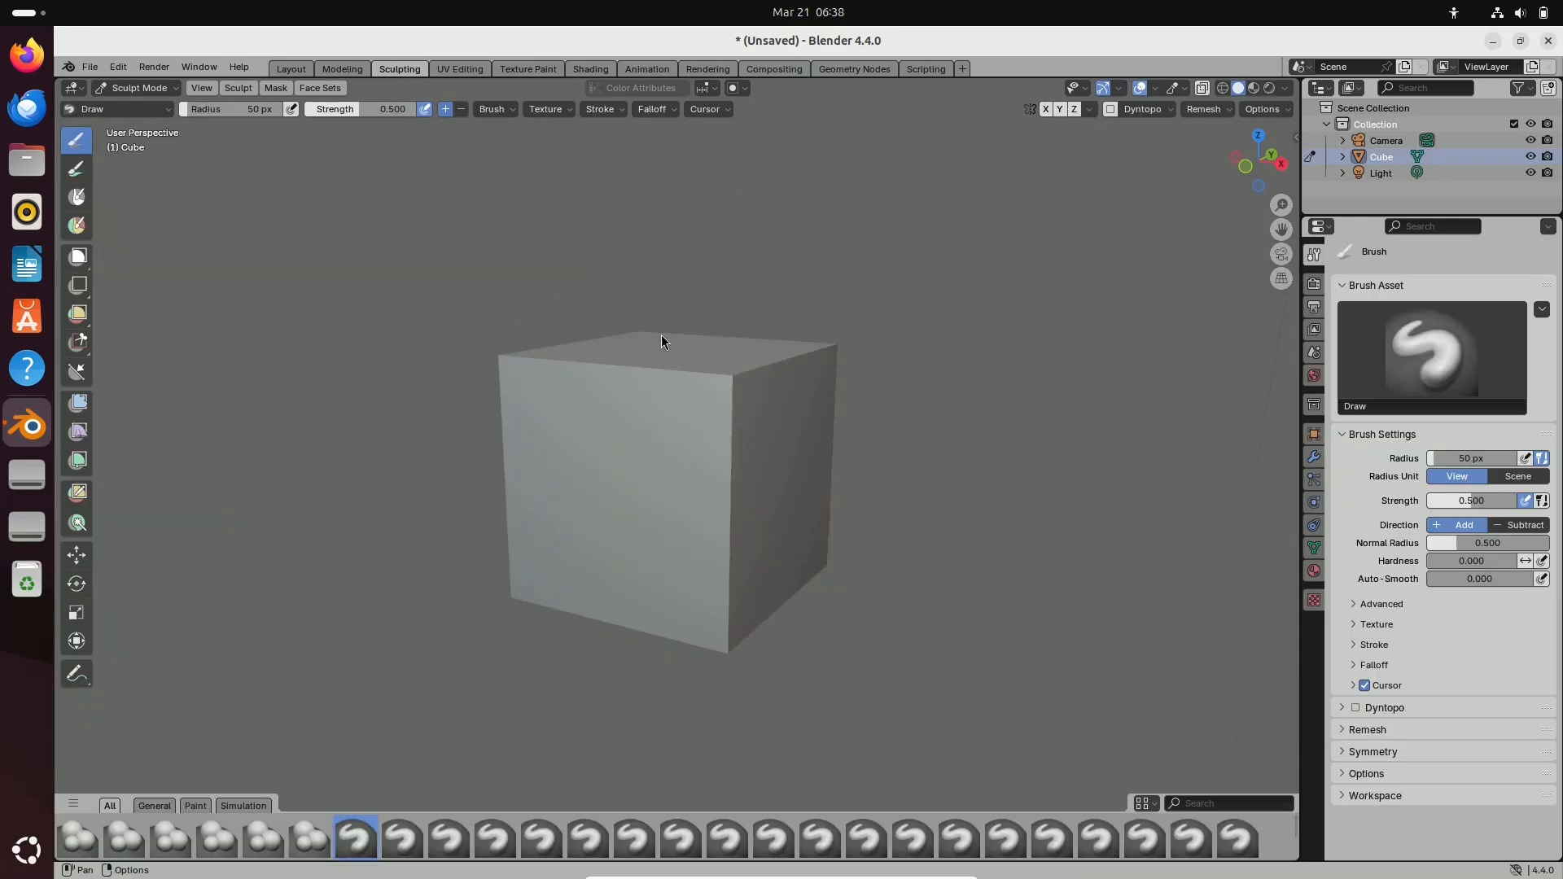
mouse_move(520, 359)
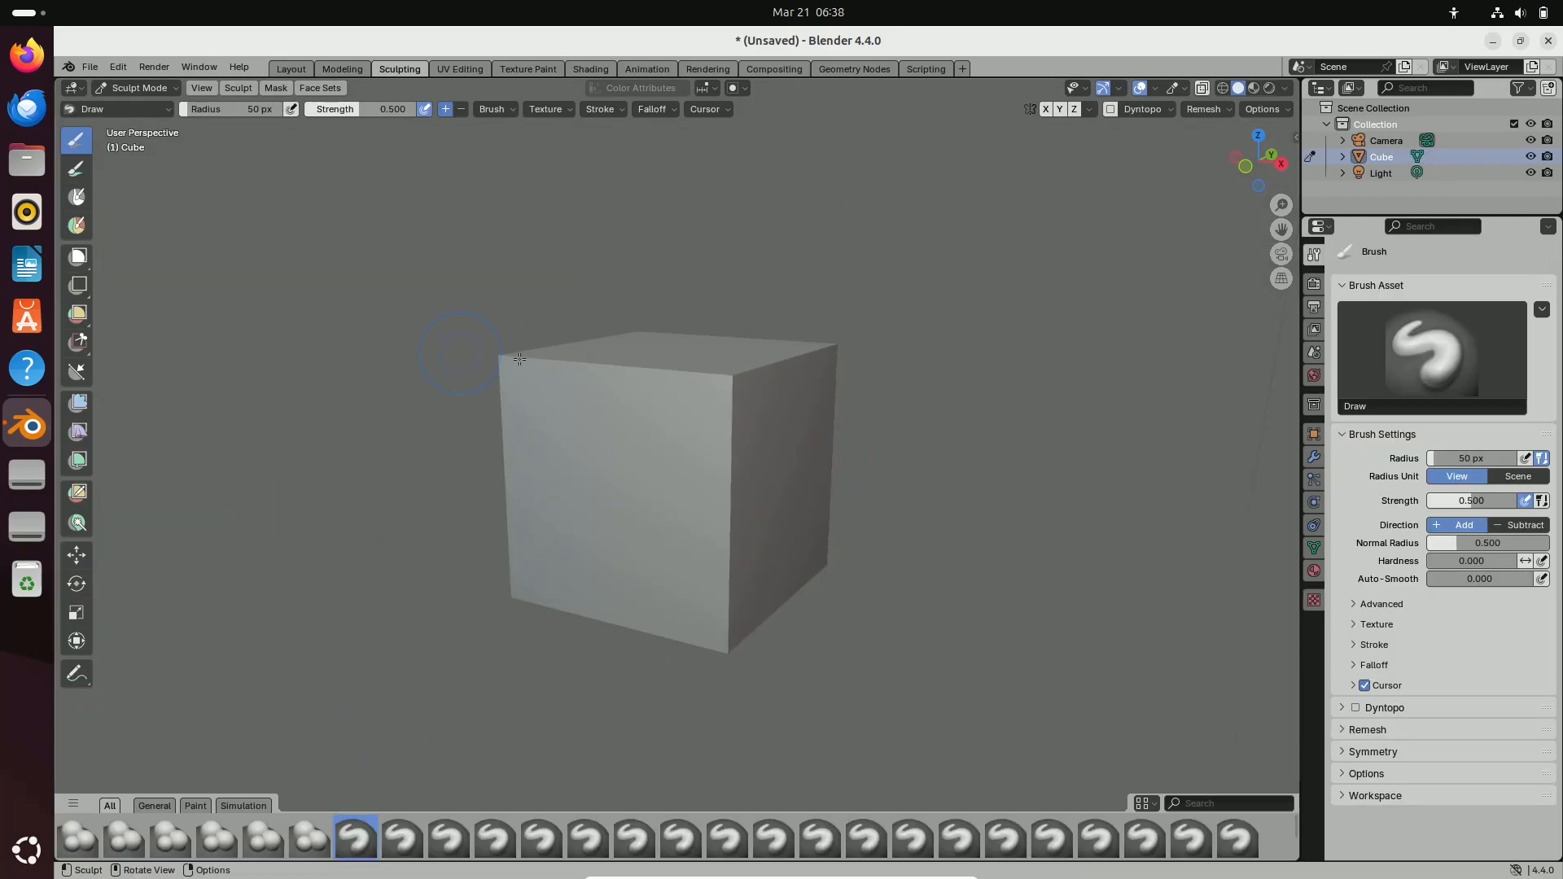
click(459, 68)
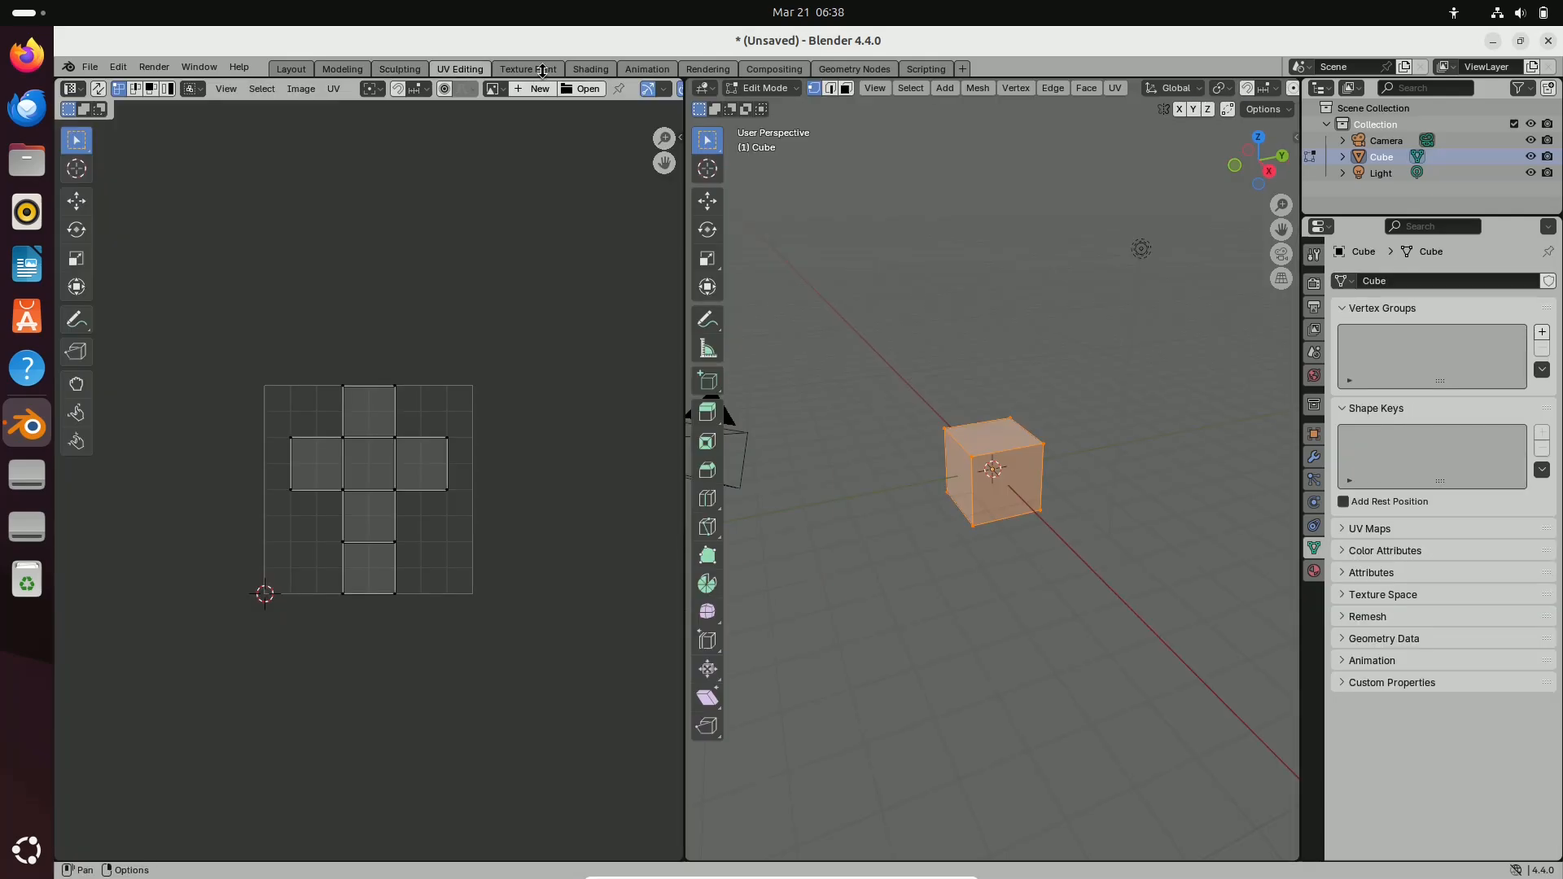
click(527, 69)
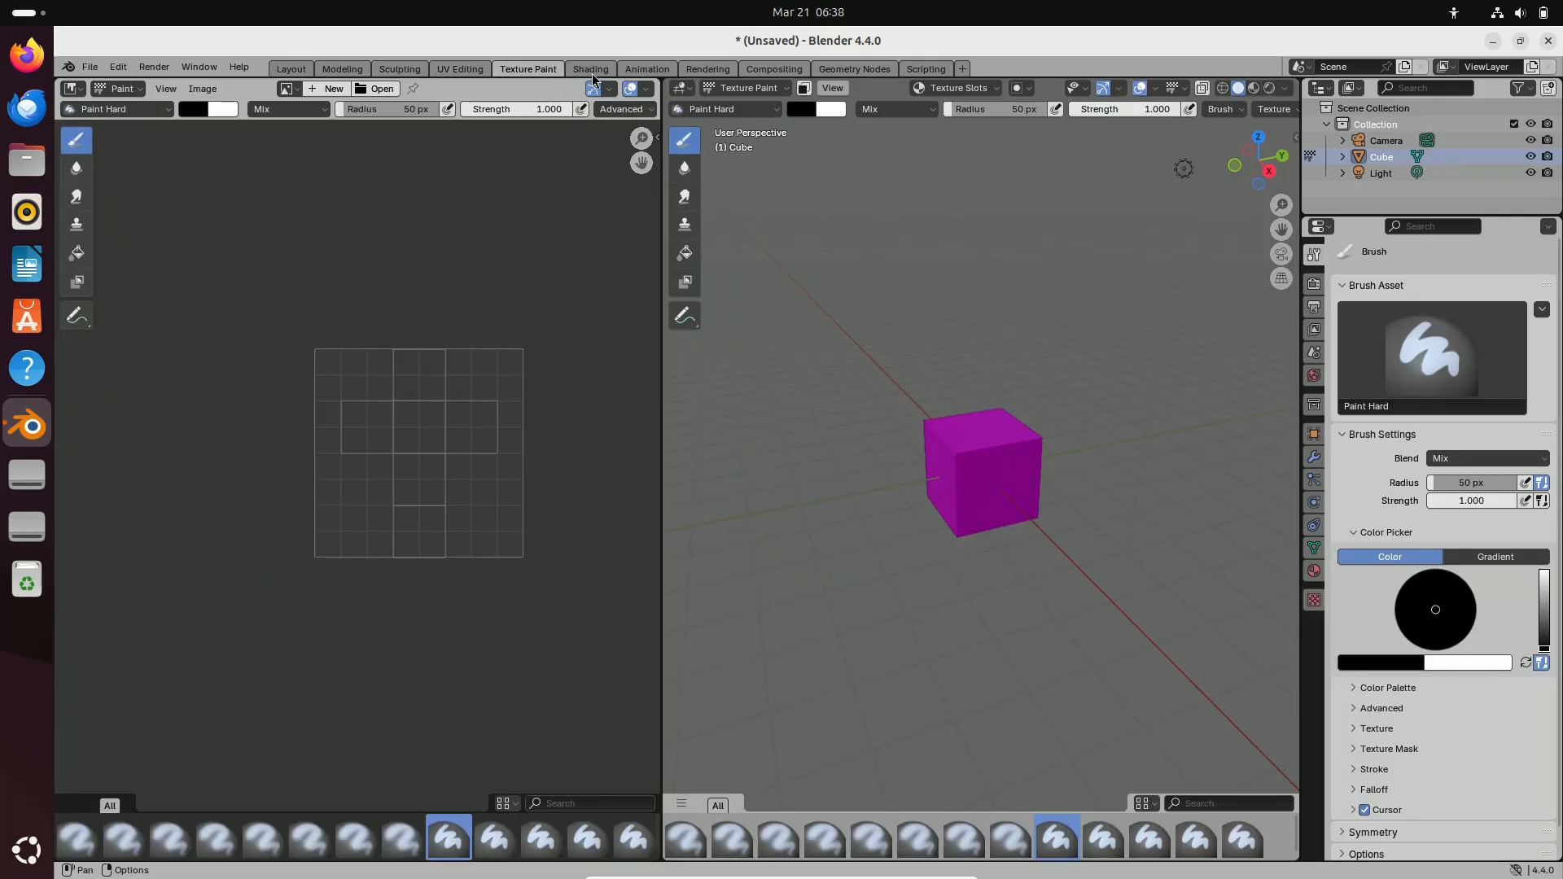
mouse_move(604, 68)
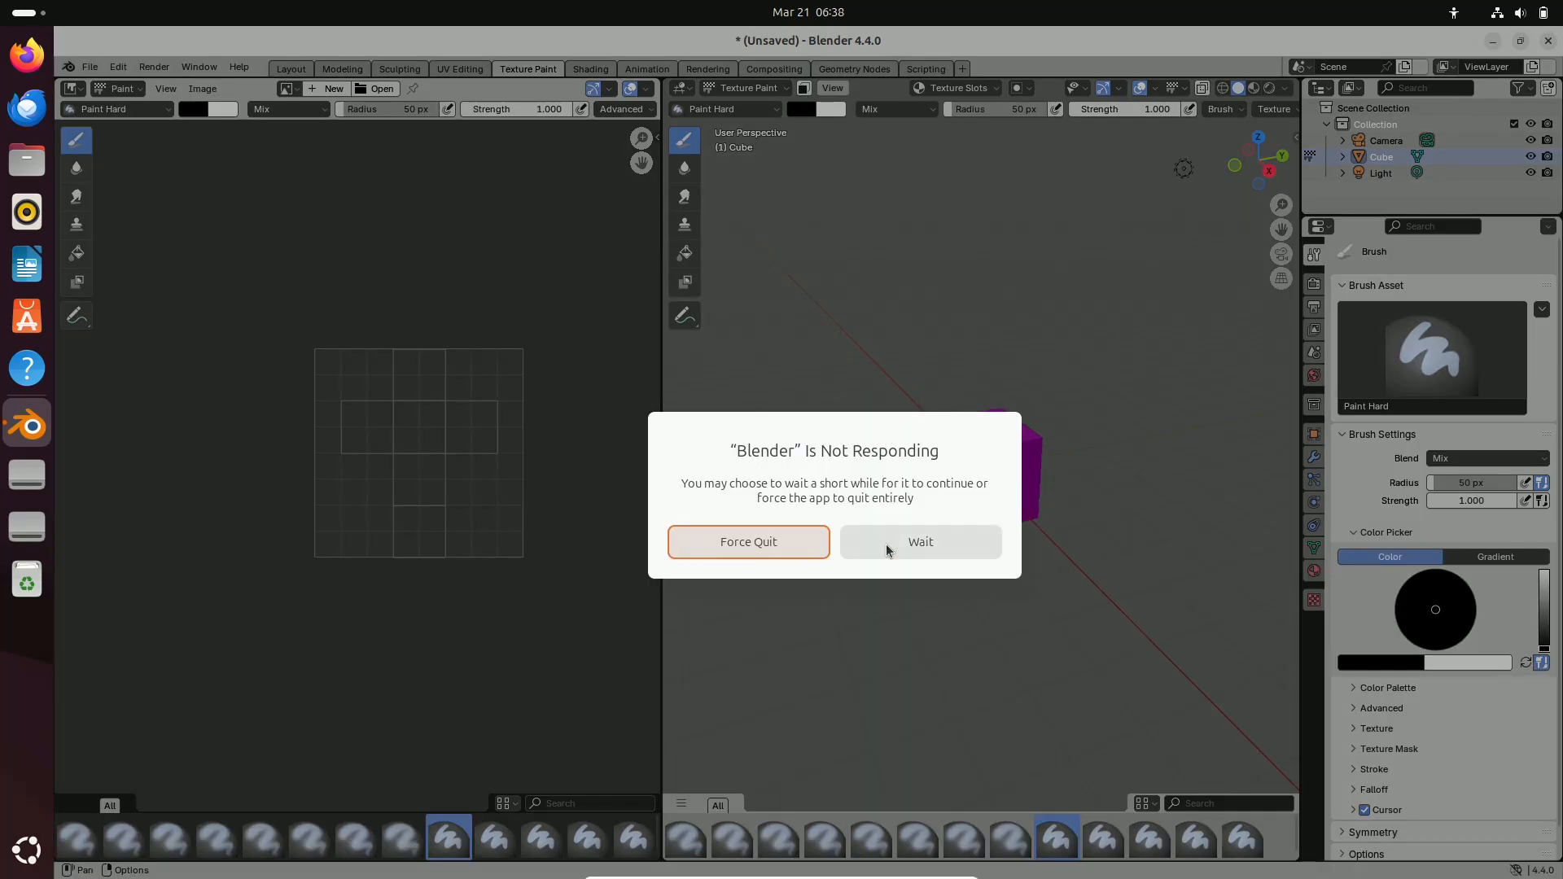
mouse_move(592, 78)
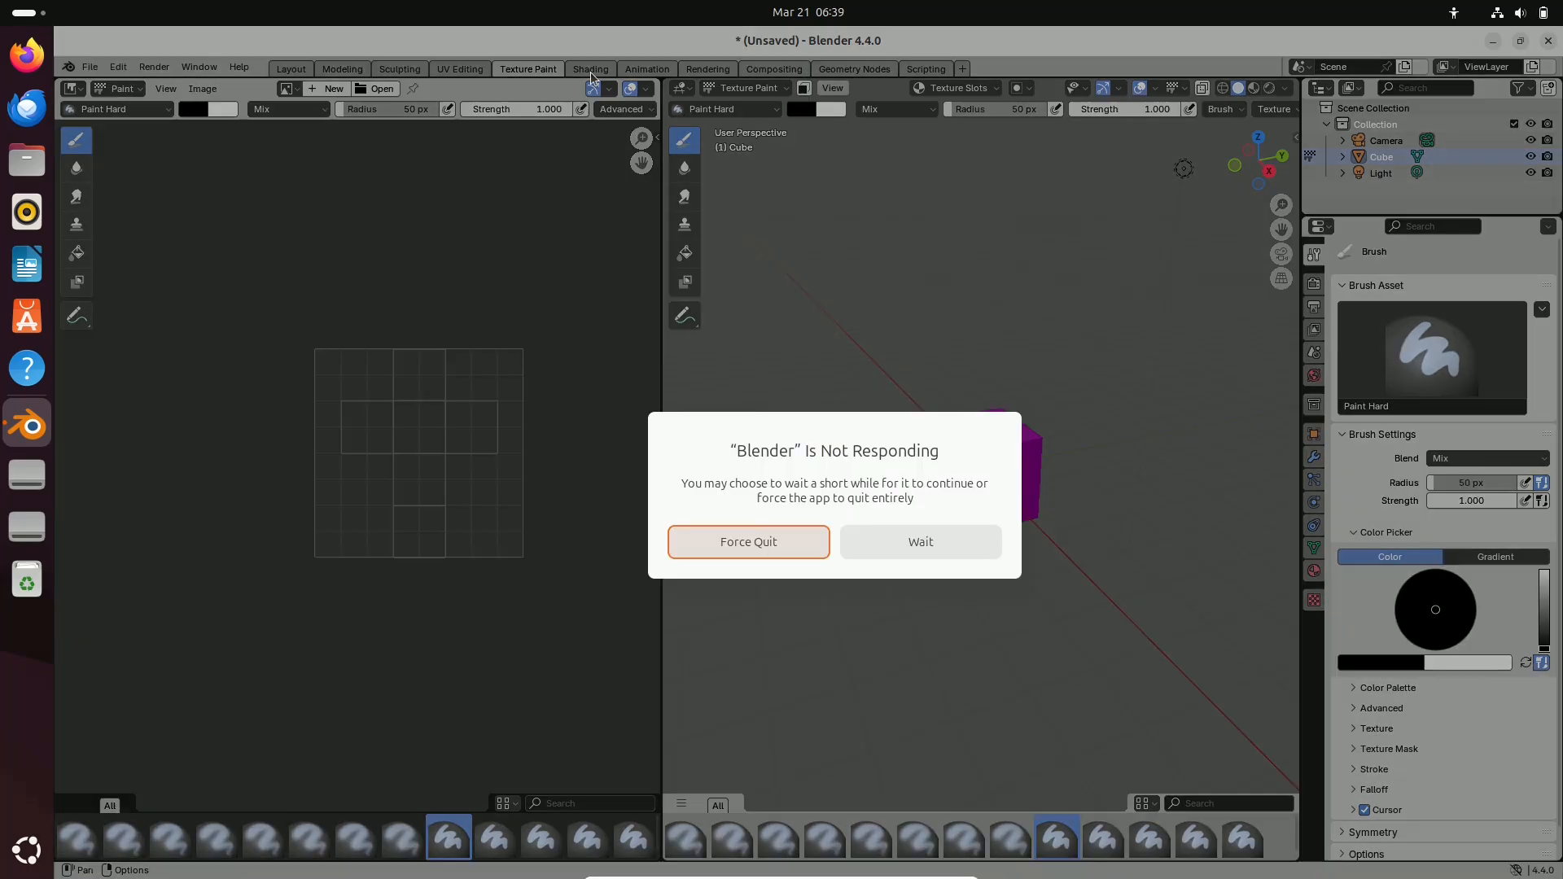
click(920, 542)
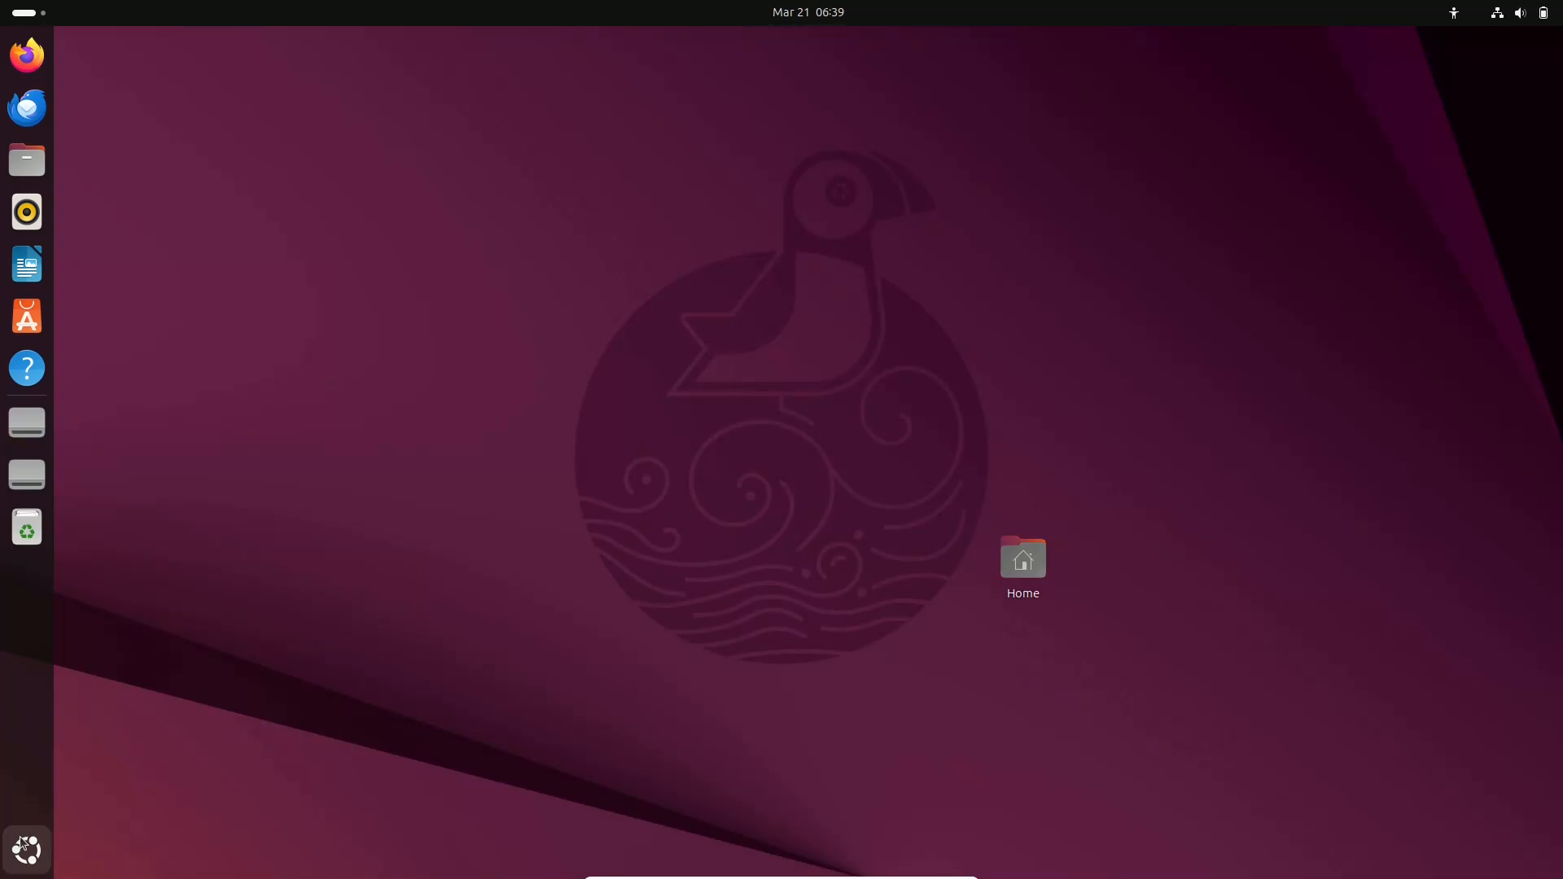
click(22, 850)
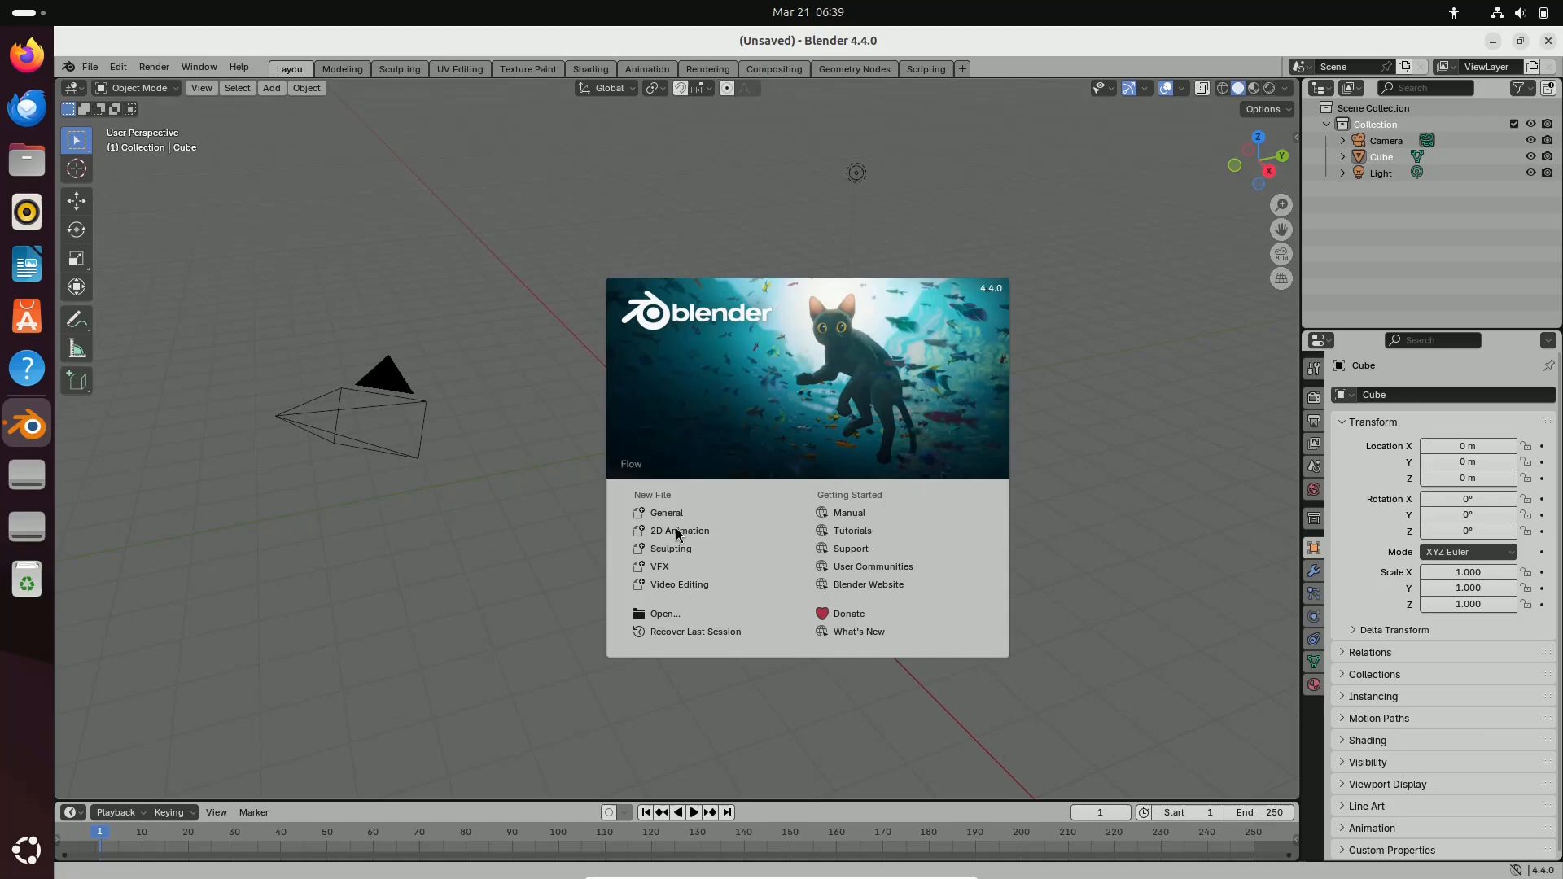
mouse_move(679, 530)
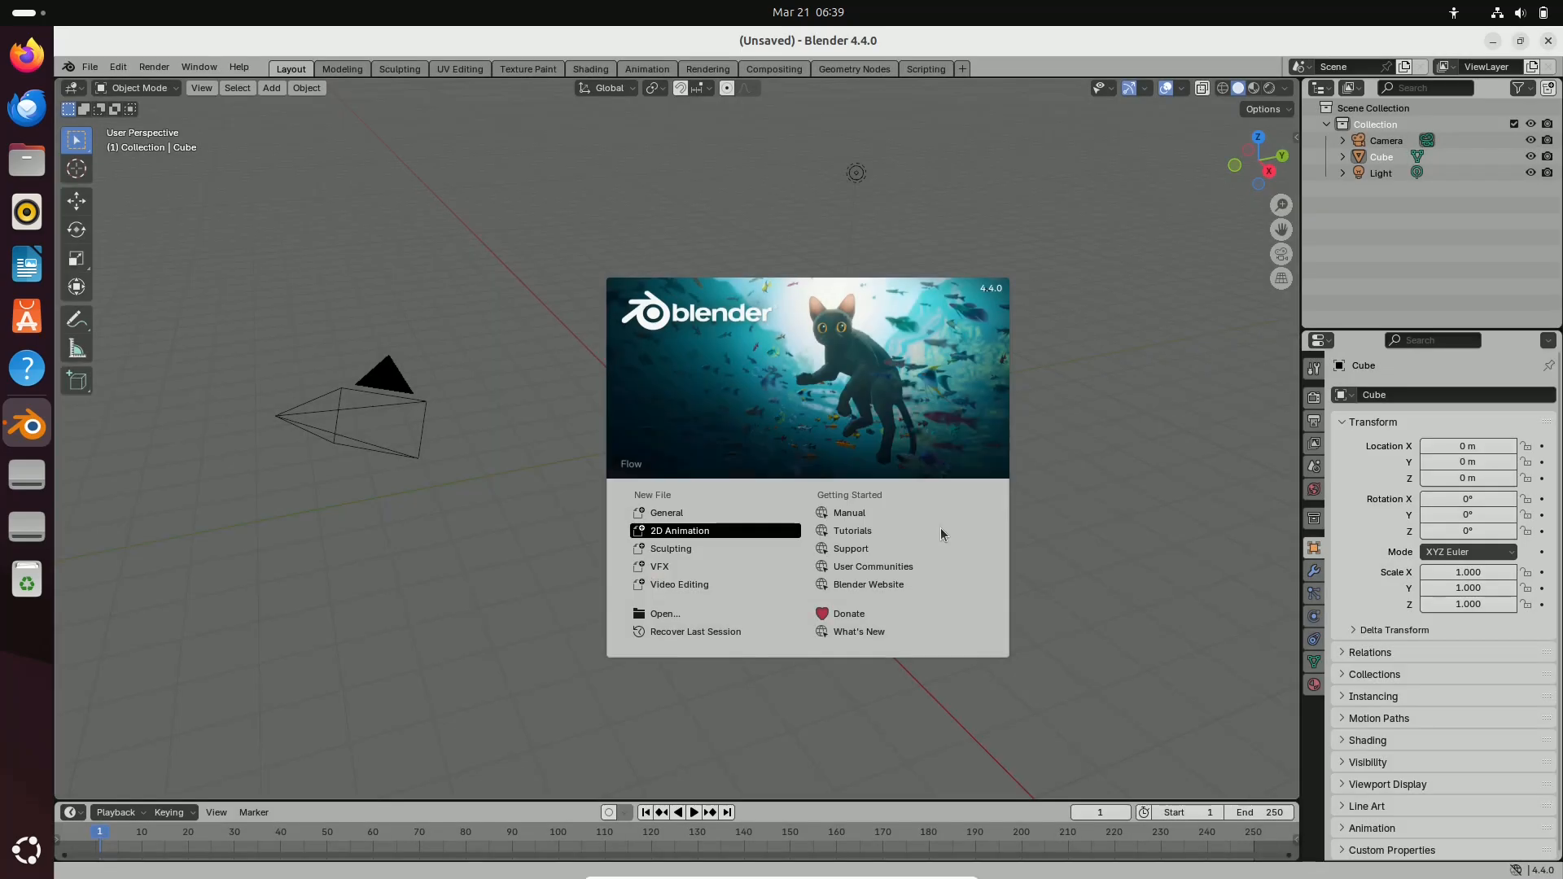
Start a new 2D Animation file from the splash screen
click(681, 531)
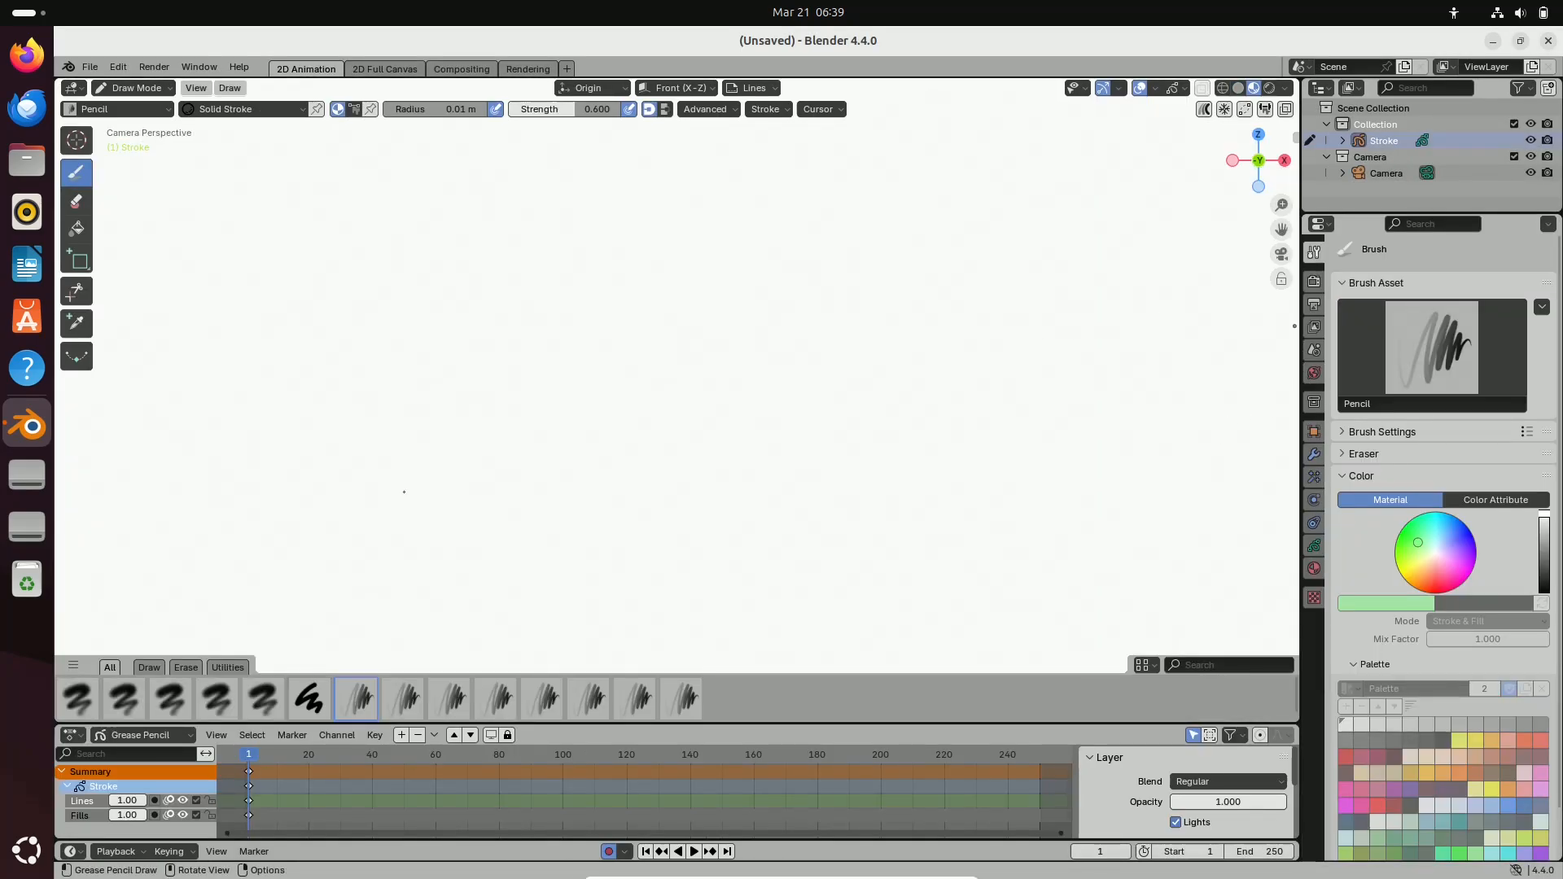
mouse_move(156, 672)
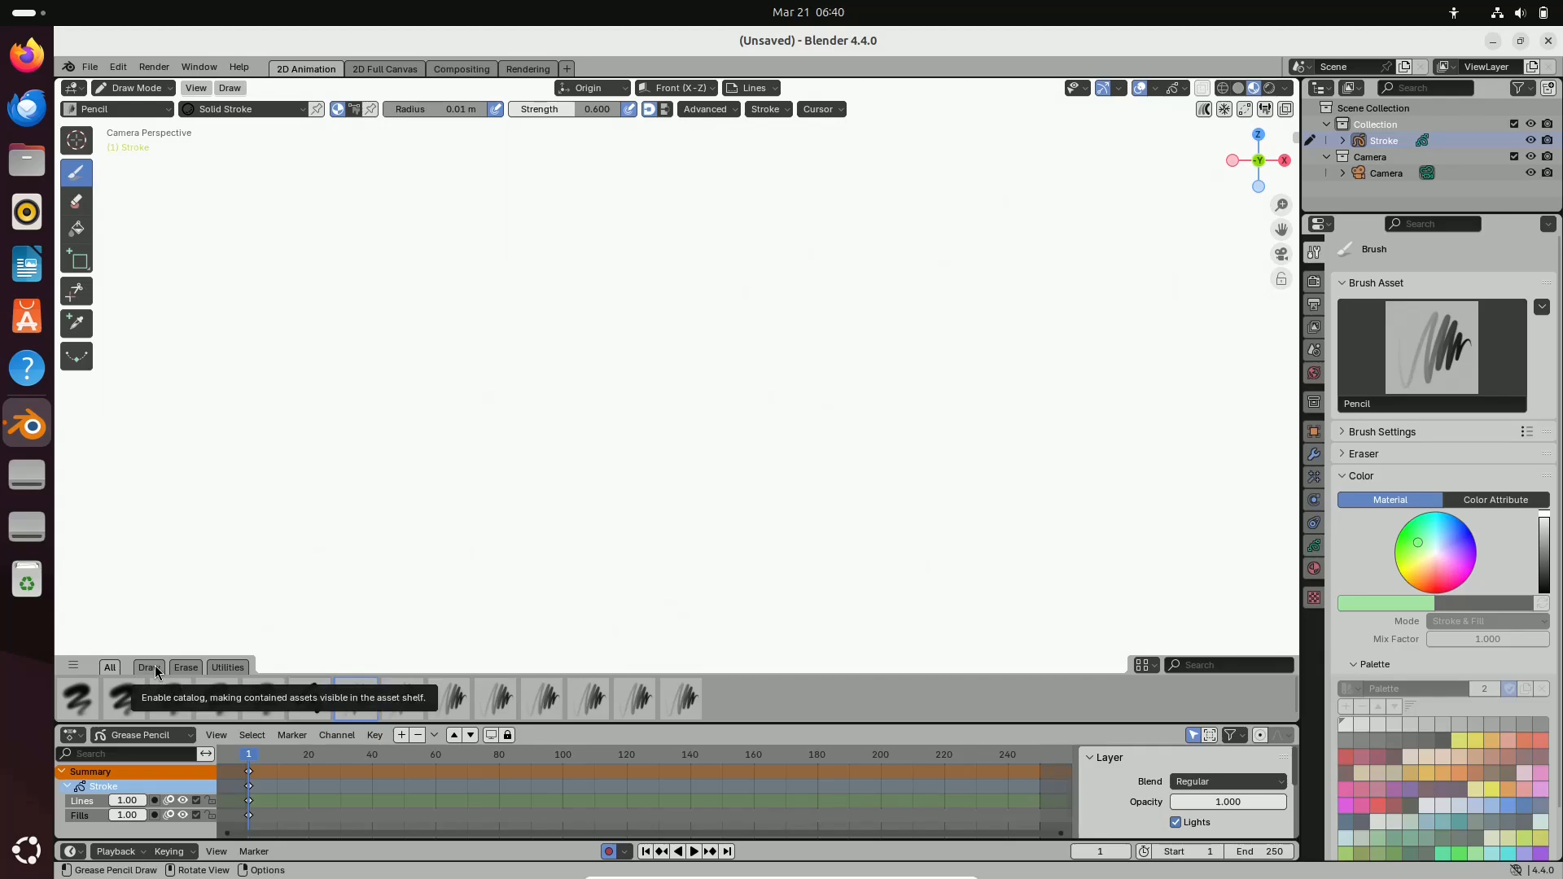
Show the Utilities brush catalog and the view layer and other property sections
click(186, 667)
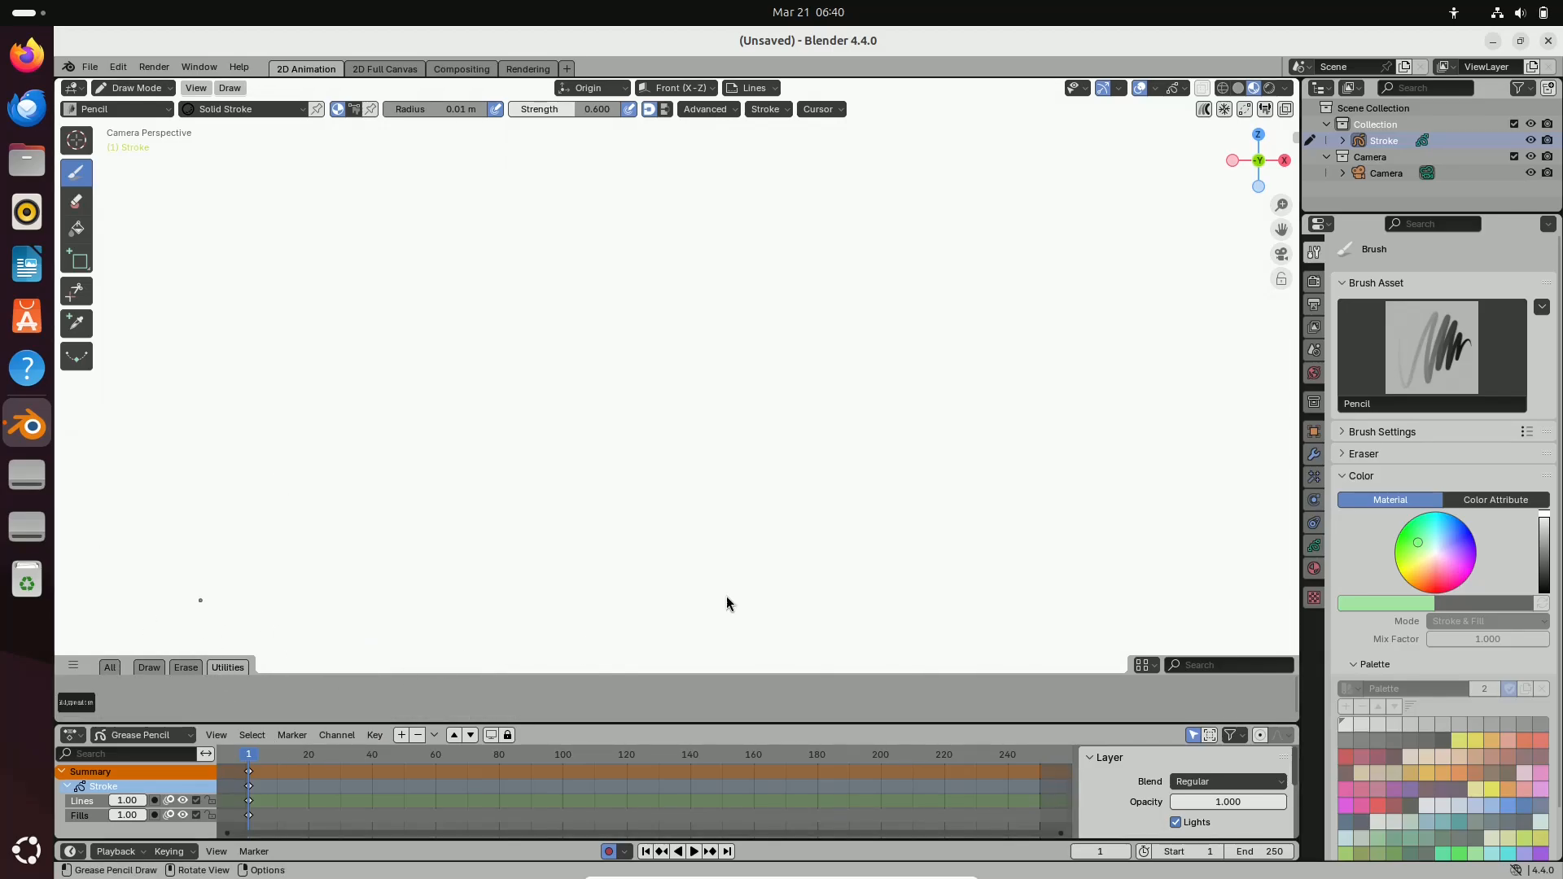
click(1312, 326)
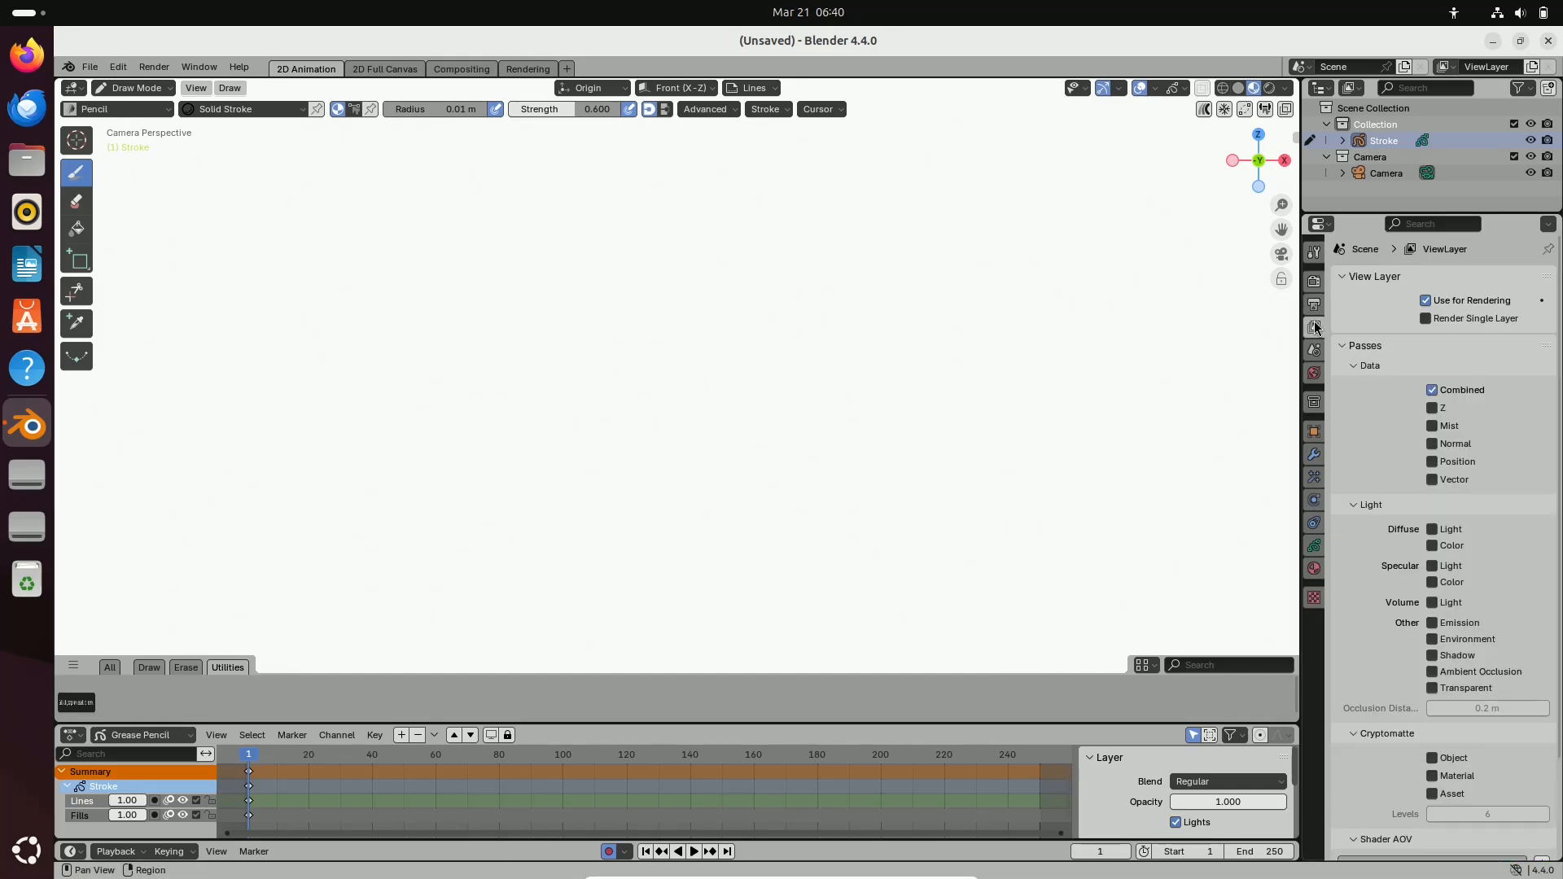
click(1312, 430)
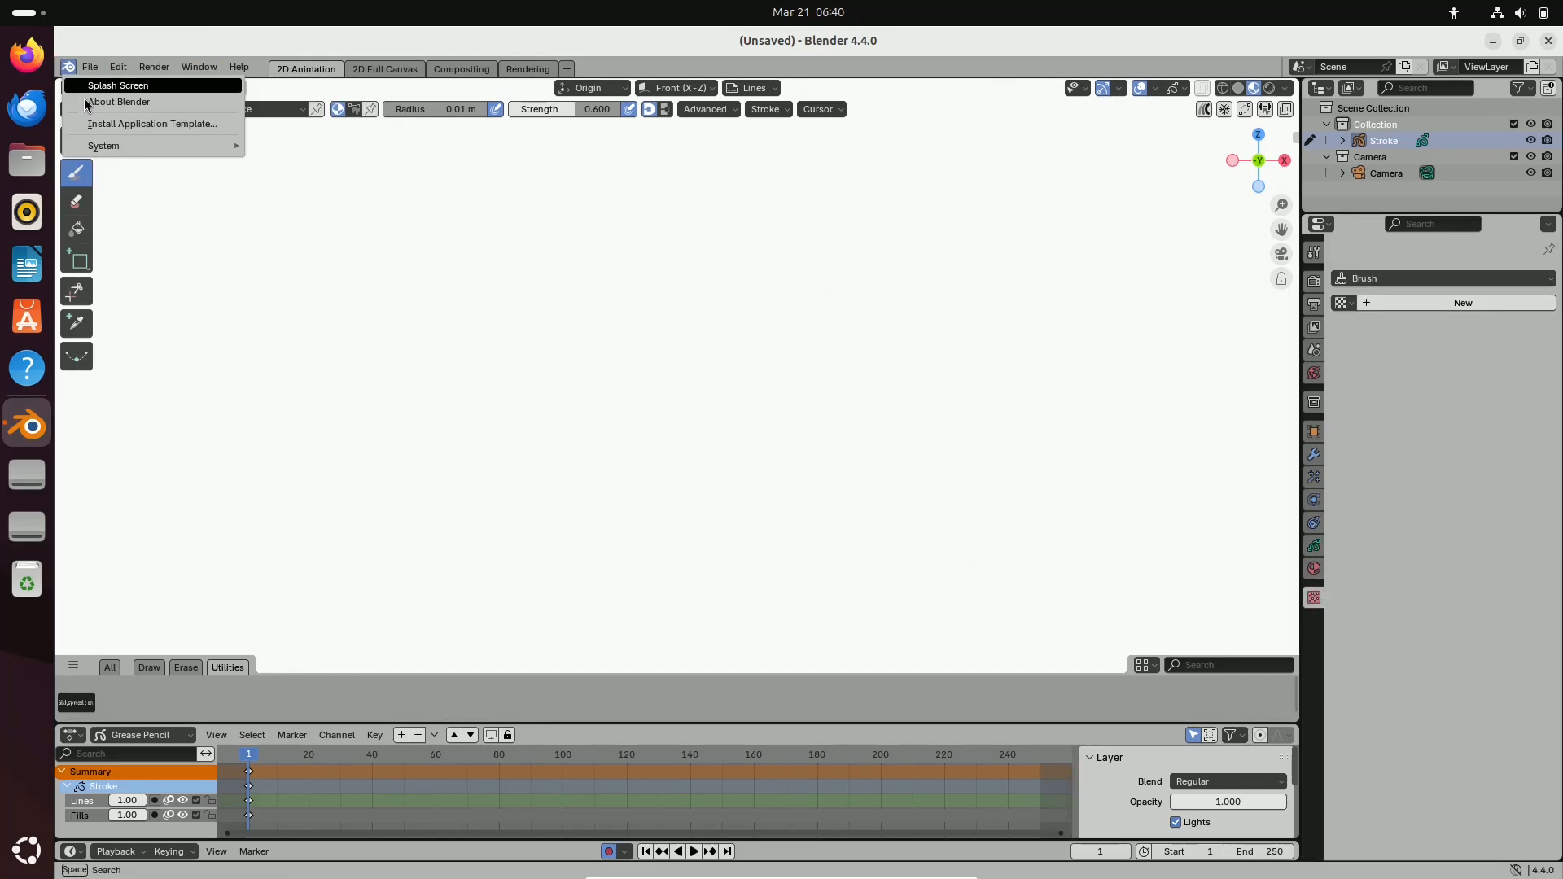
Dismiss the Blender info menu and browse the File and Render menus
click(89, 67)
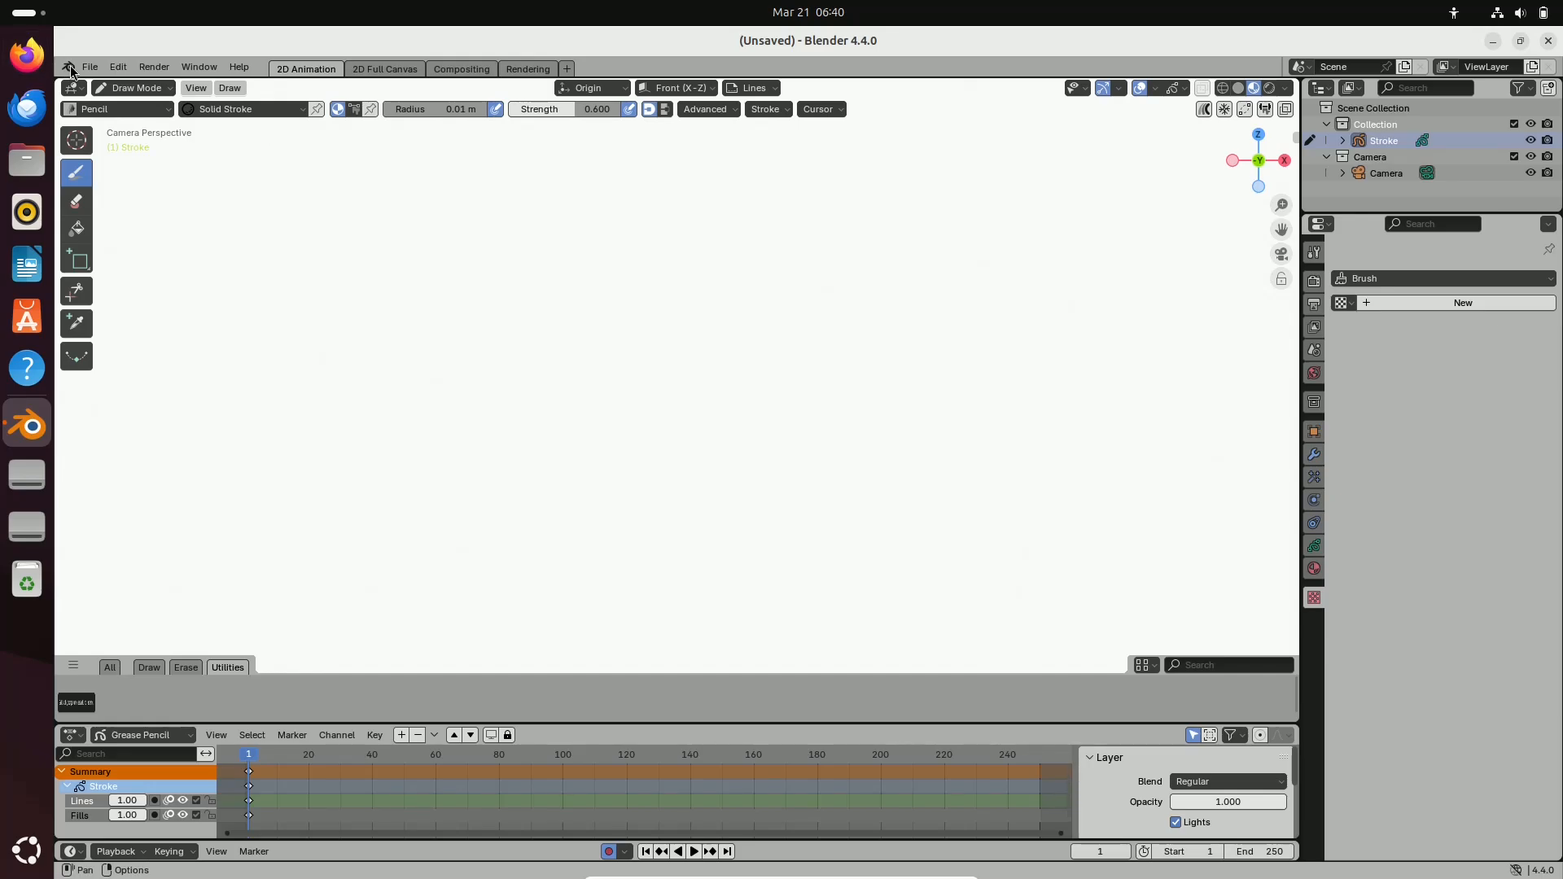
click(89, 67)
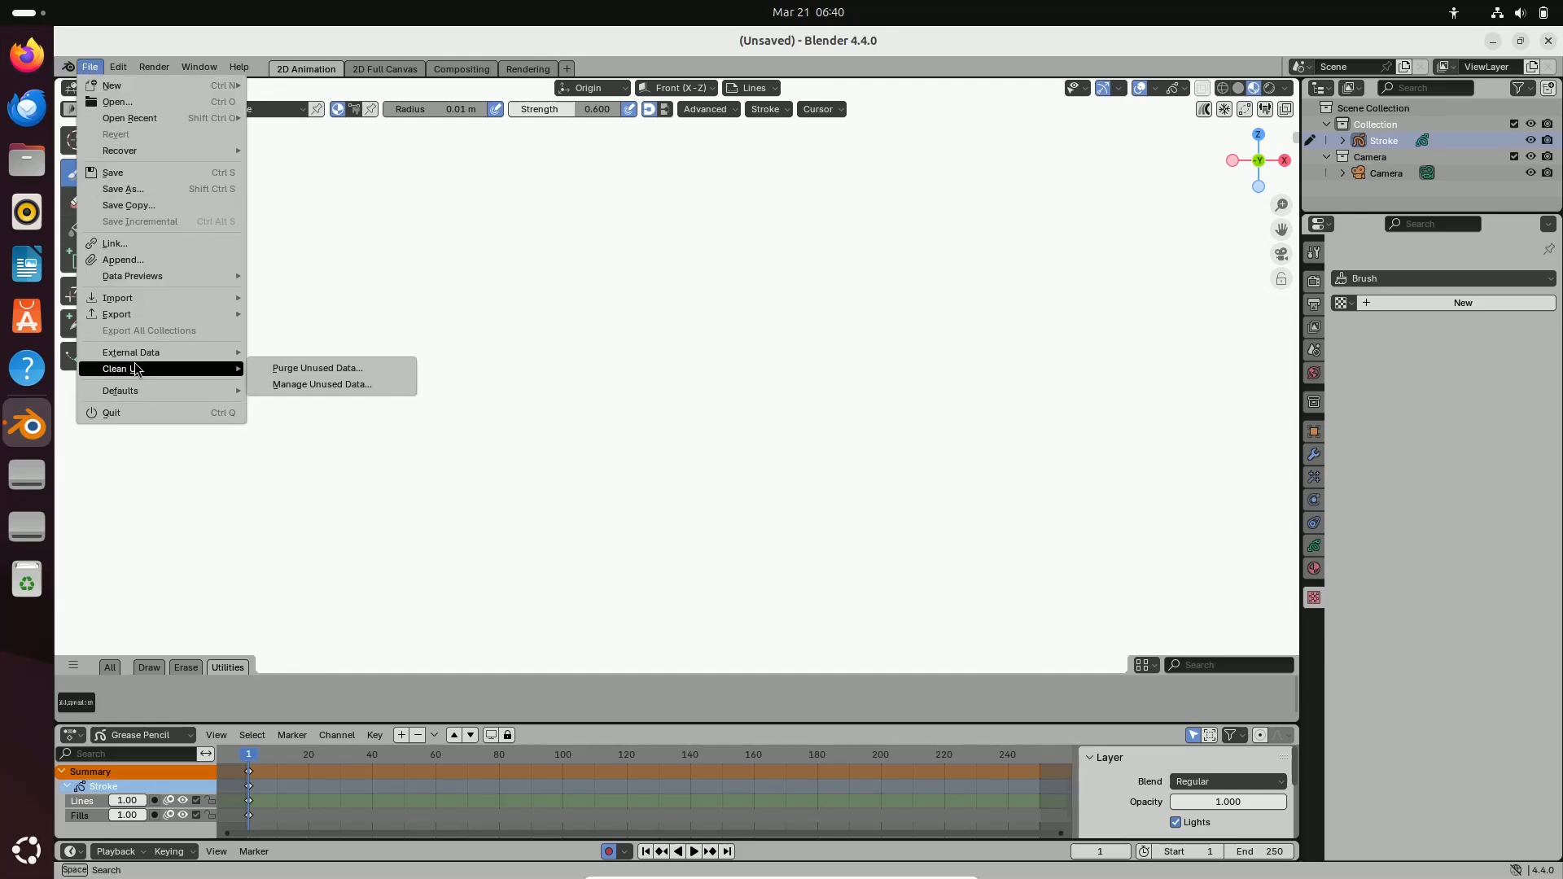
mouse_move(130, 352)
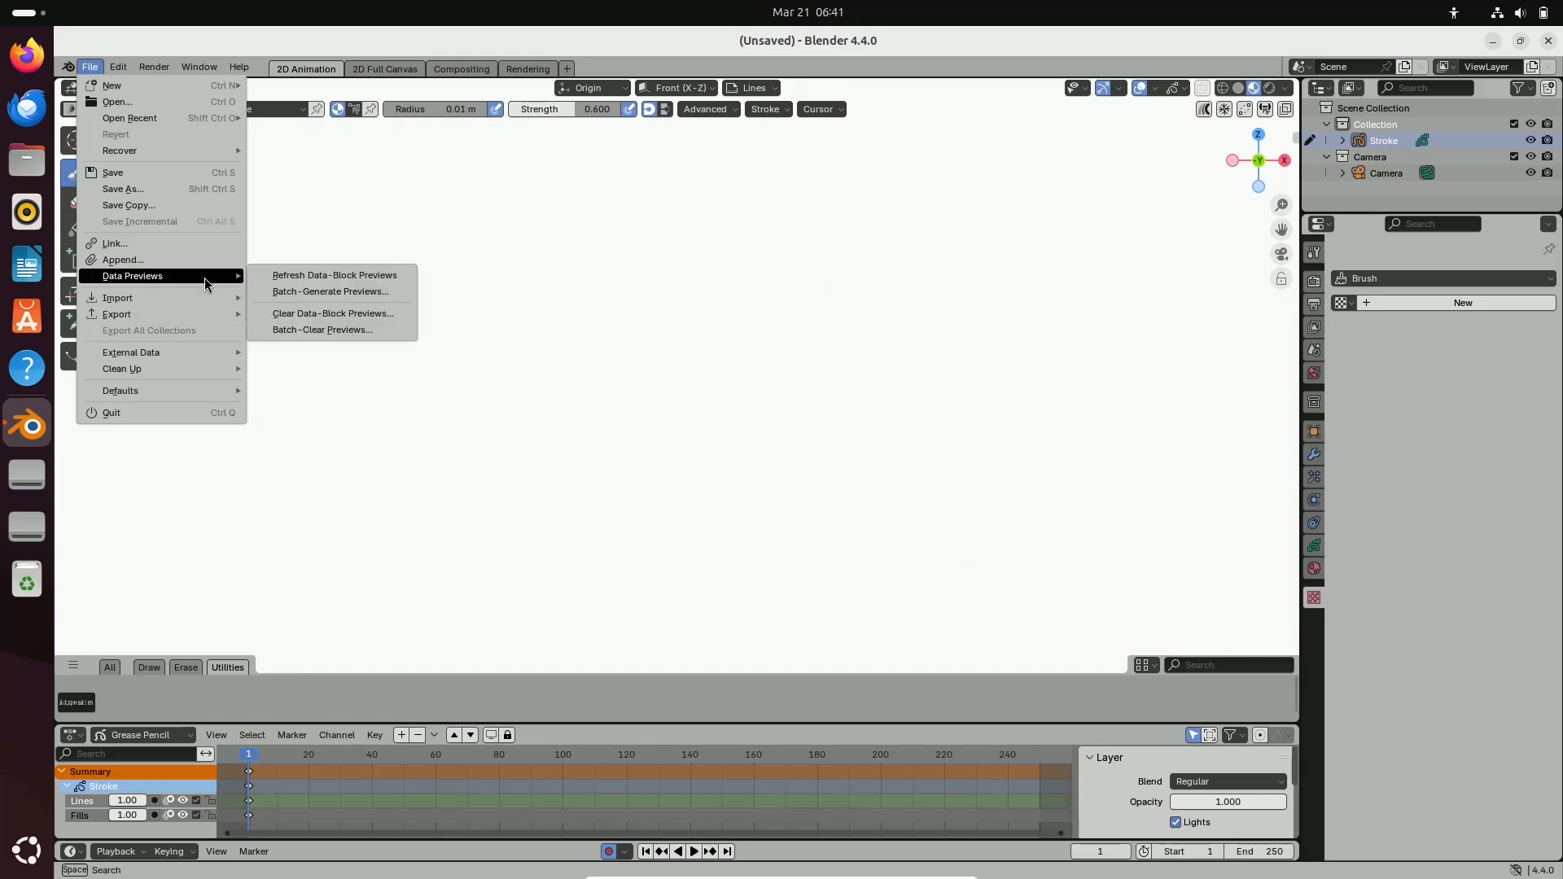
click(153, 67)
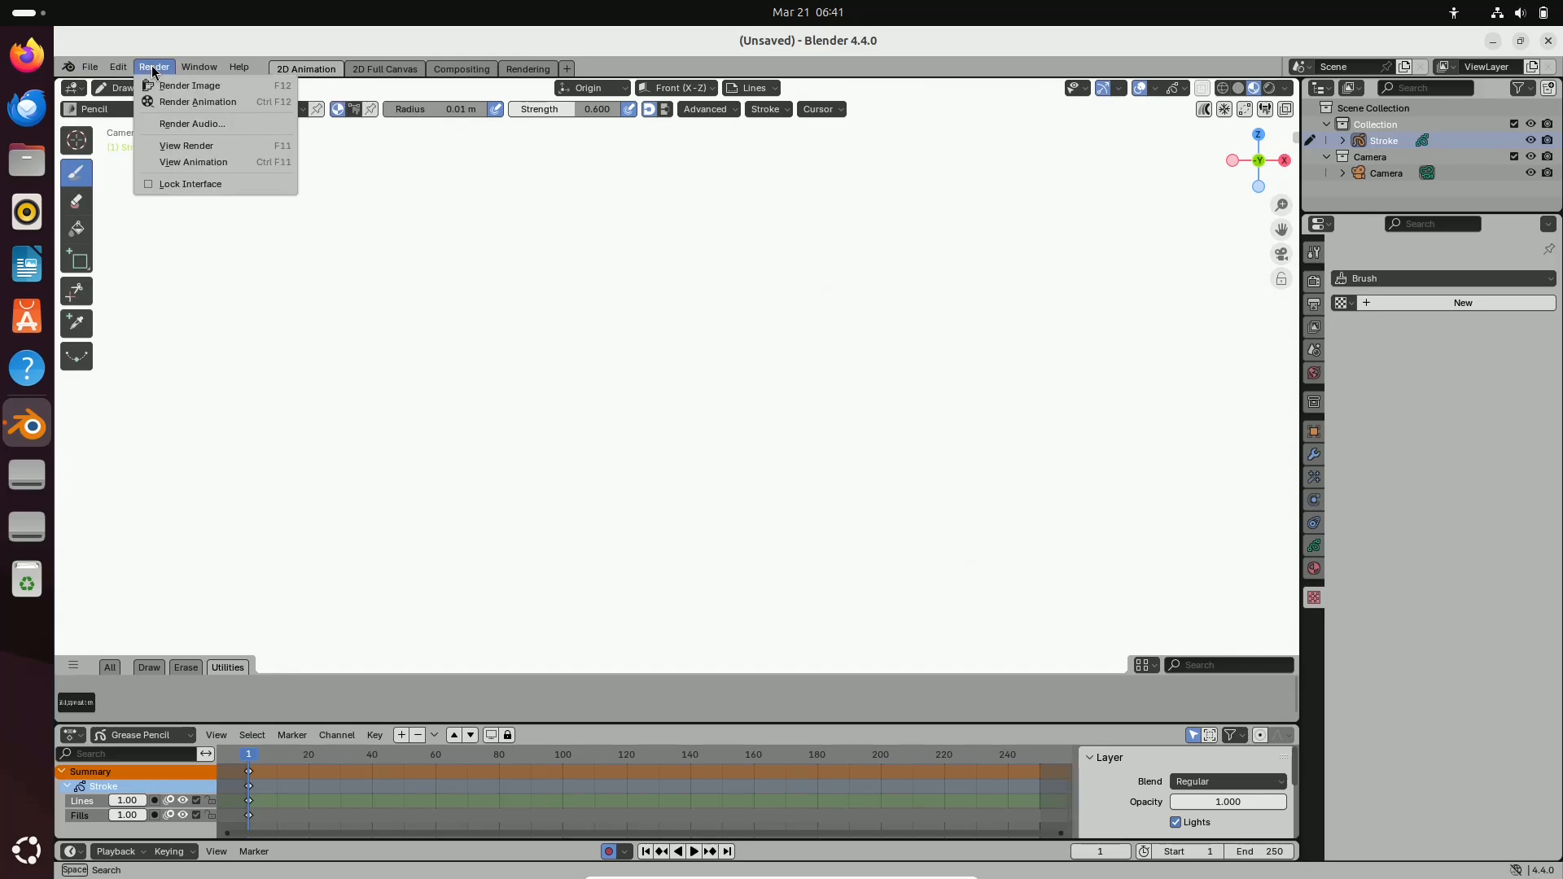
Glimpse the Compositing and 2D Full Canvas workspaces, then start a Video Editing file without saving
click(462, 68)
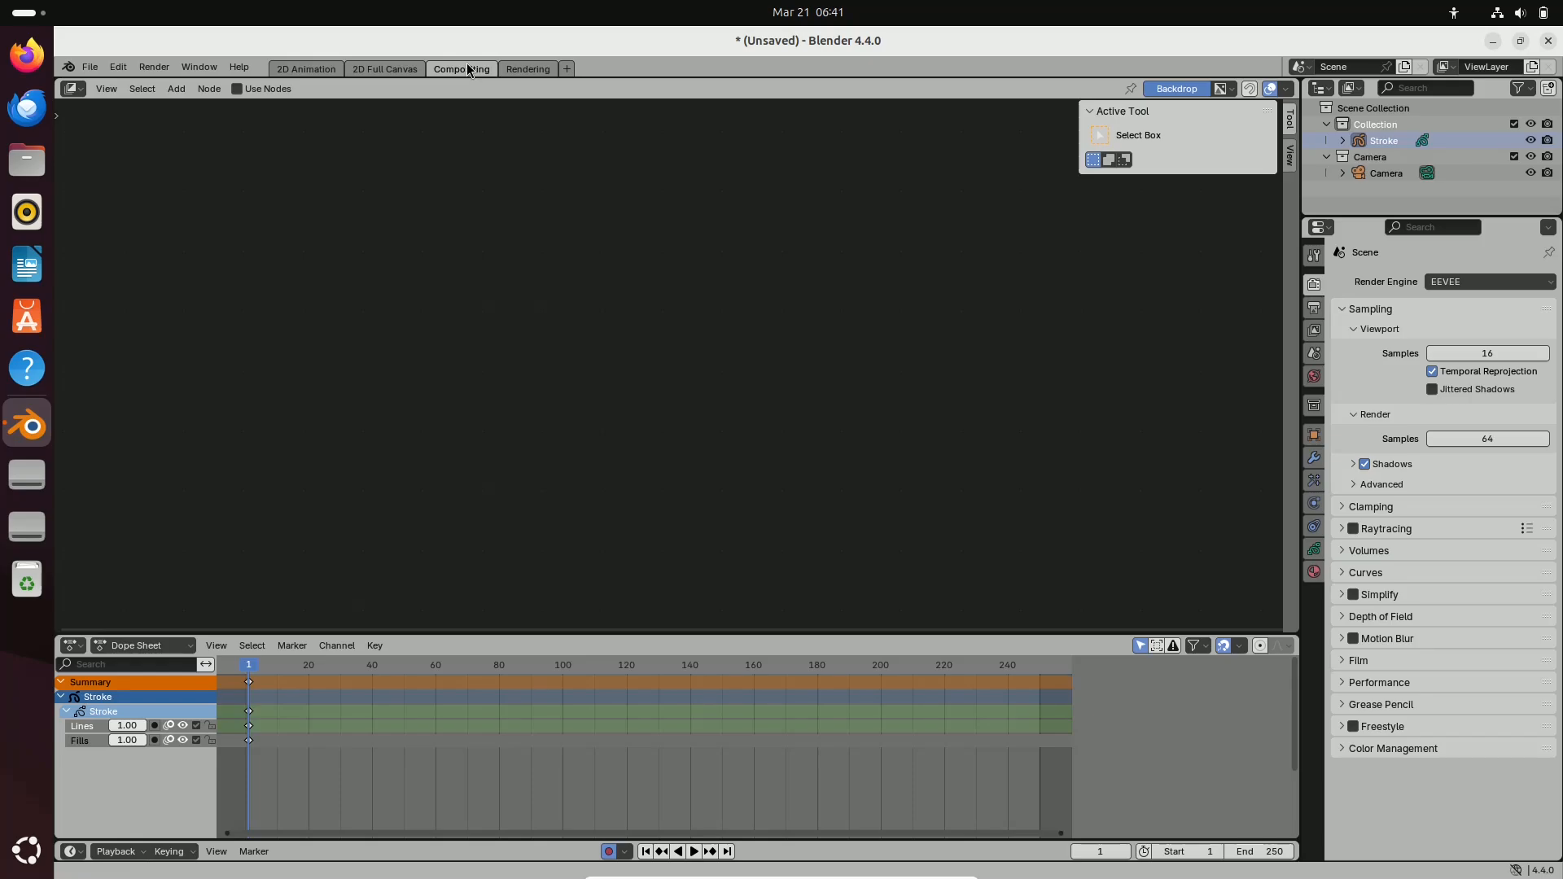
mouse_move(390, 75)
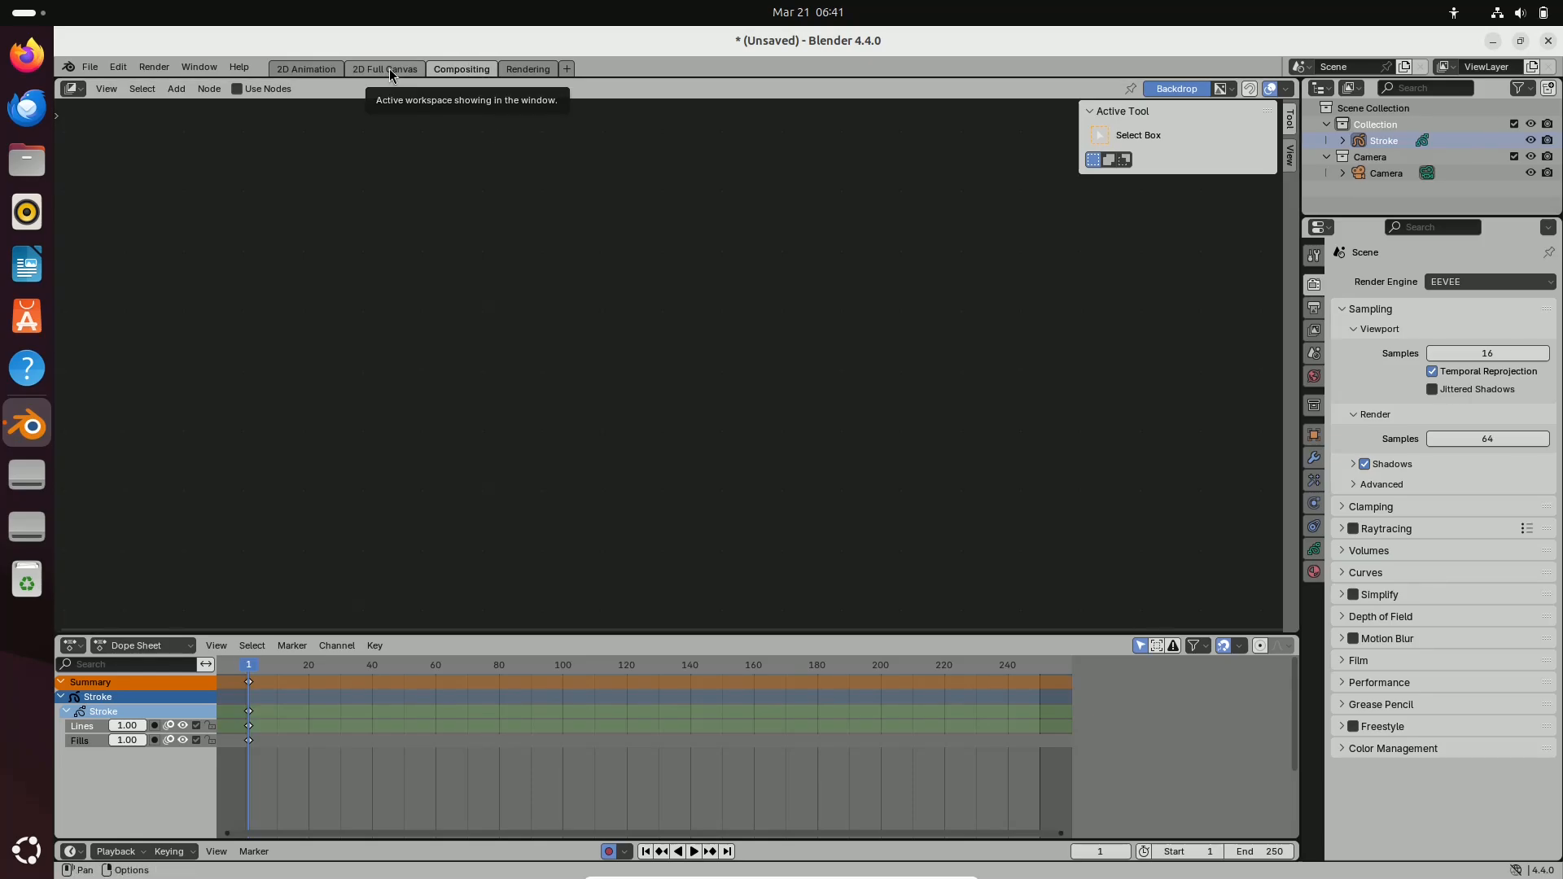
click(384, 69)
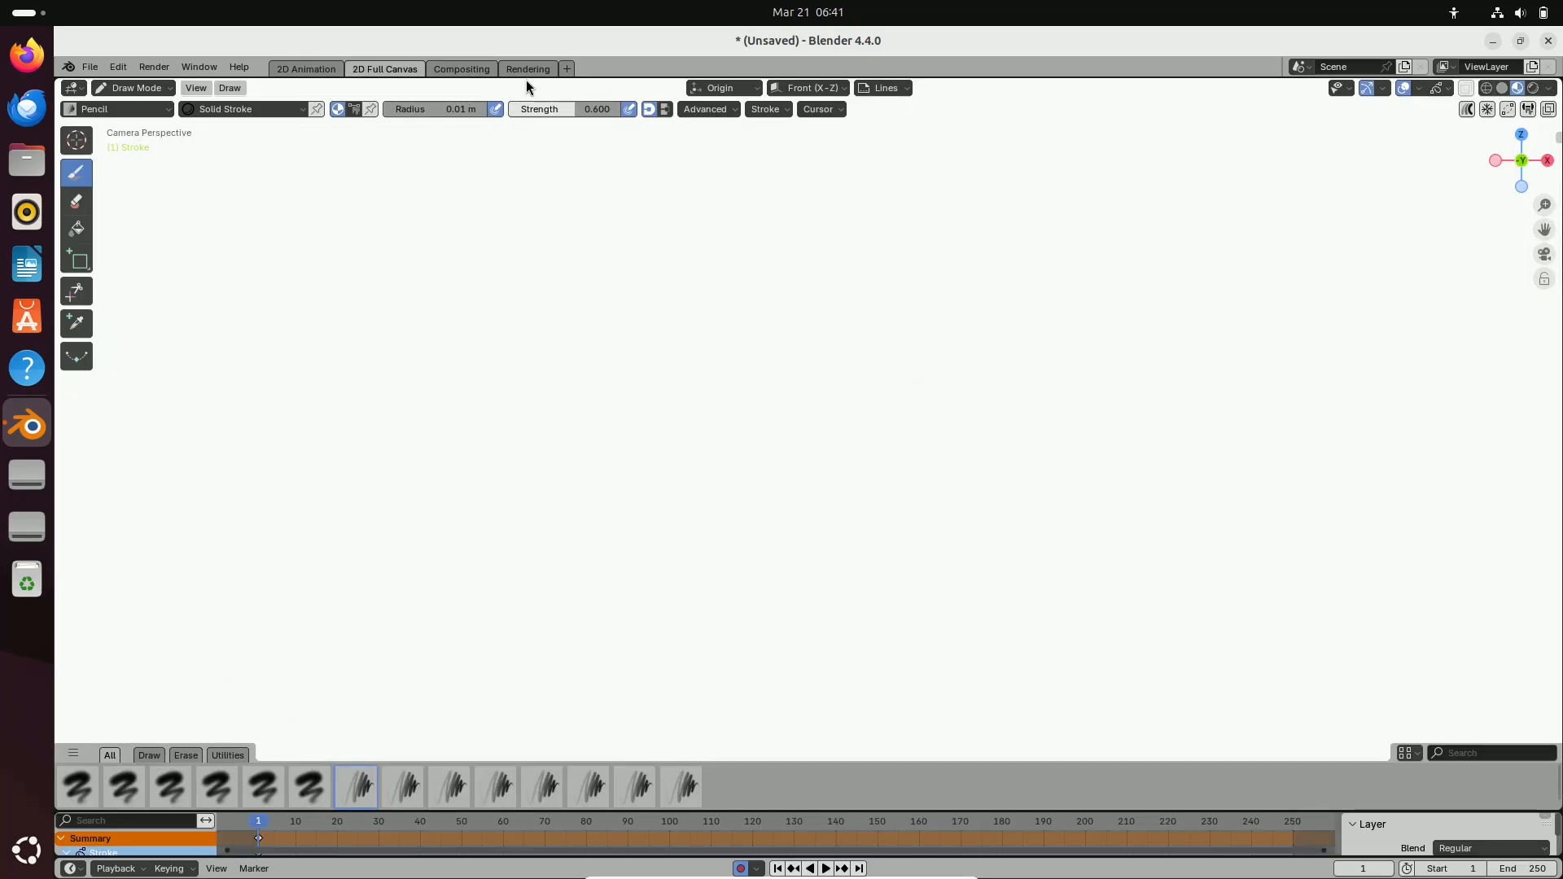
mouse_move(585, 76)
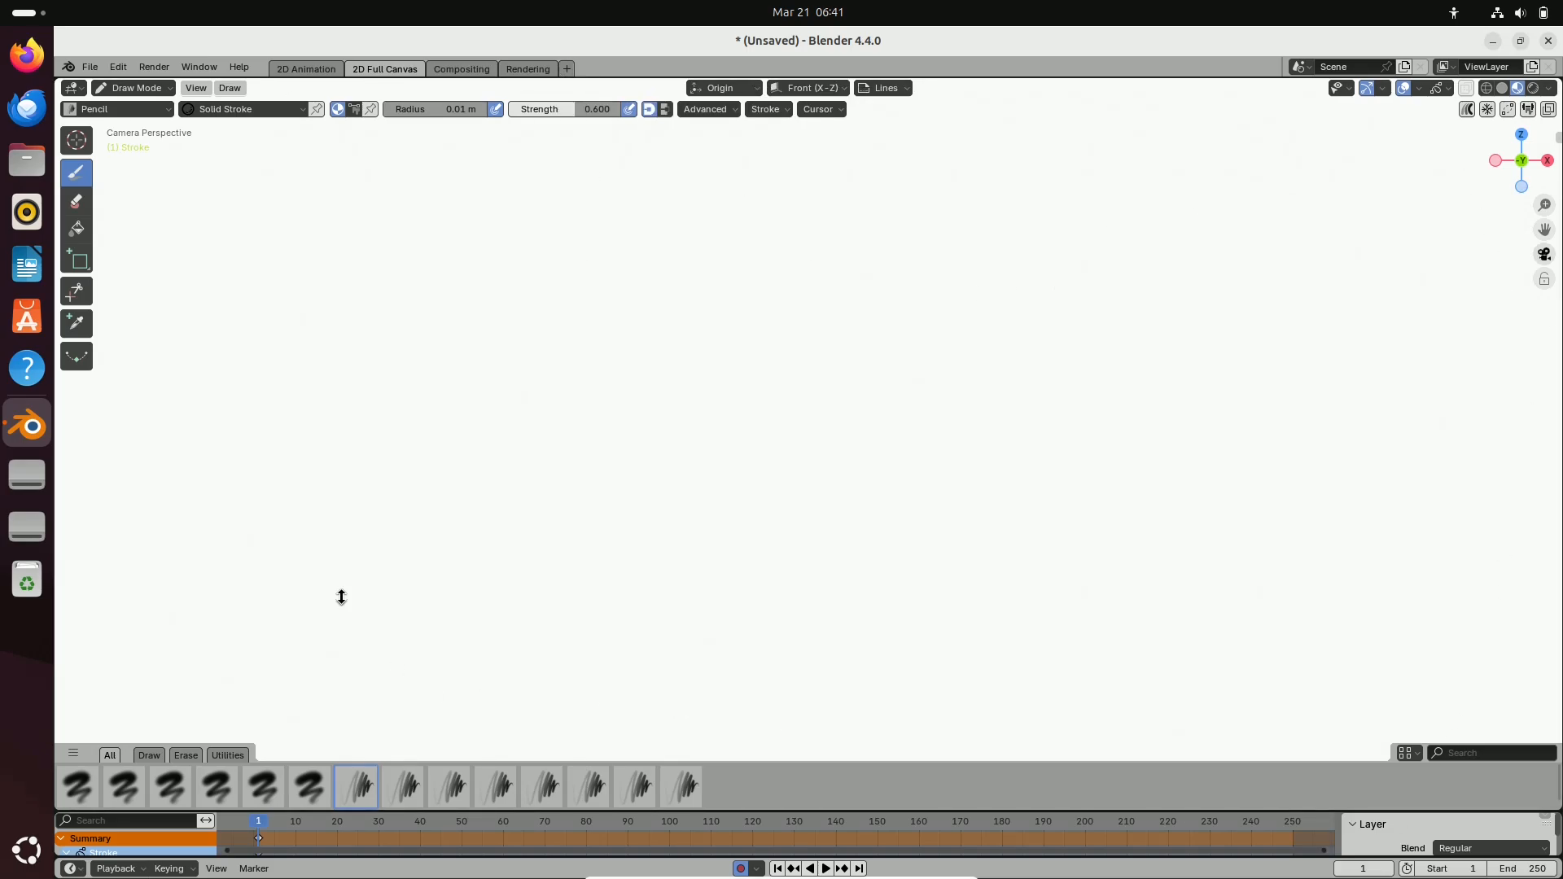
click(90, 67)
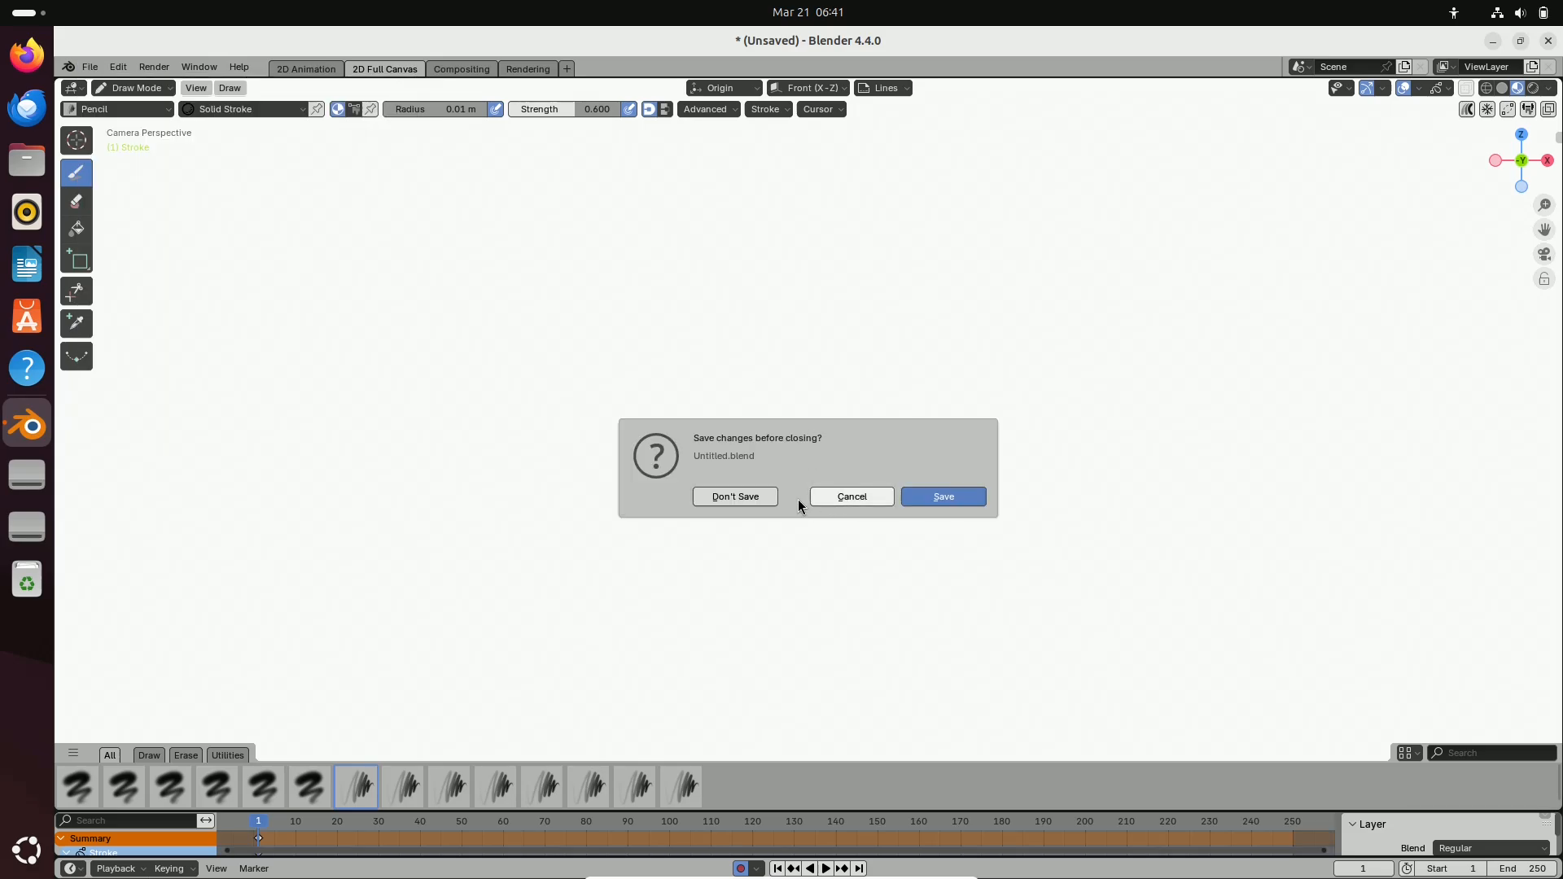
click(734, 497)
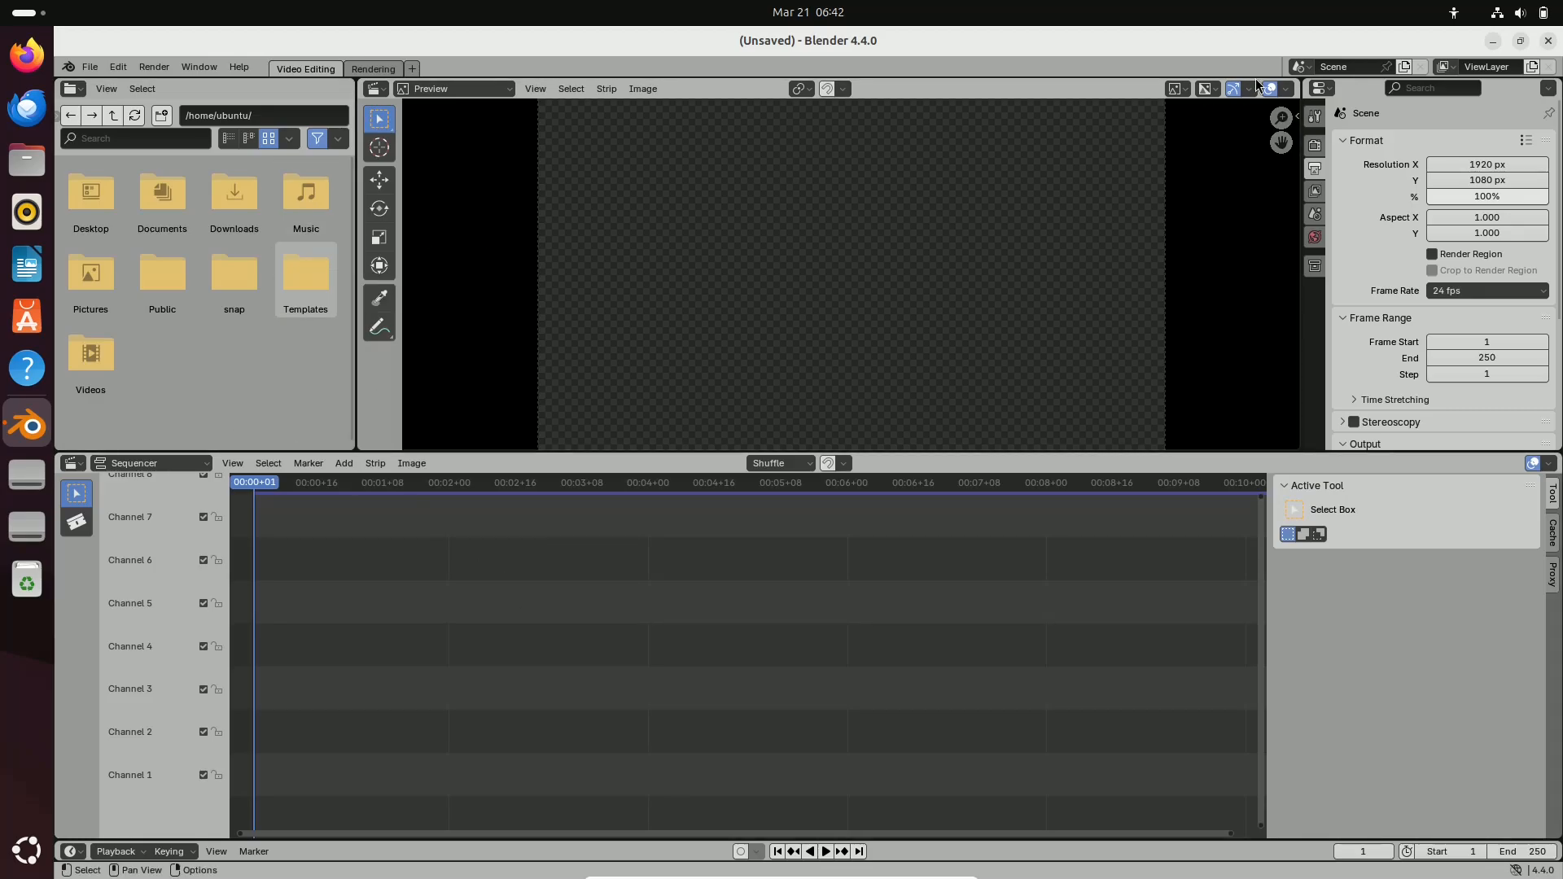
Look through the Sequencer's View, Marker, Add and Strip menus
click(234, 462)
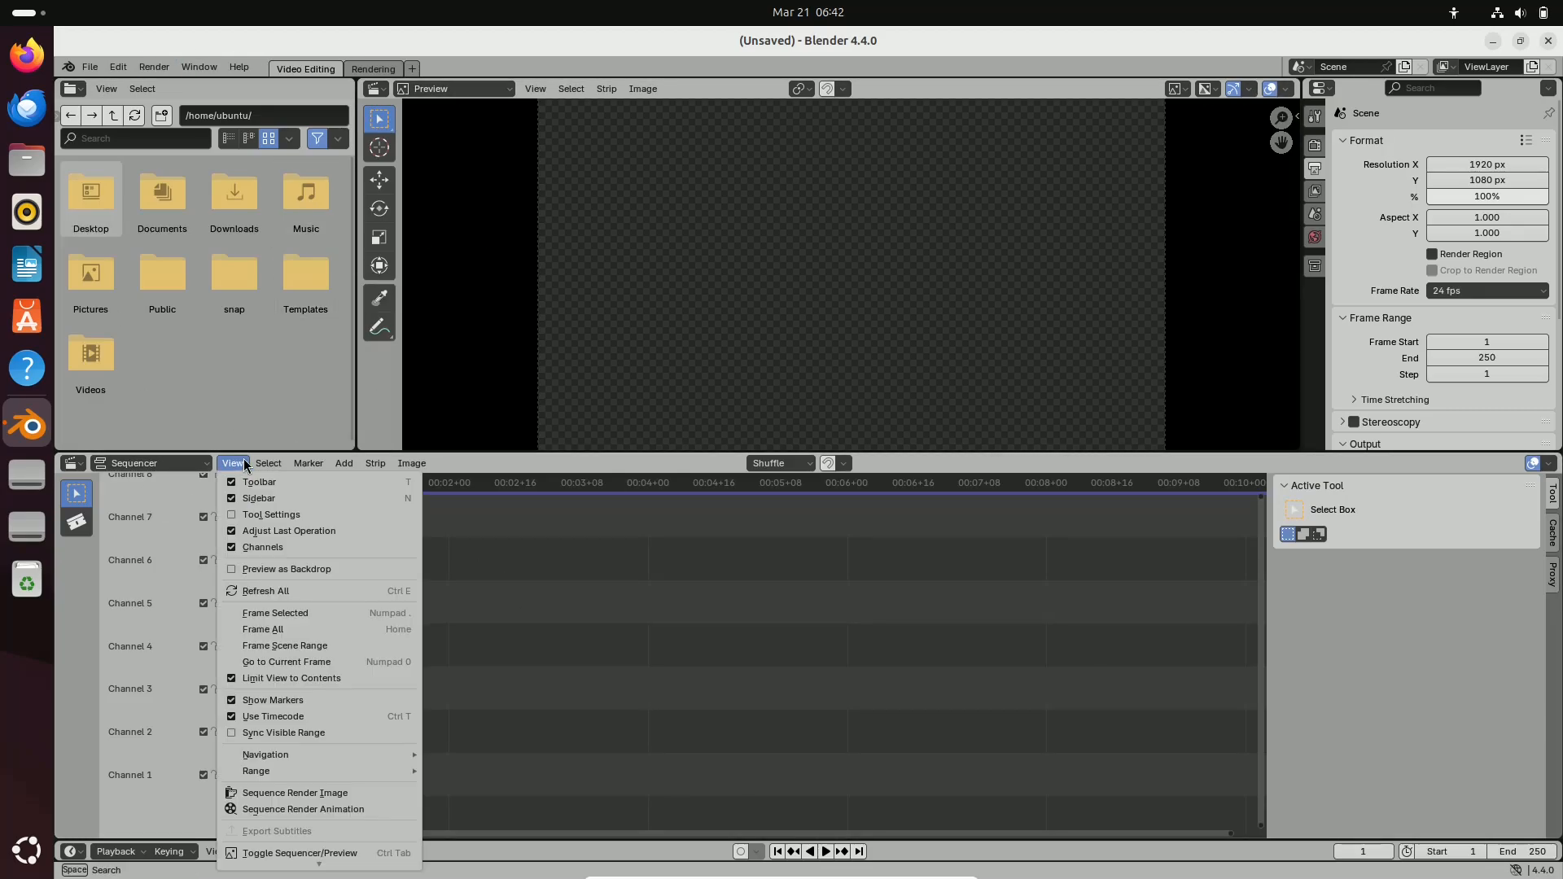
click(307, 463)
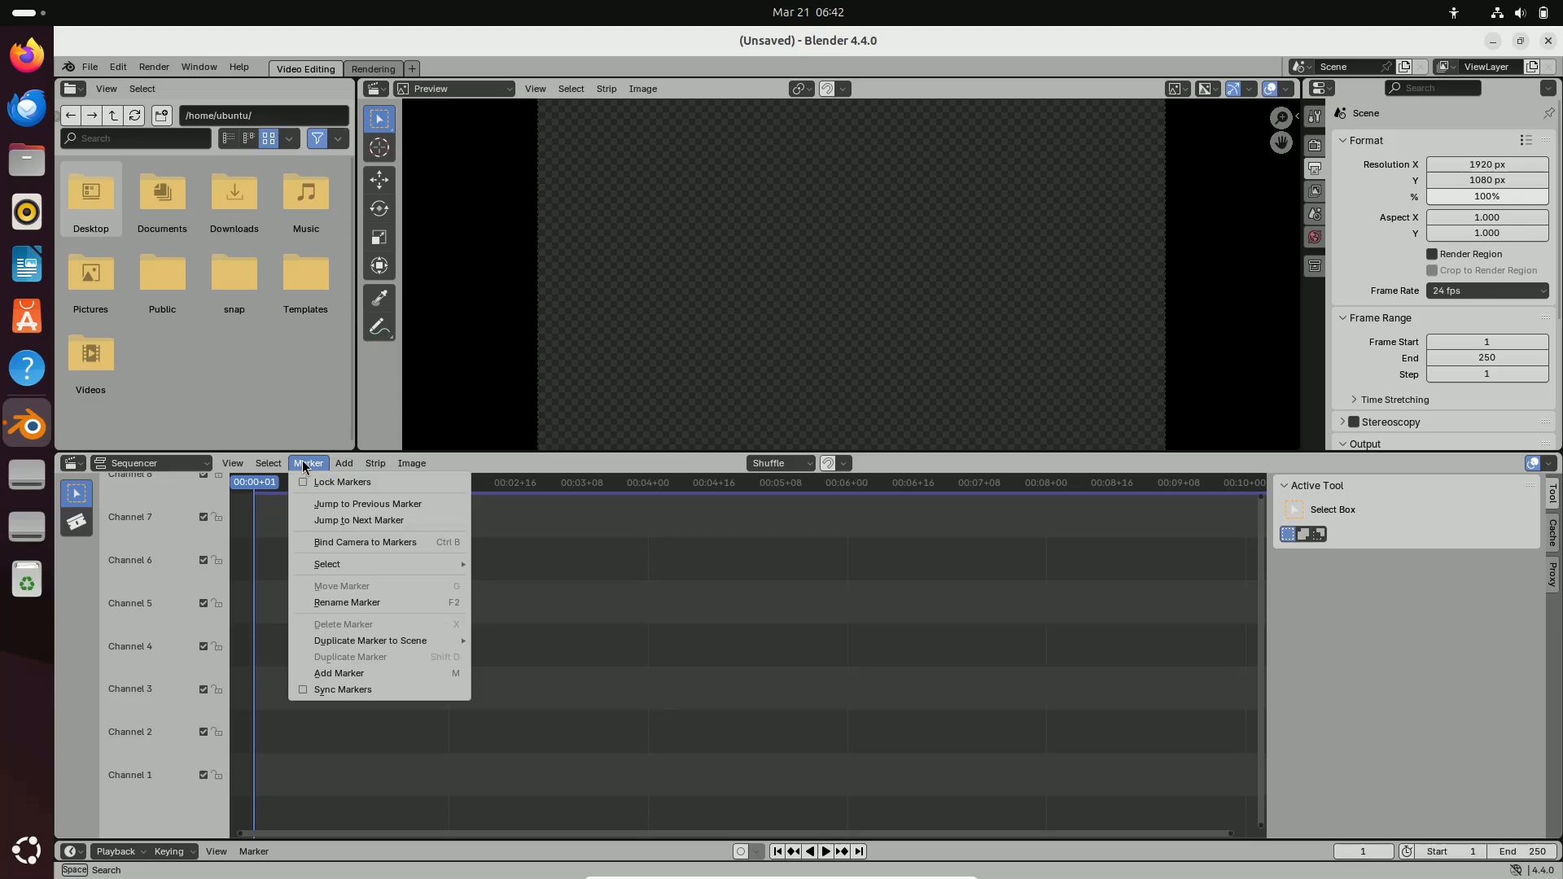
click(343, 463)
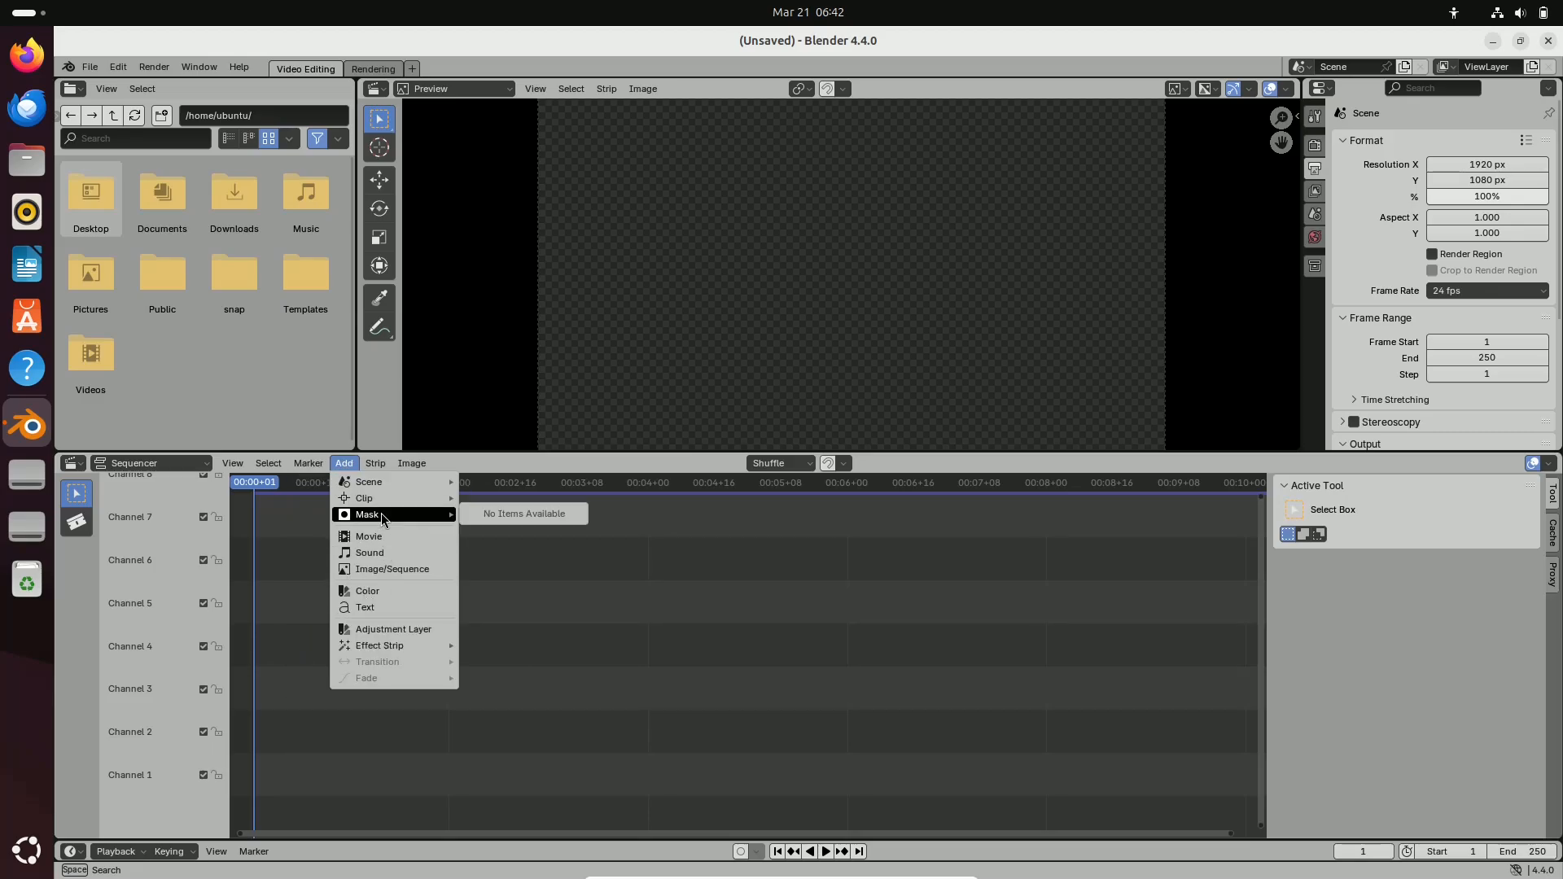
click(374, 463)
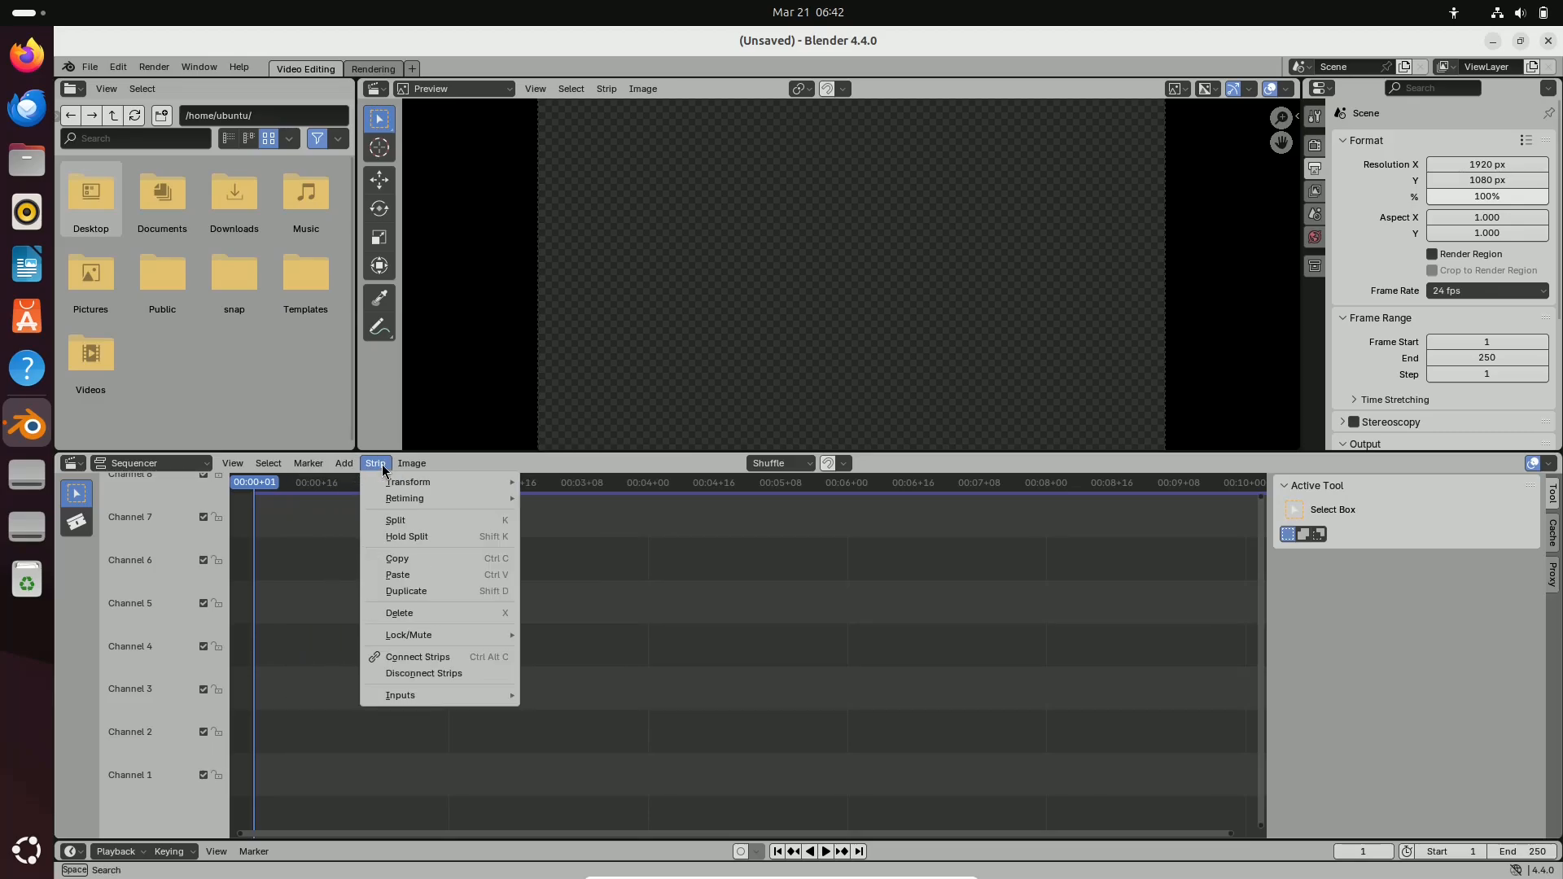
click(412, 462)
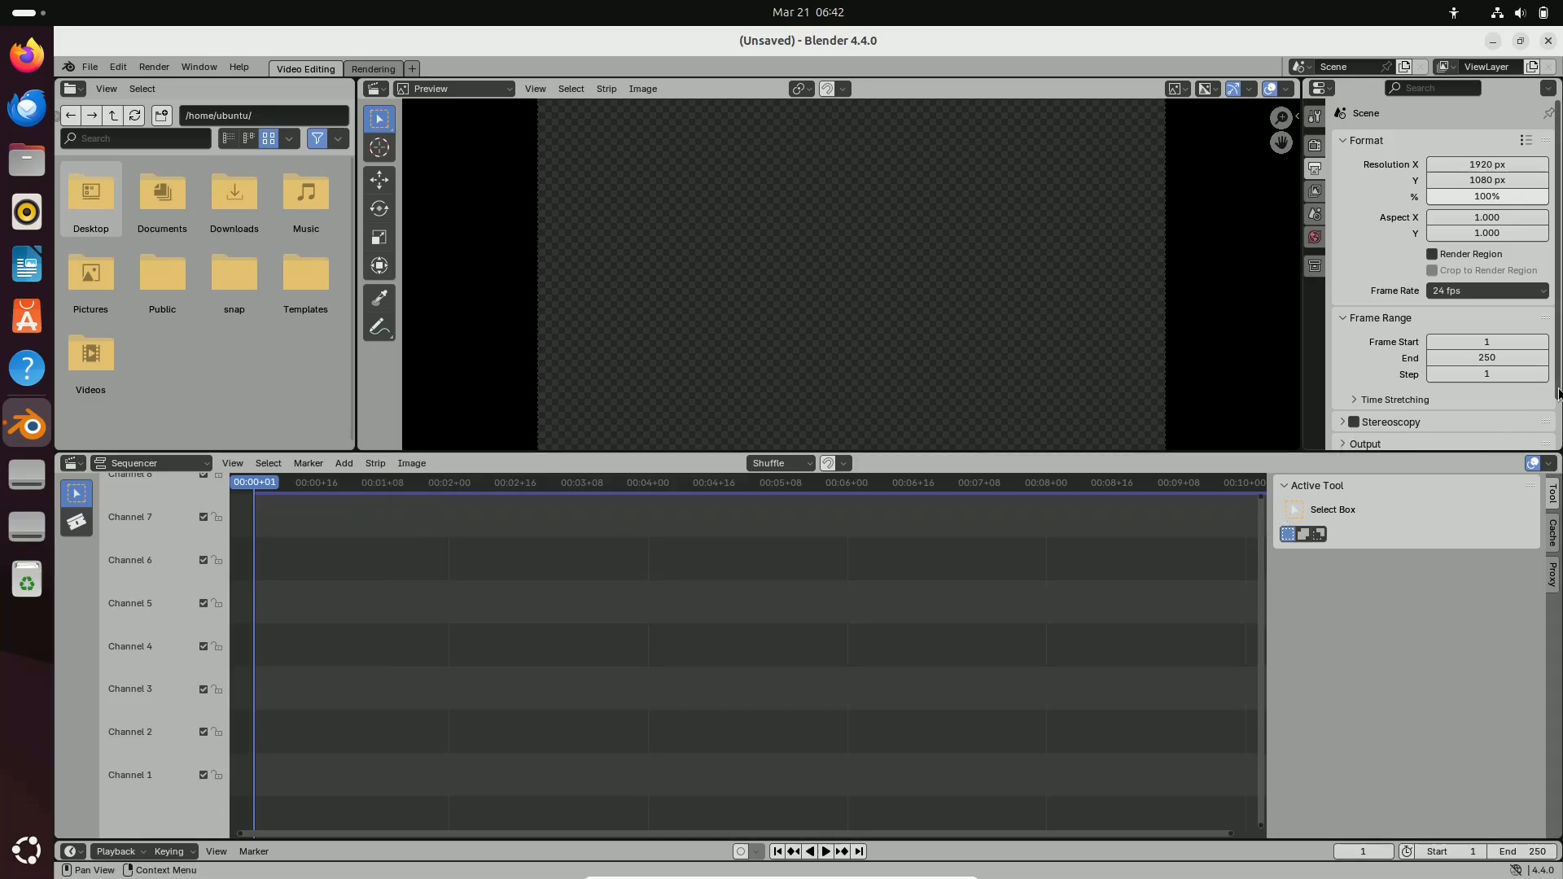
scroll(down, 3)
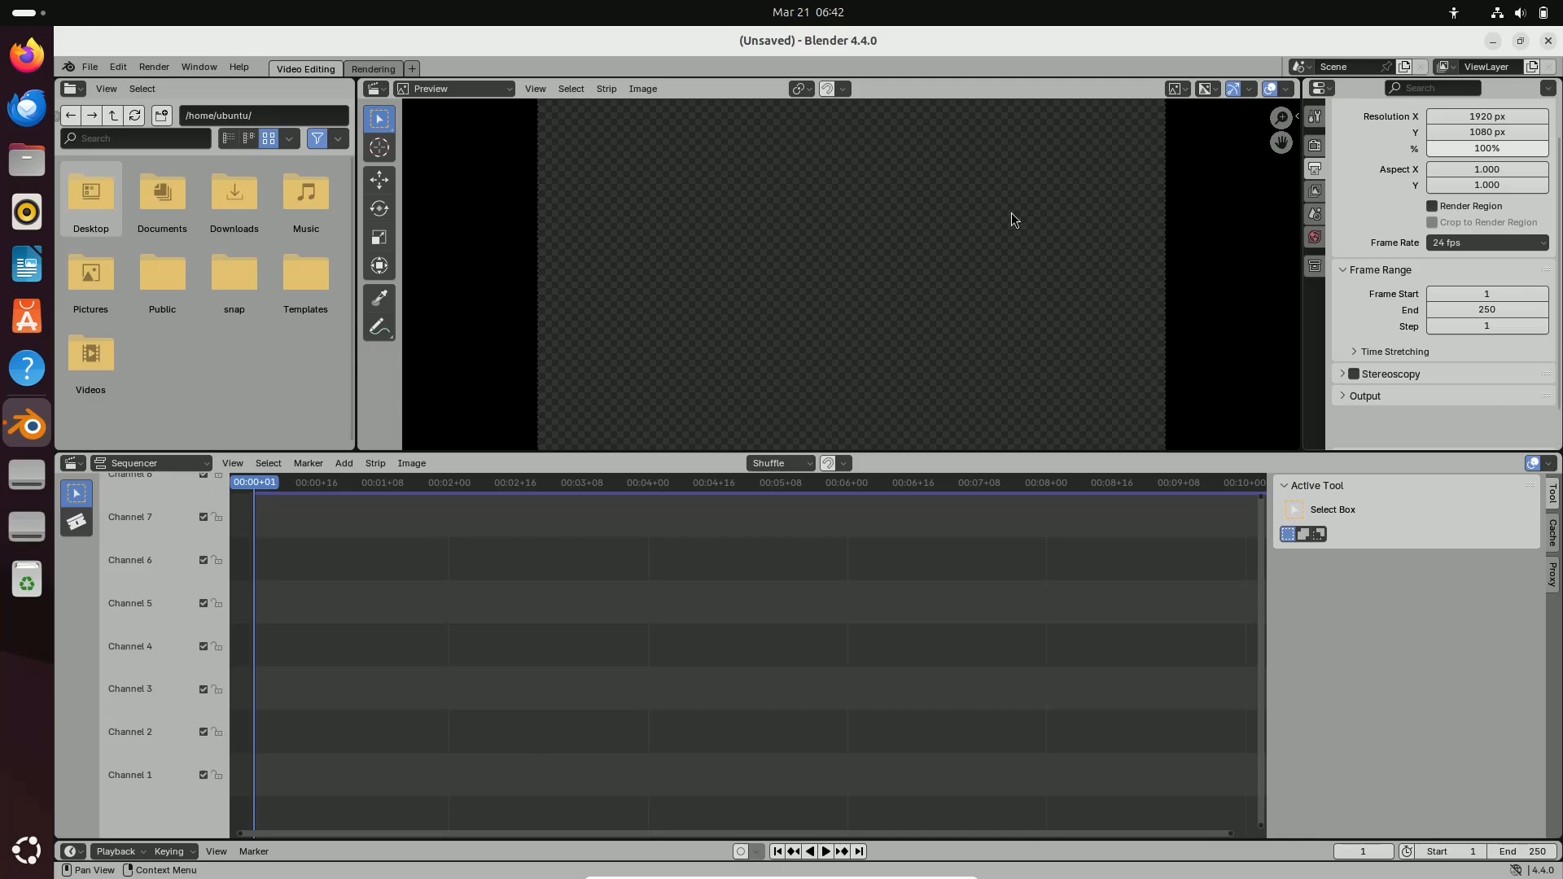
Browse the File Browser and Preview menus, then bring up the new-project template list
click(106, 88)
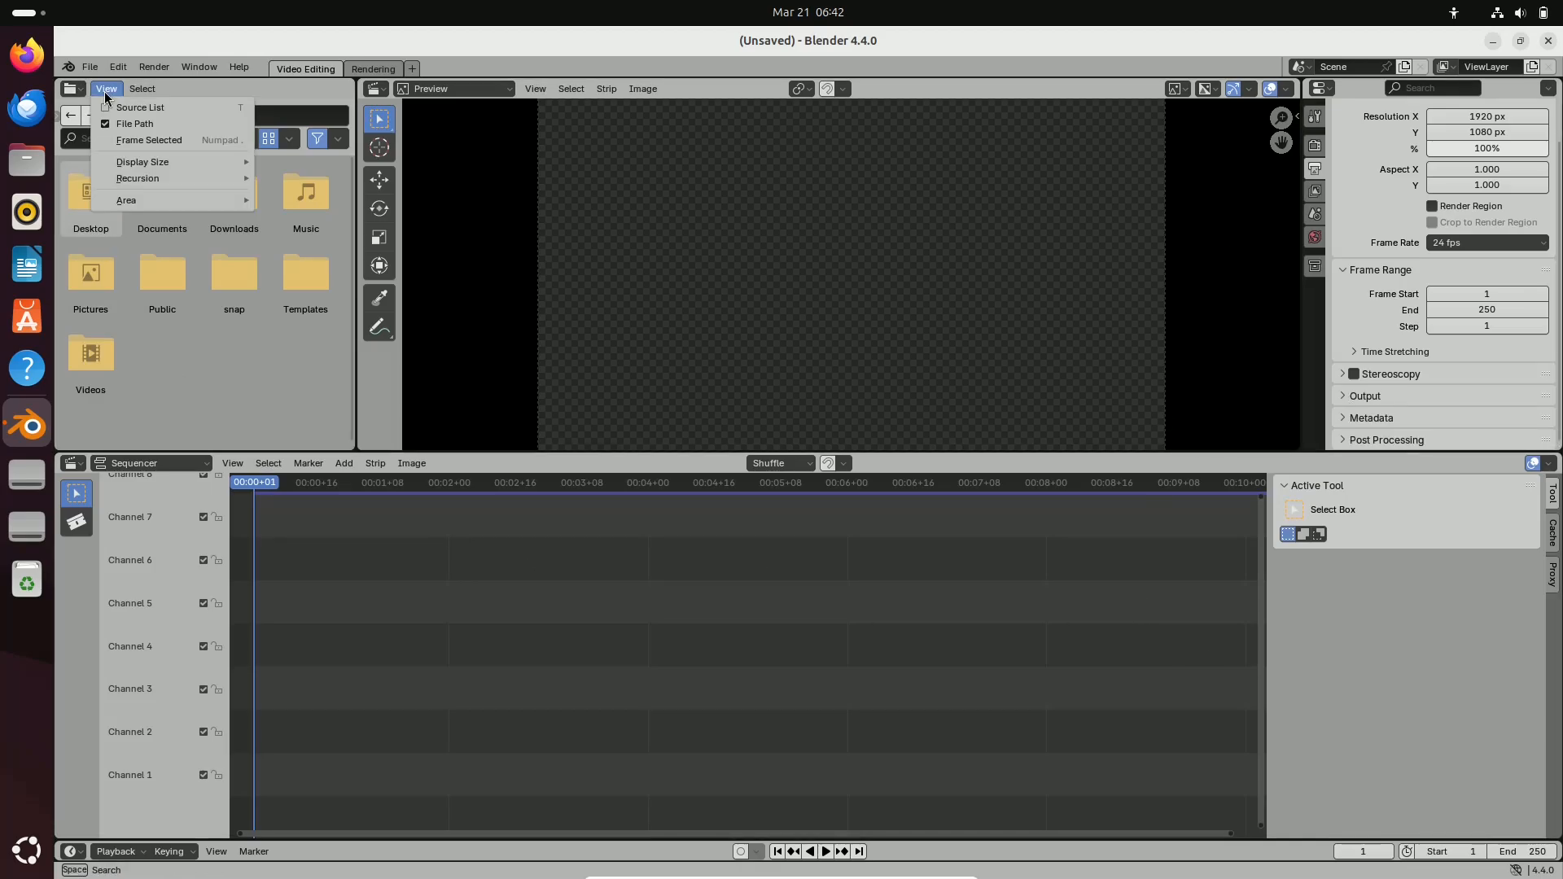
mouse_move(150, 140)
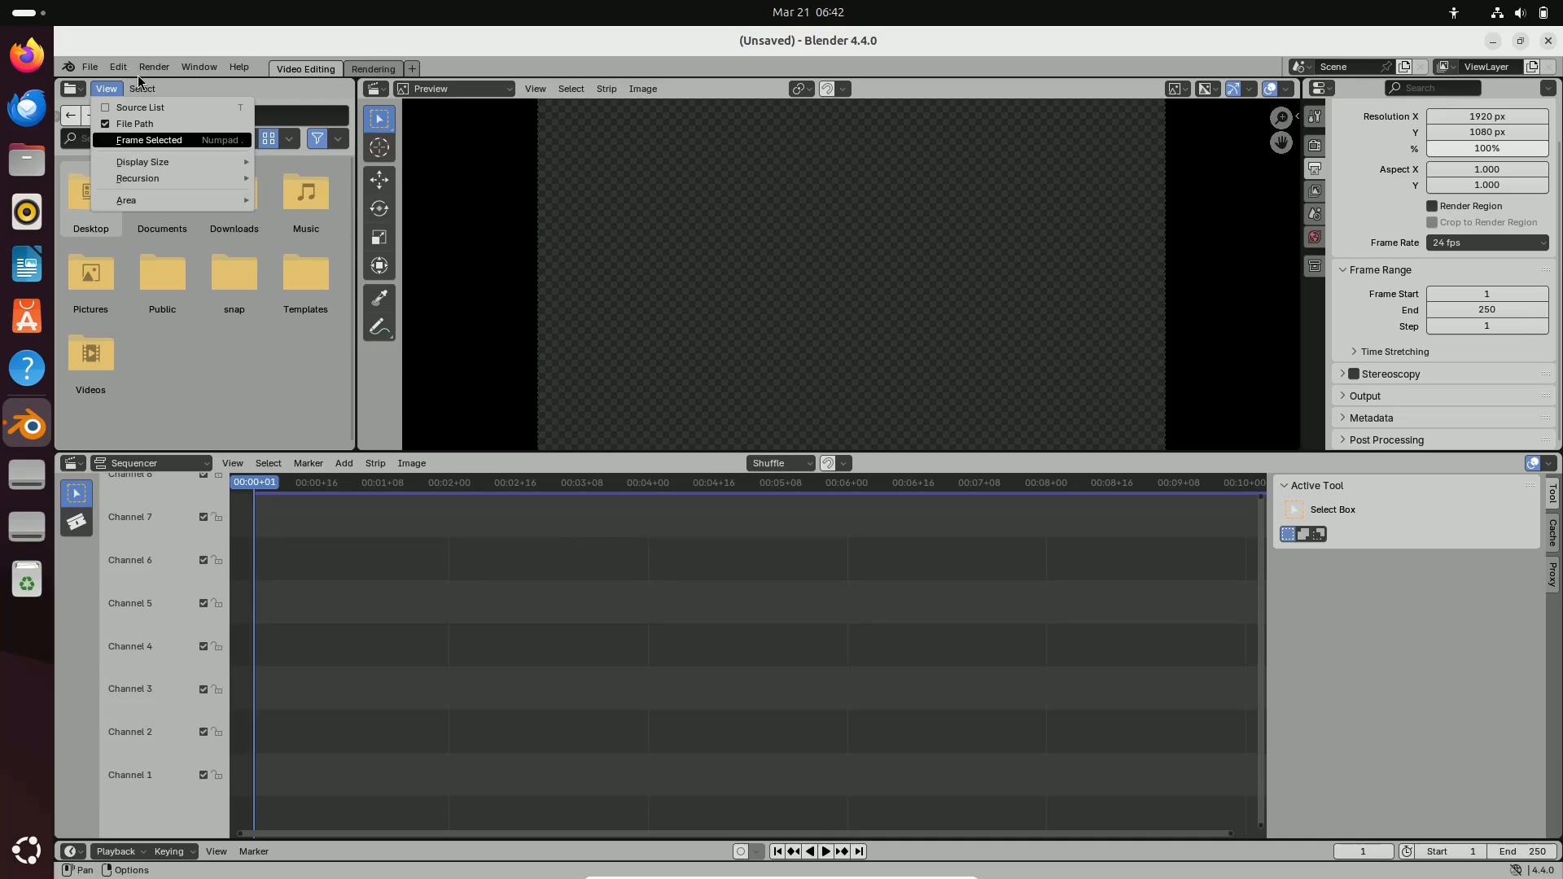
click(199, 67)
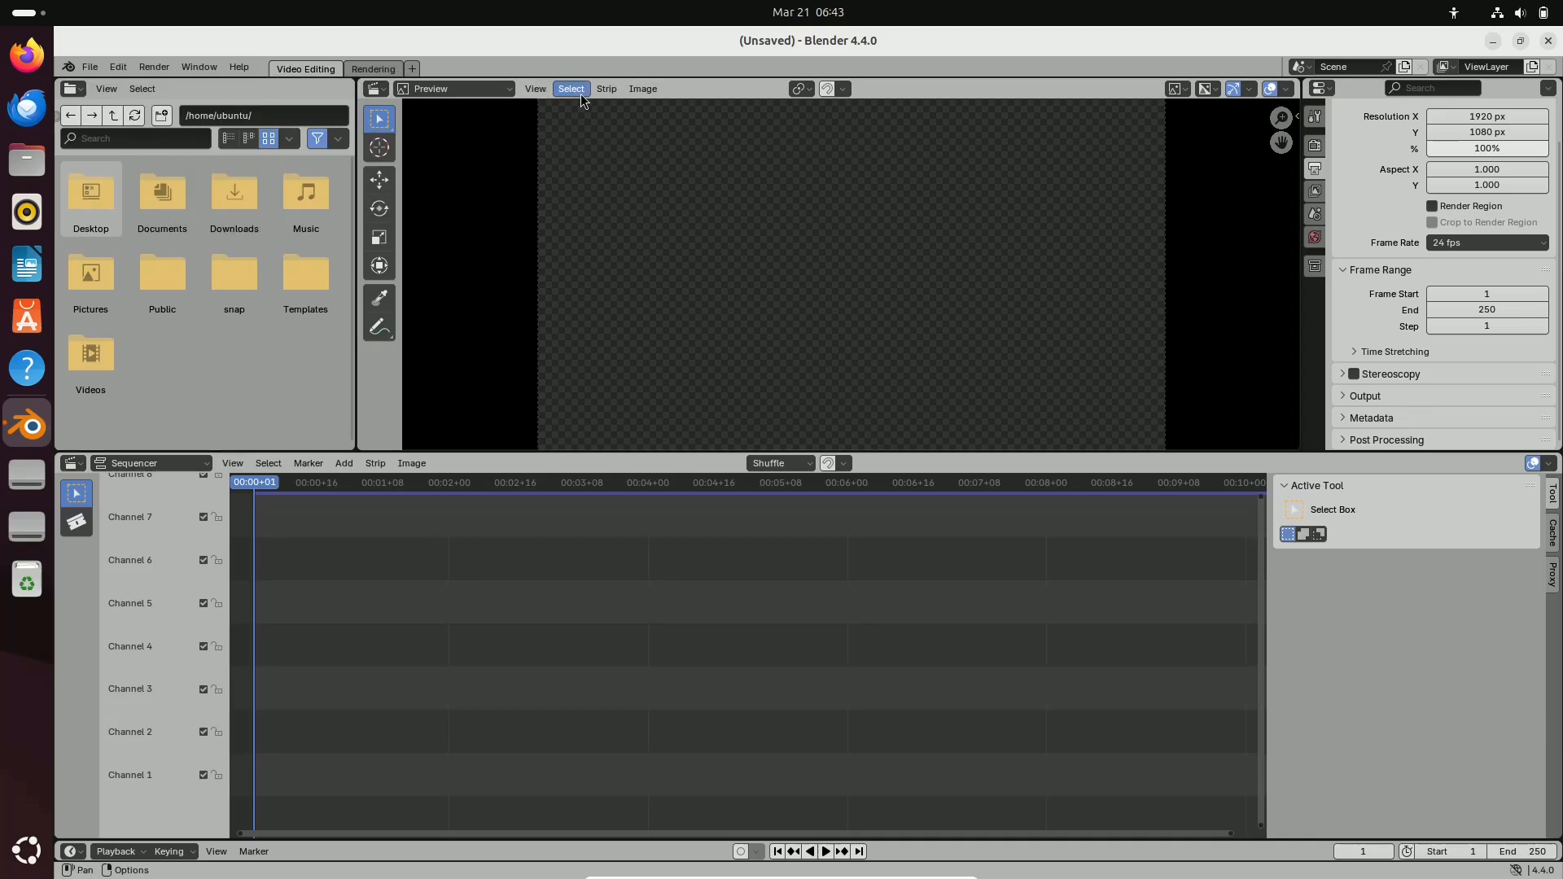
click(643, 88)
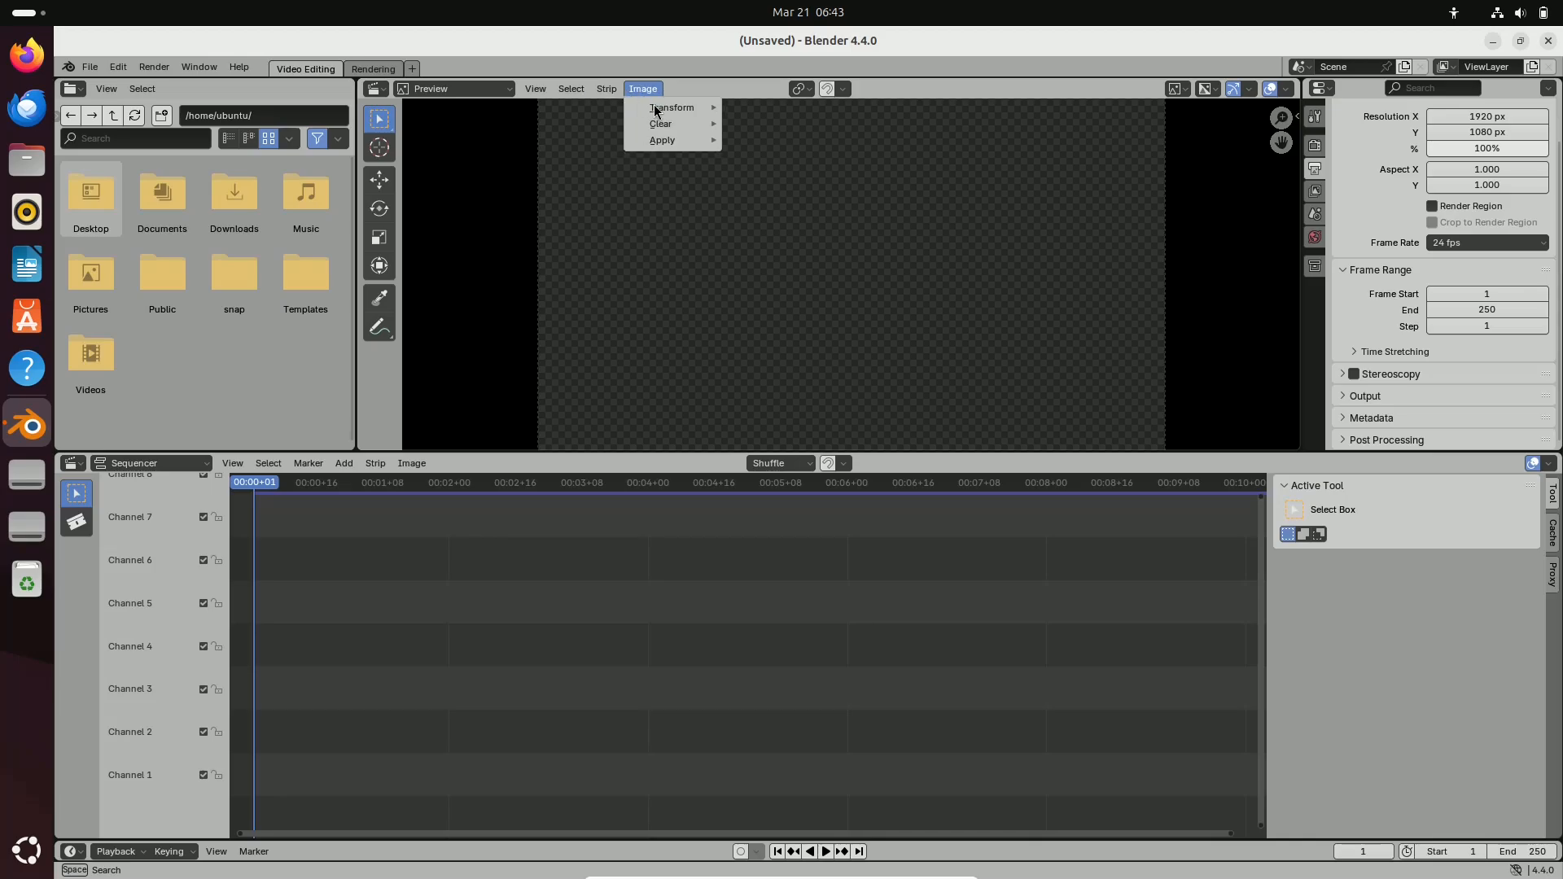
click(534, 88)
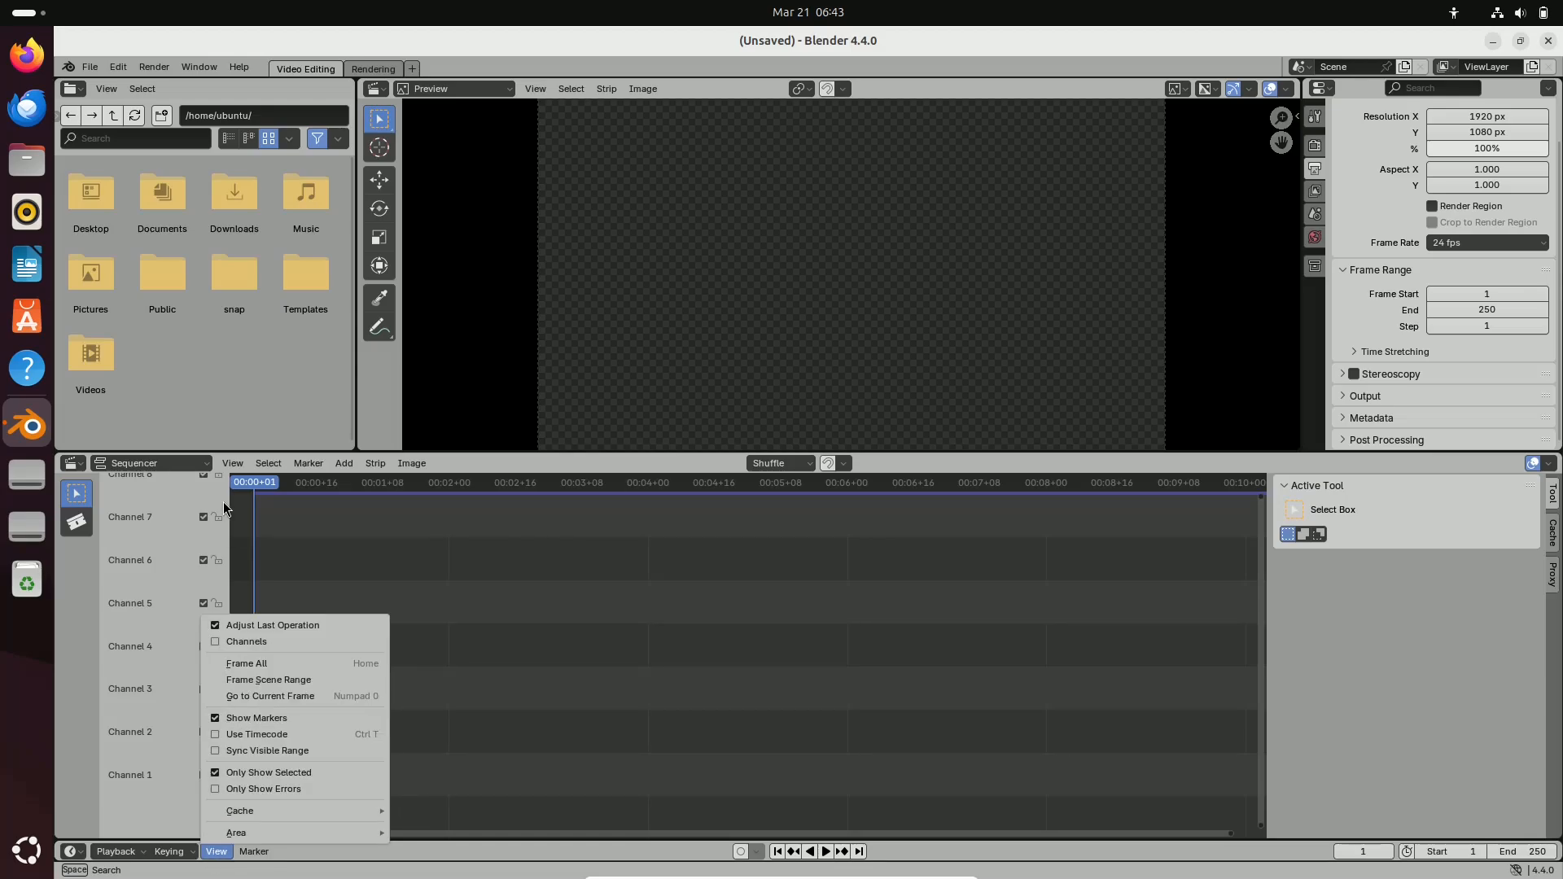
click(90, 67)
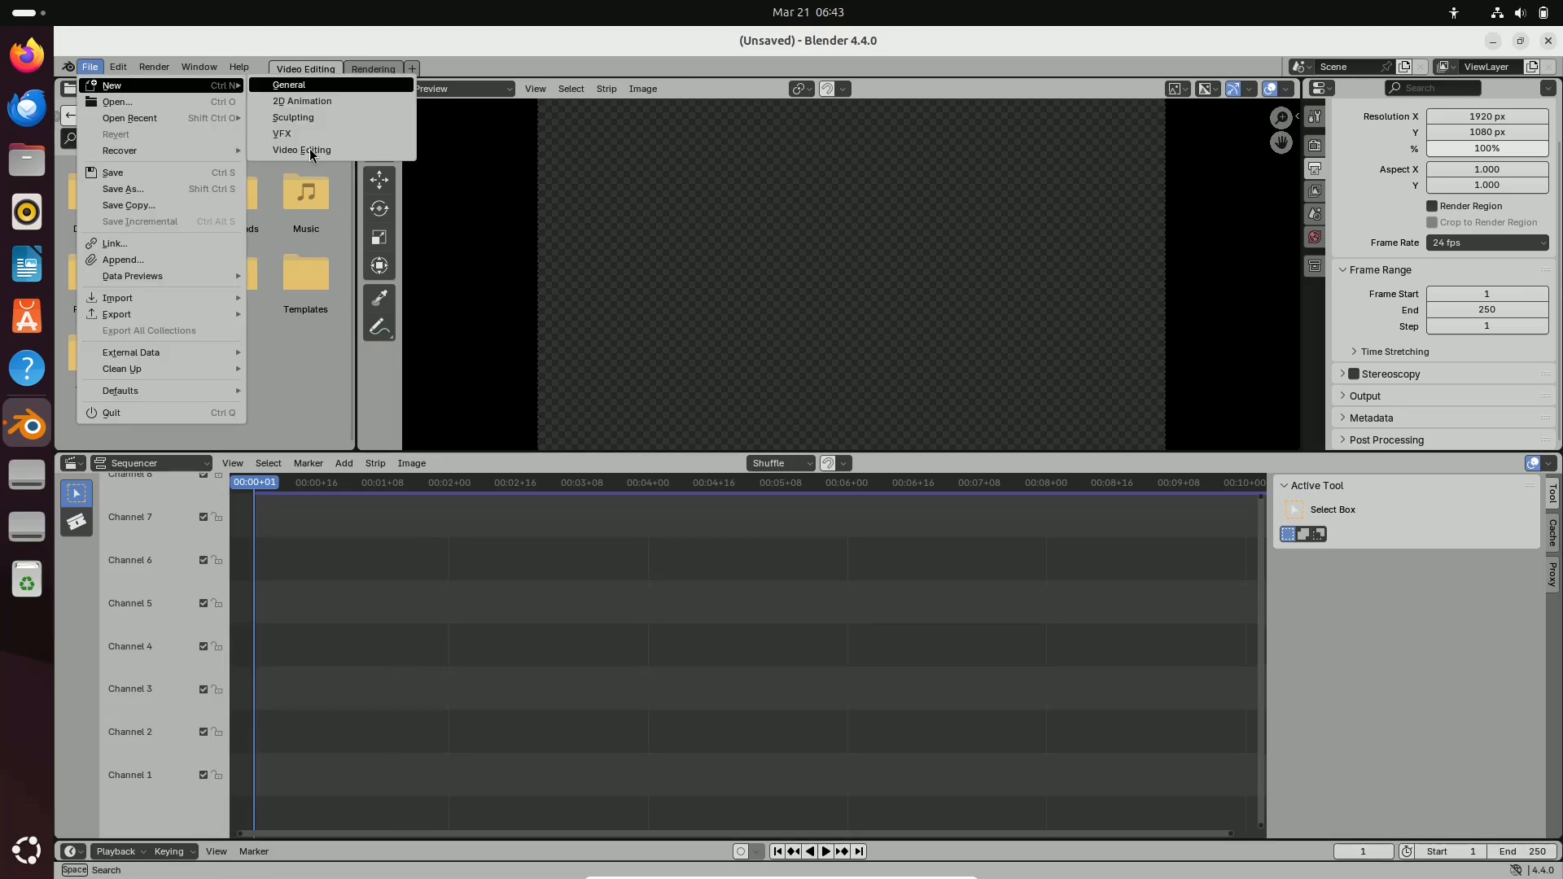
Create the VFX file, expand its Scene properties, view the Rendering workspace, then list the templates again
click(282, 133)
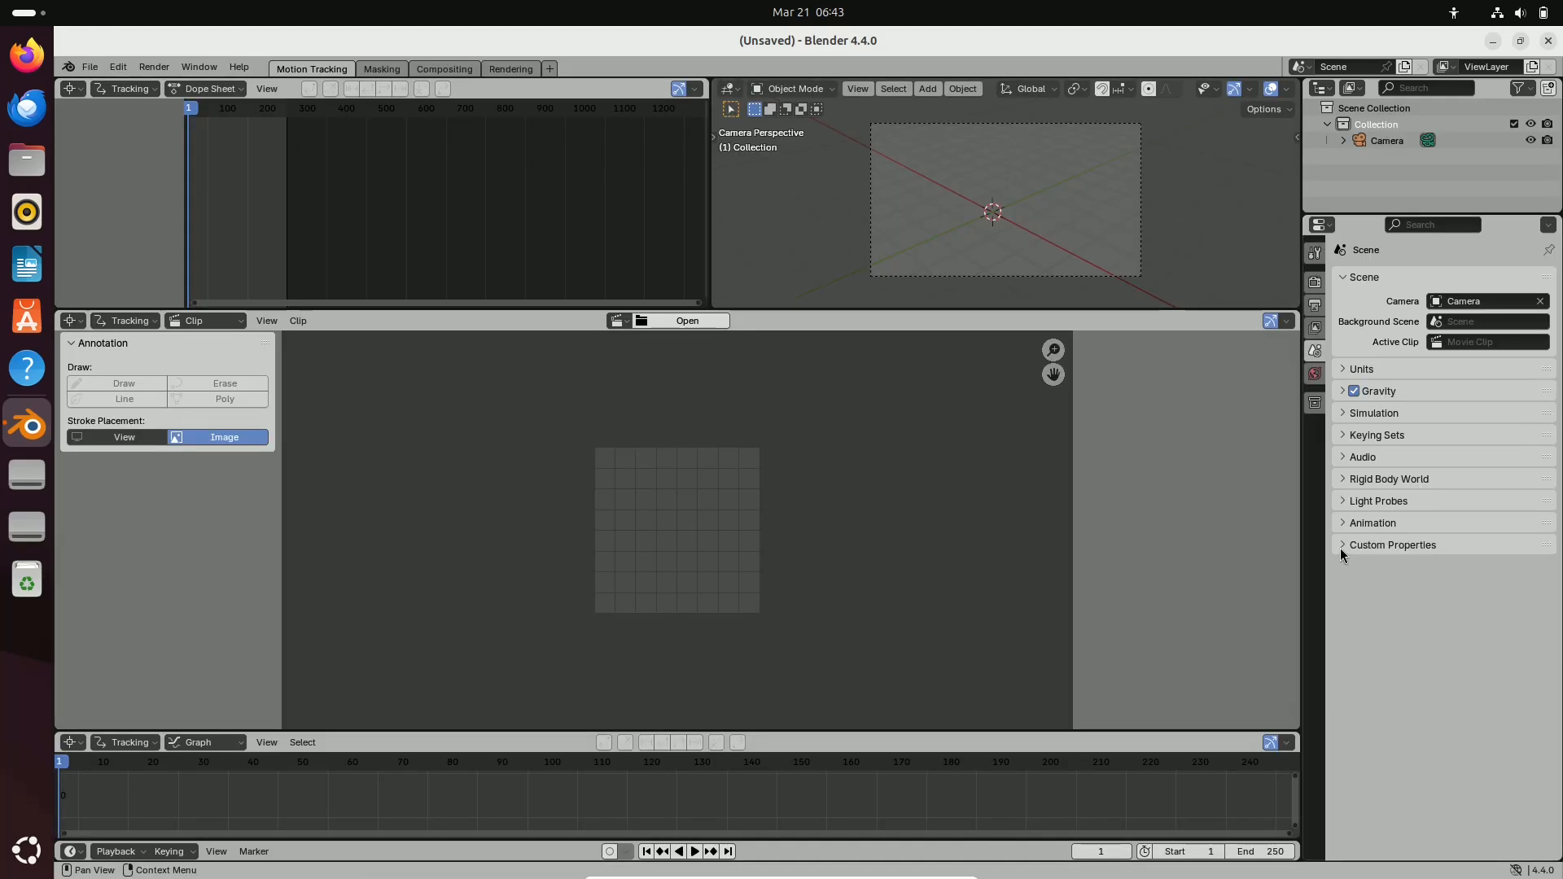
click(1342, 456)
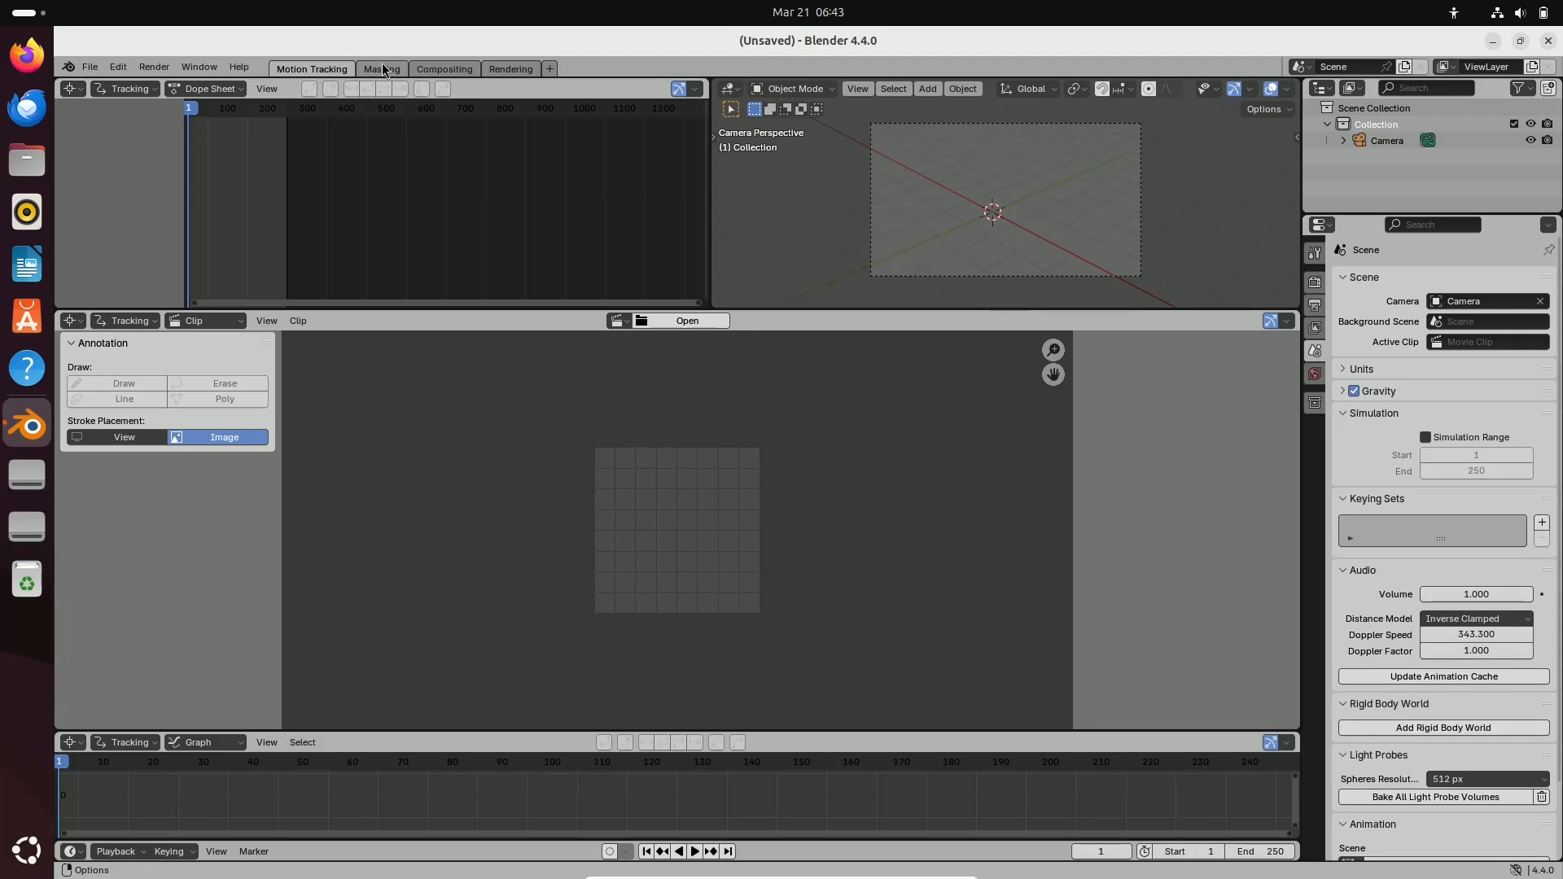
click(512, 68)
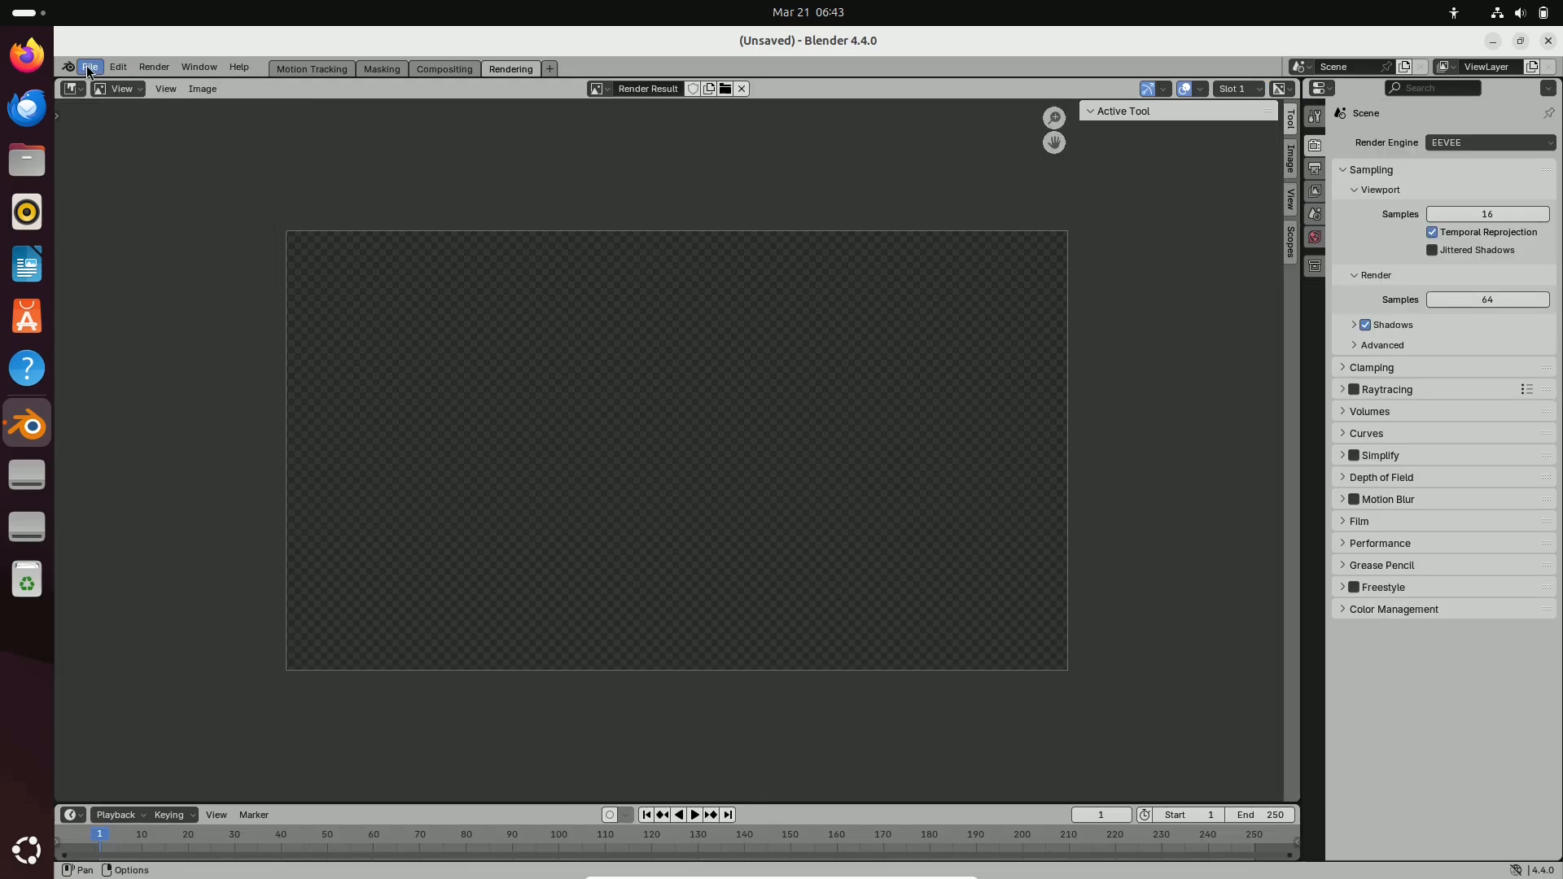
click(90, 67)
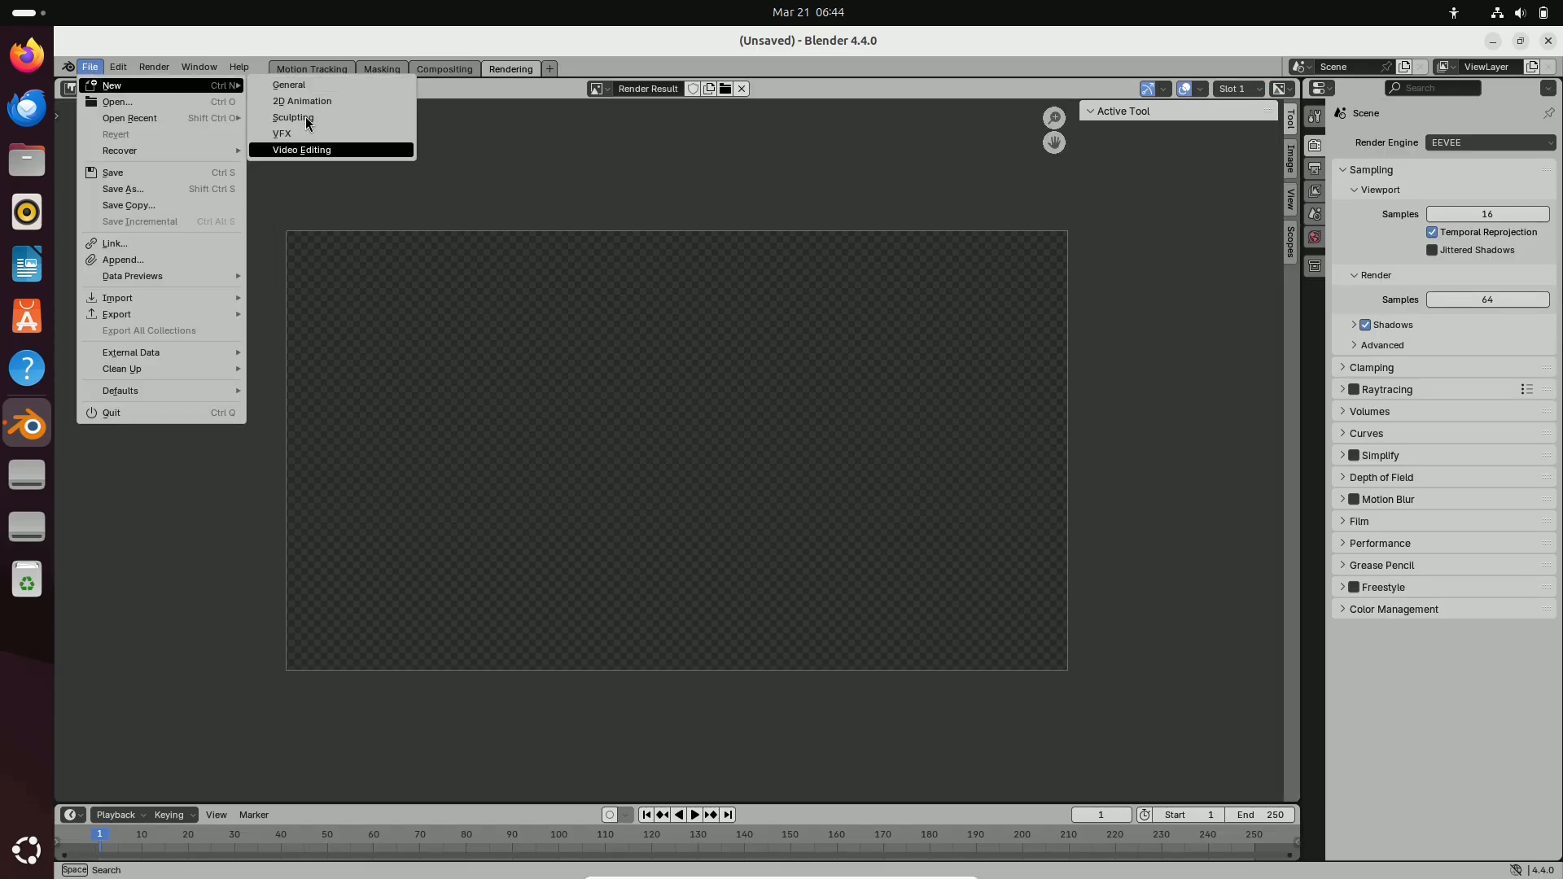
Create the Sculpting file with its quad sphere and expand Color Management and other Render panels
click(294, 117)
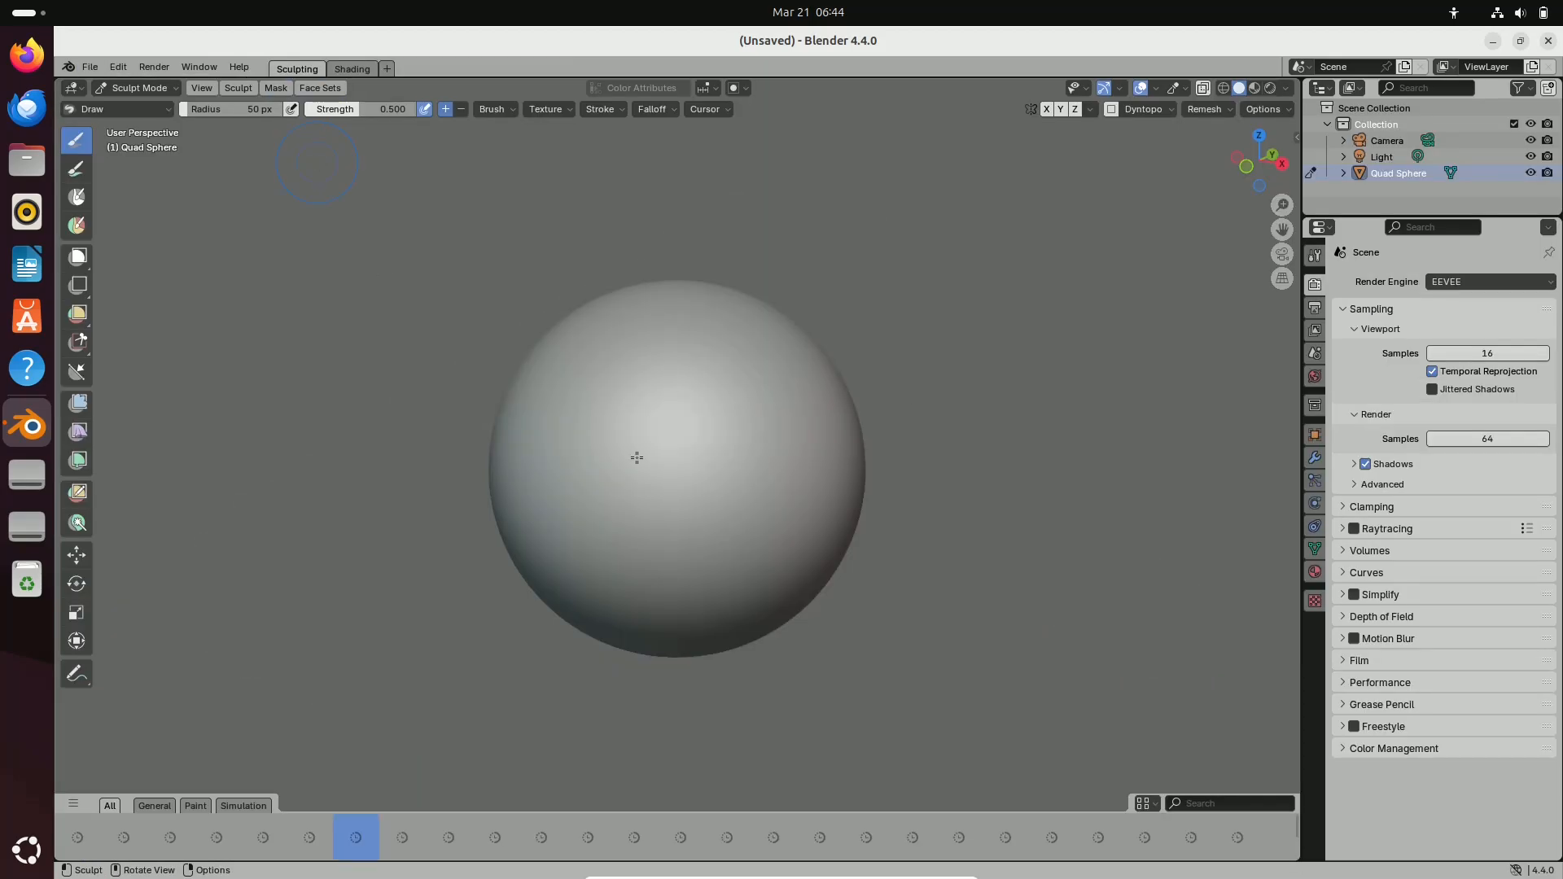
click(1343, 748)
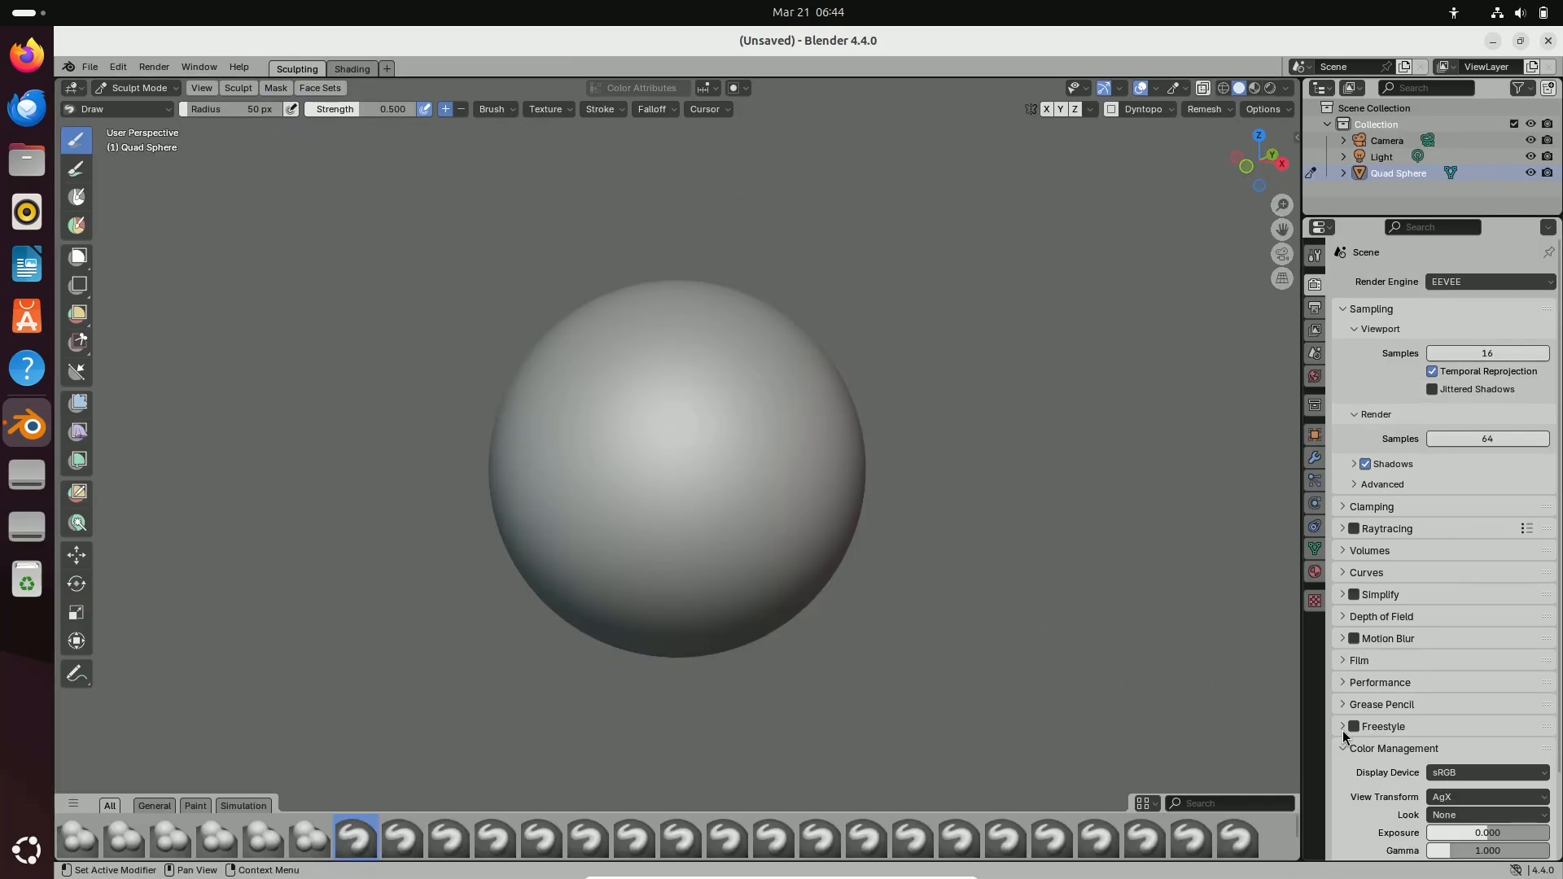
click(1345, 638)
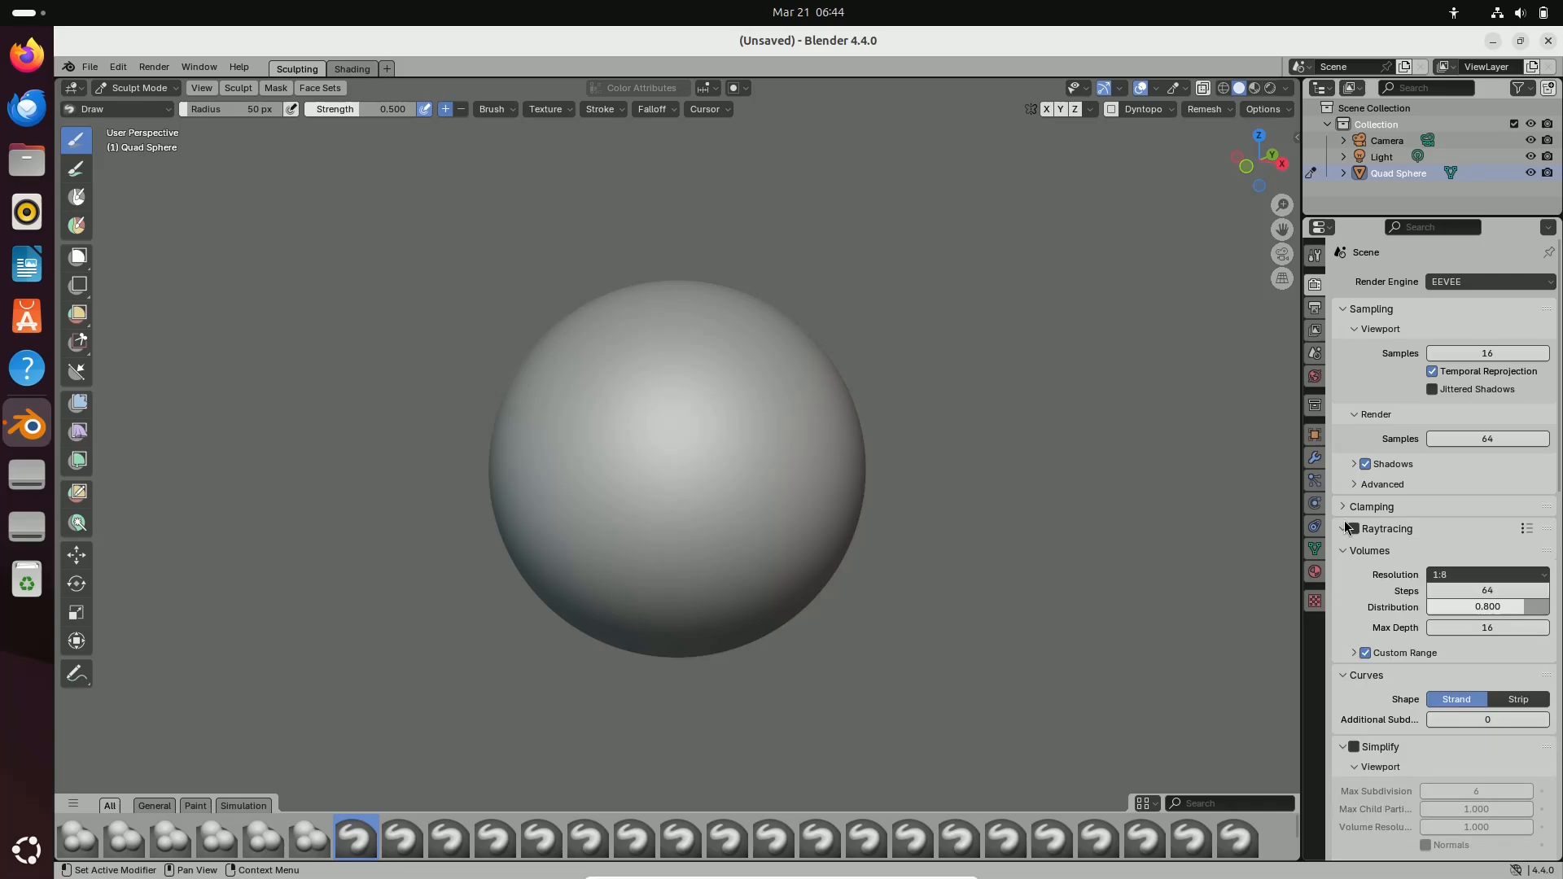
click(69, 68)
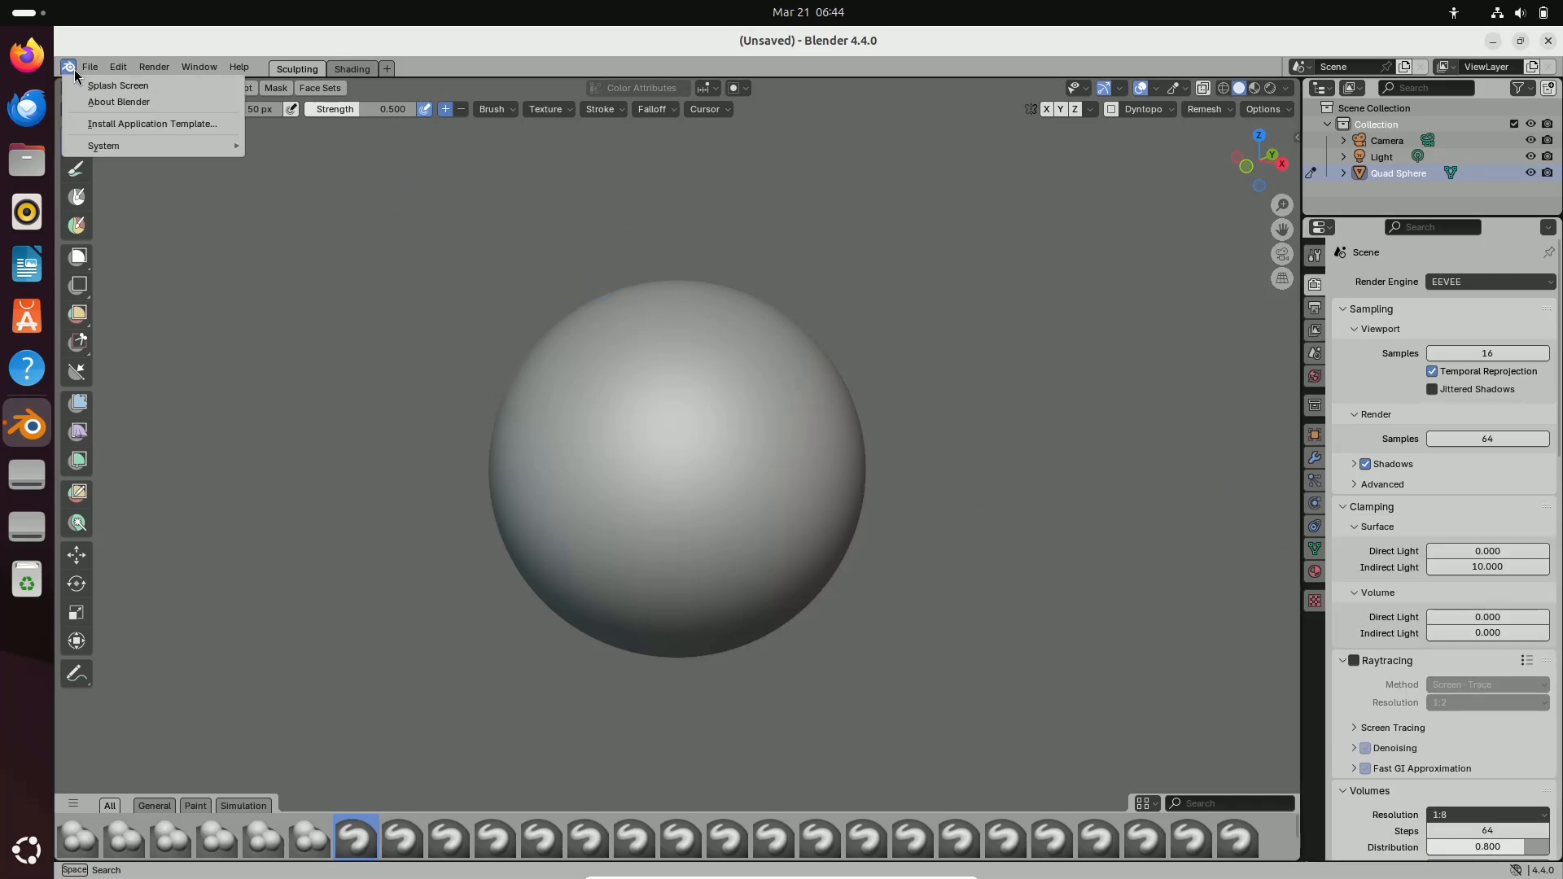
mouse_move(95, 146)
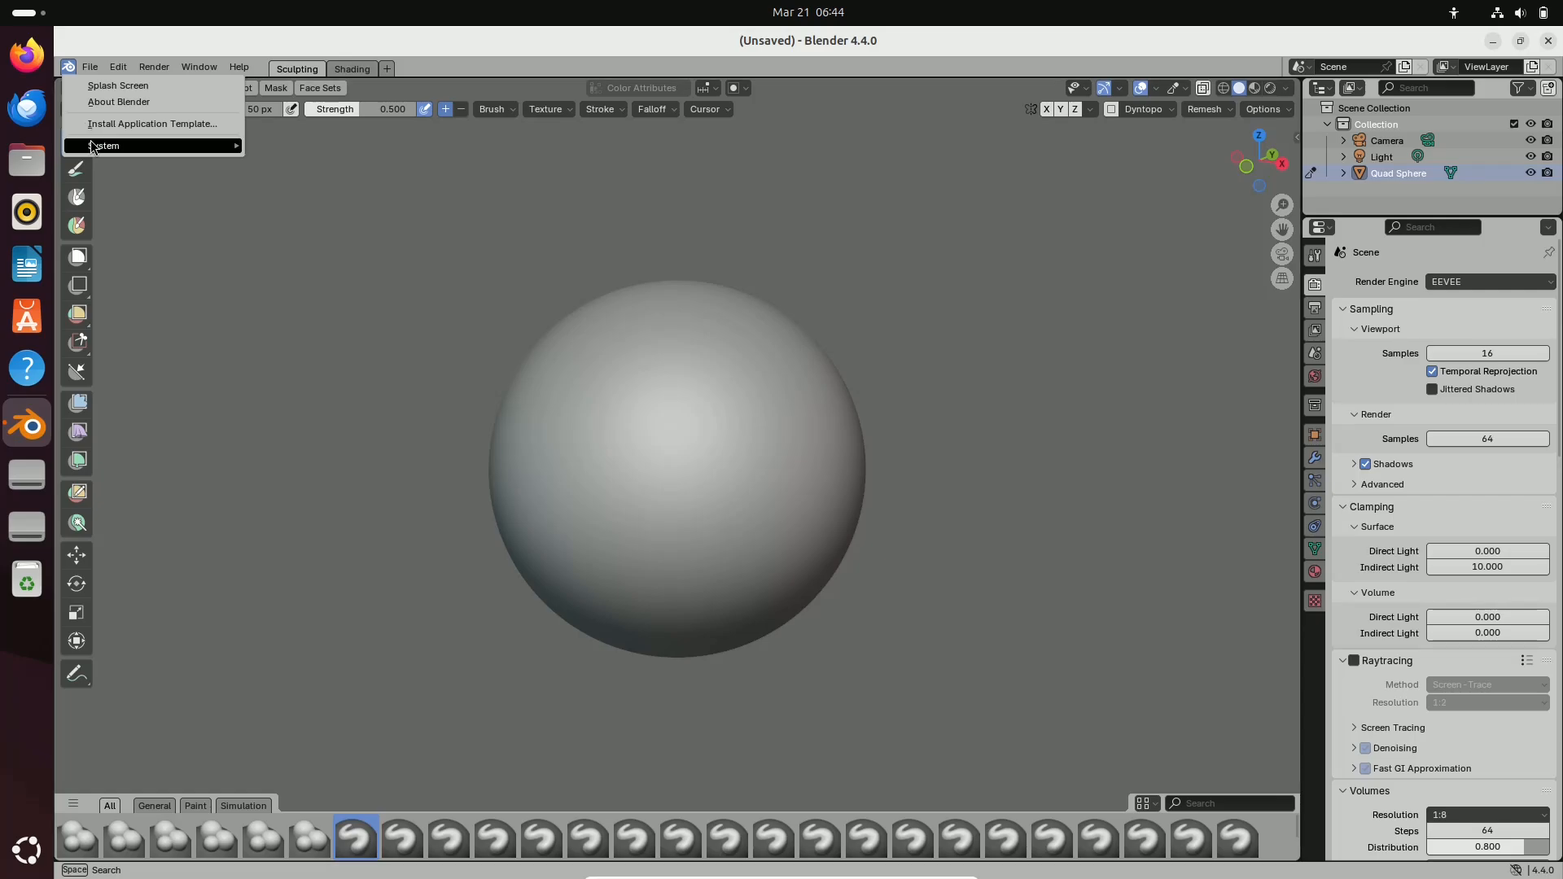